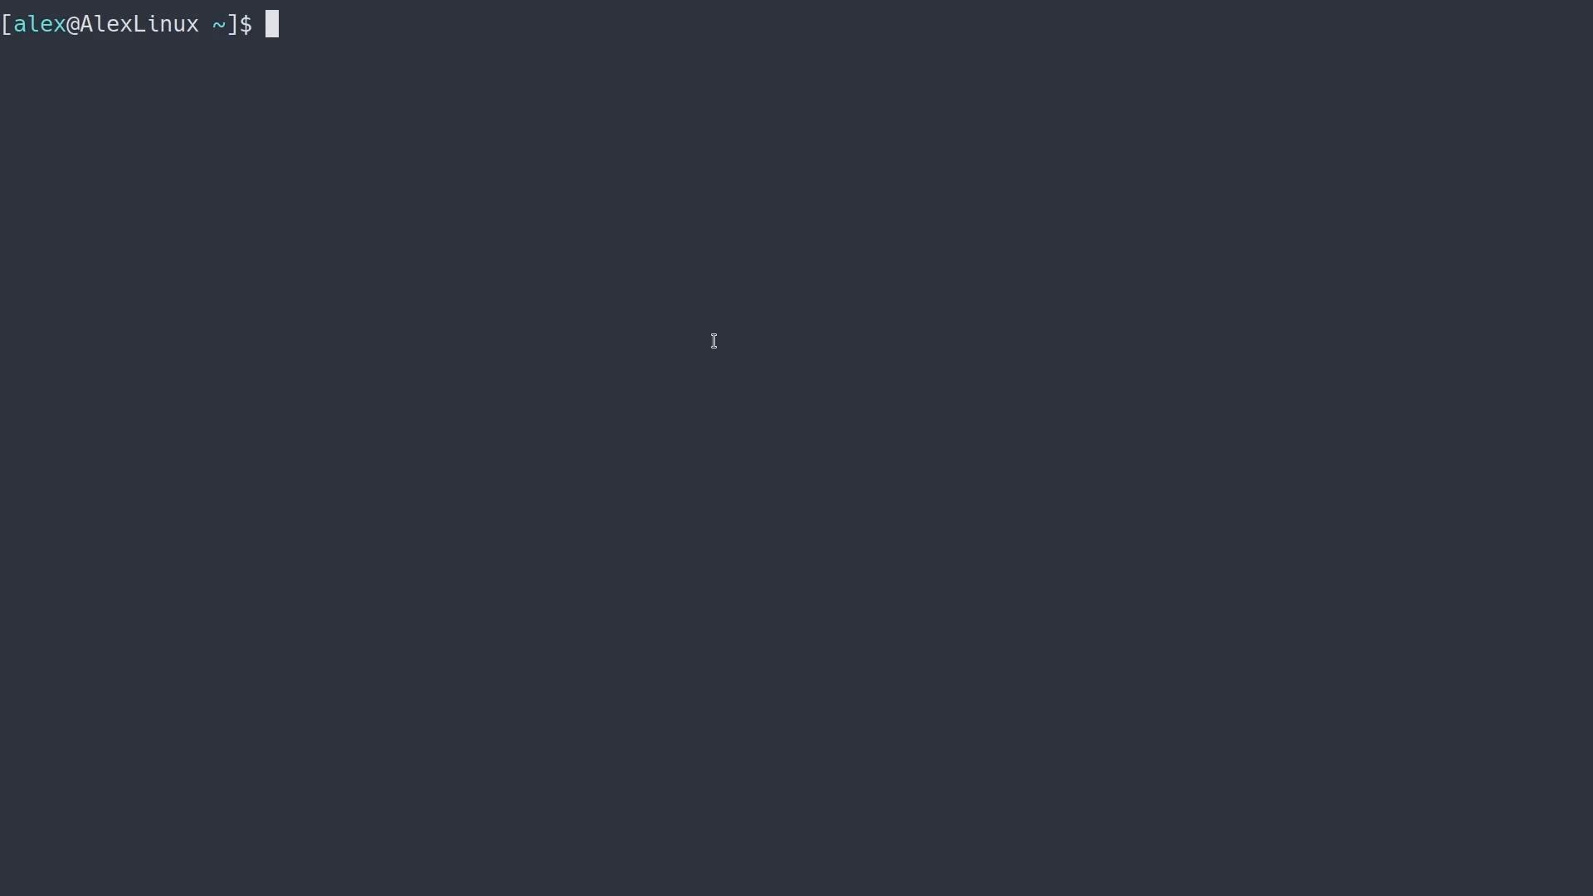
# Step: Ping denshi.org briefly, then dig denshi.org to read the resolved address and answering server
pyautogui.write('ping denshi.org')
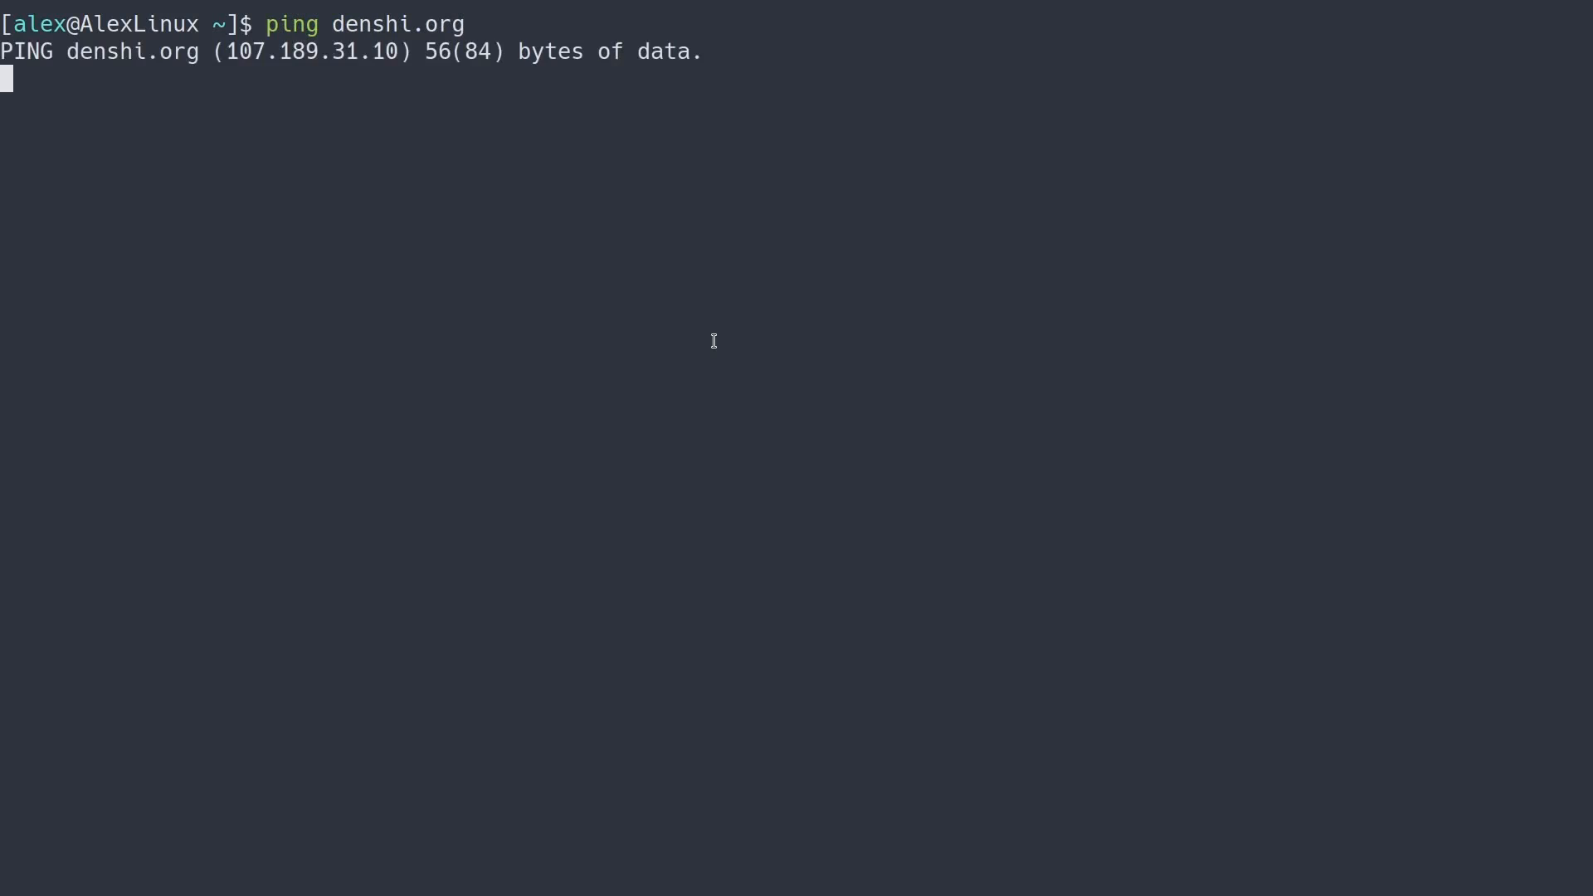
pyautogui.press('ctrl+c')
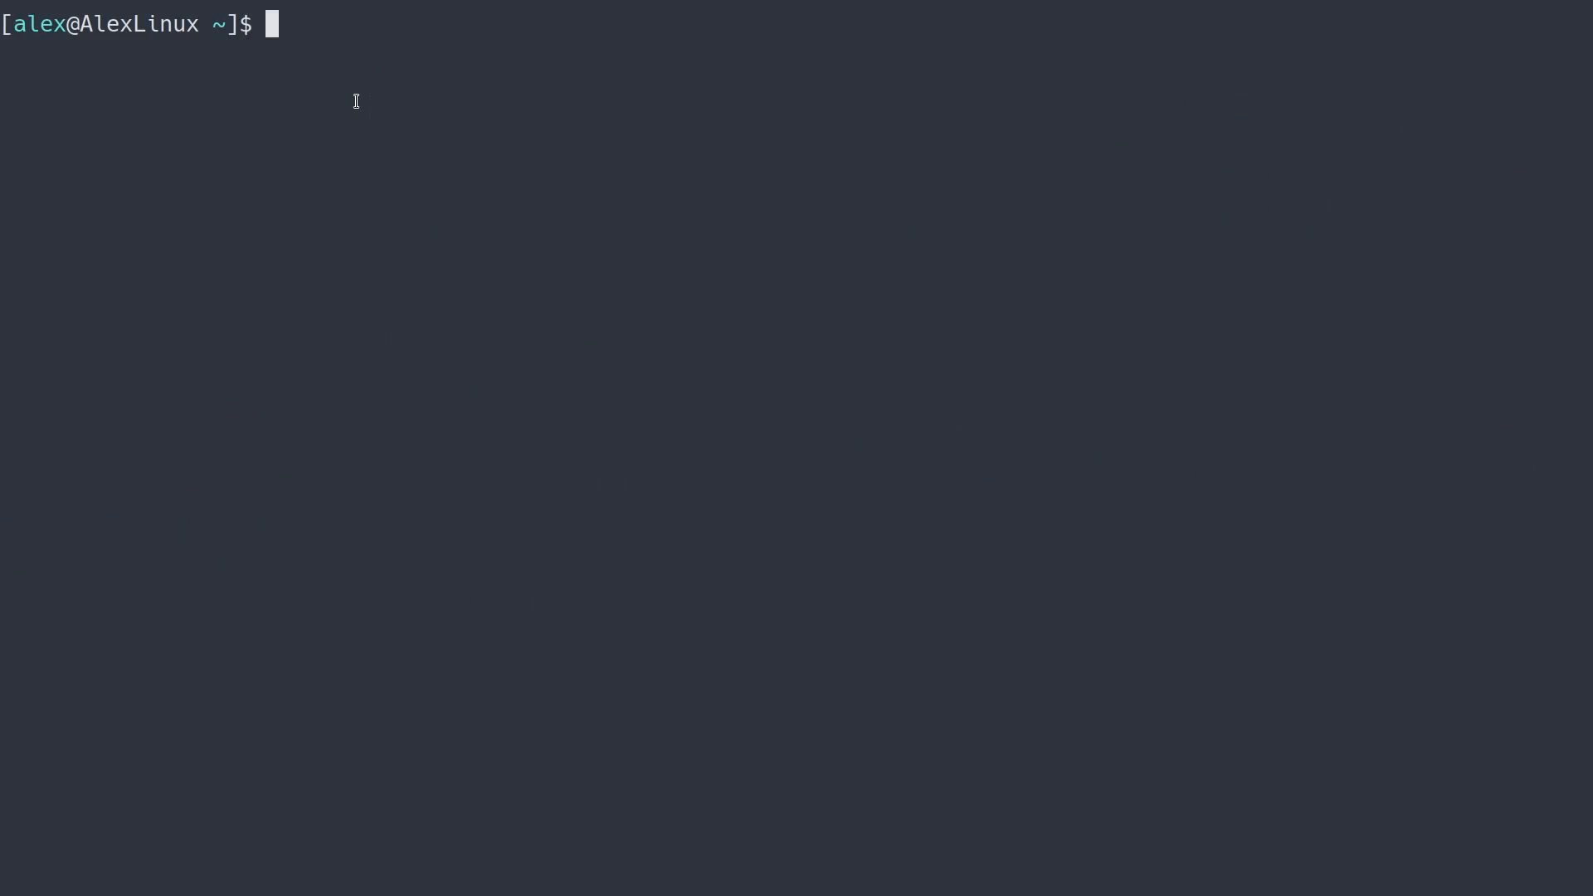
pyautogui.write('dig')
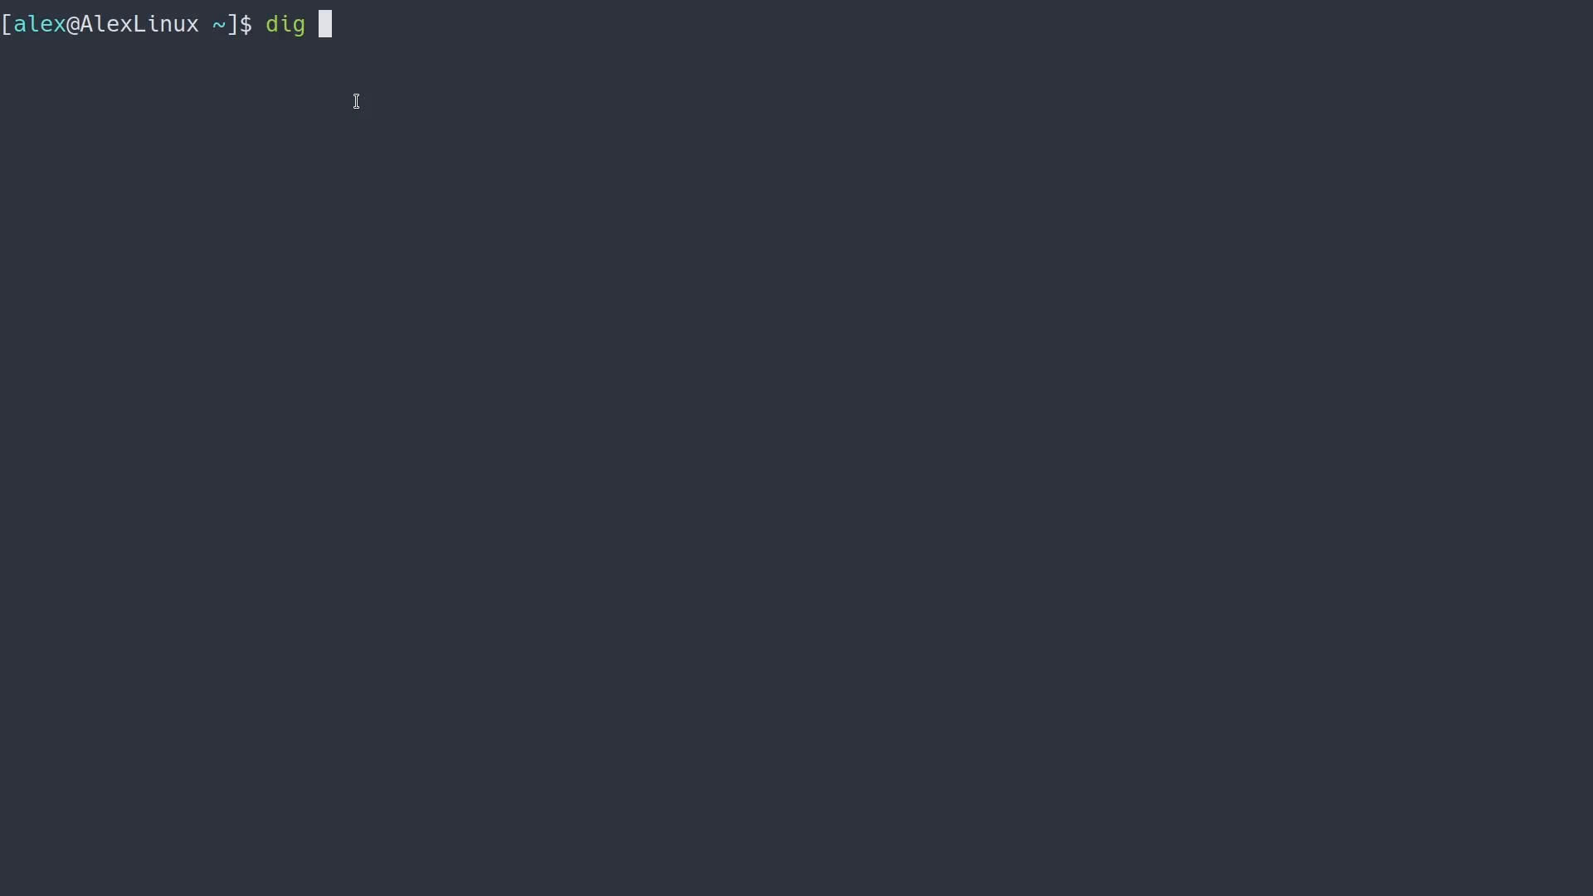
pyautogui.write('denshi.org')
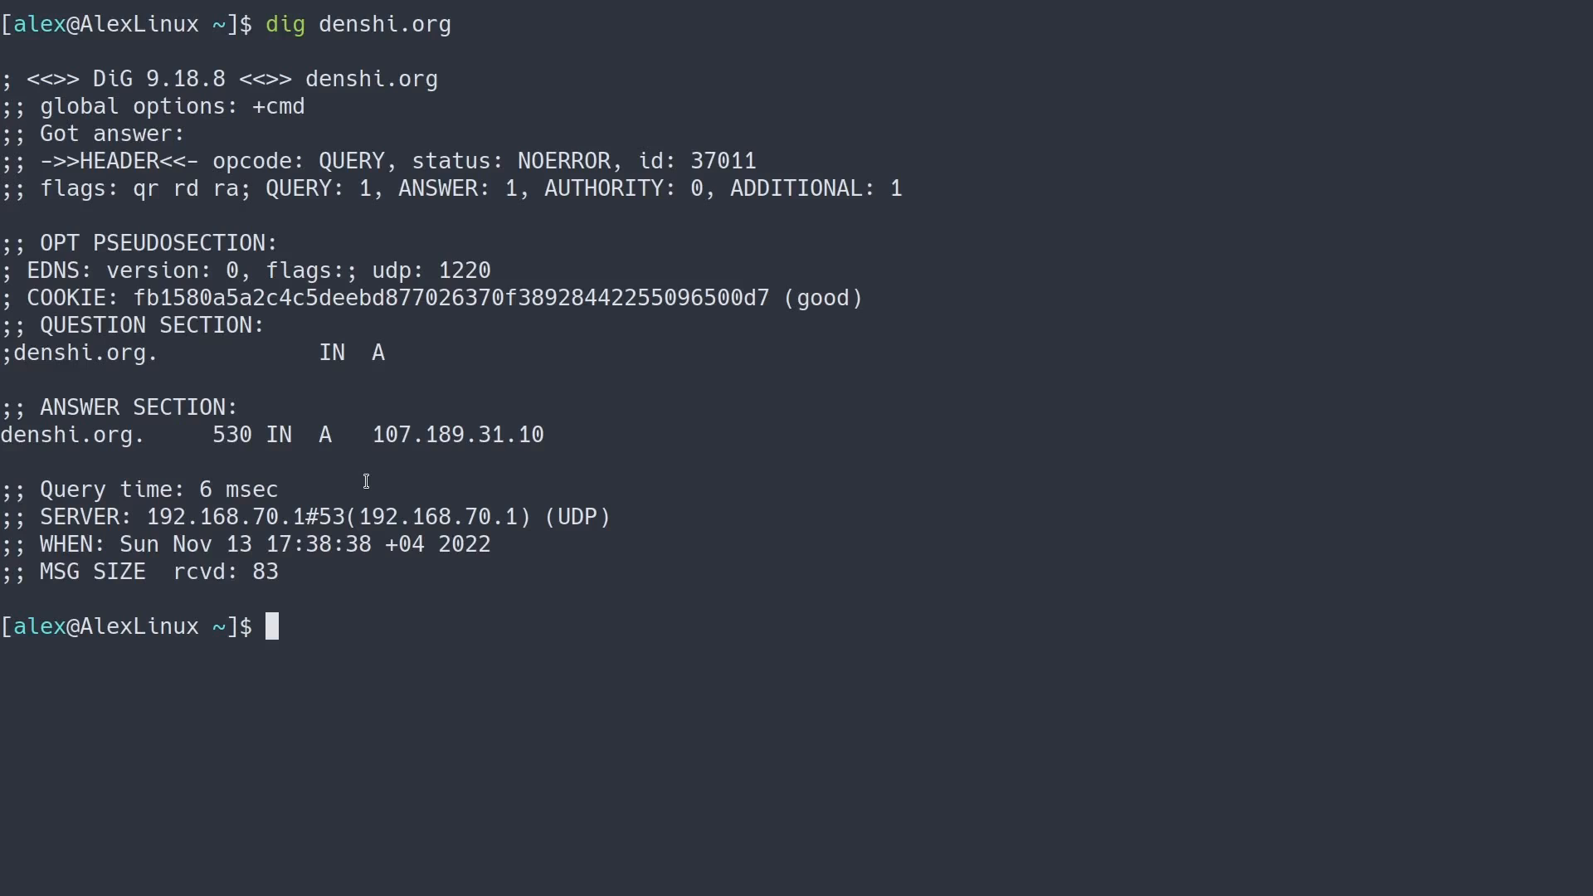
pyautogui.doubleClick(47, 434)
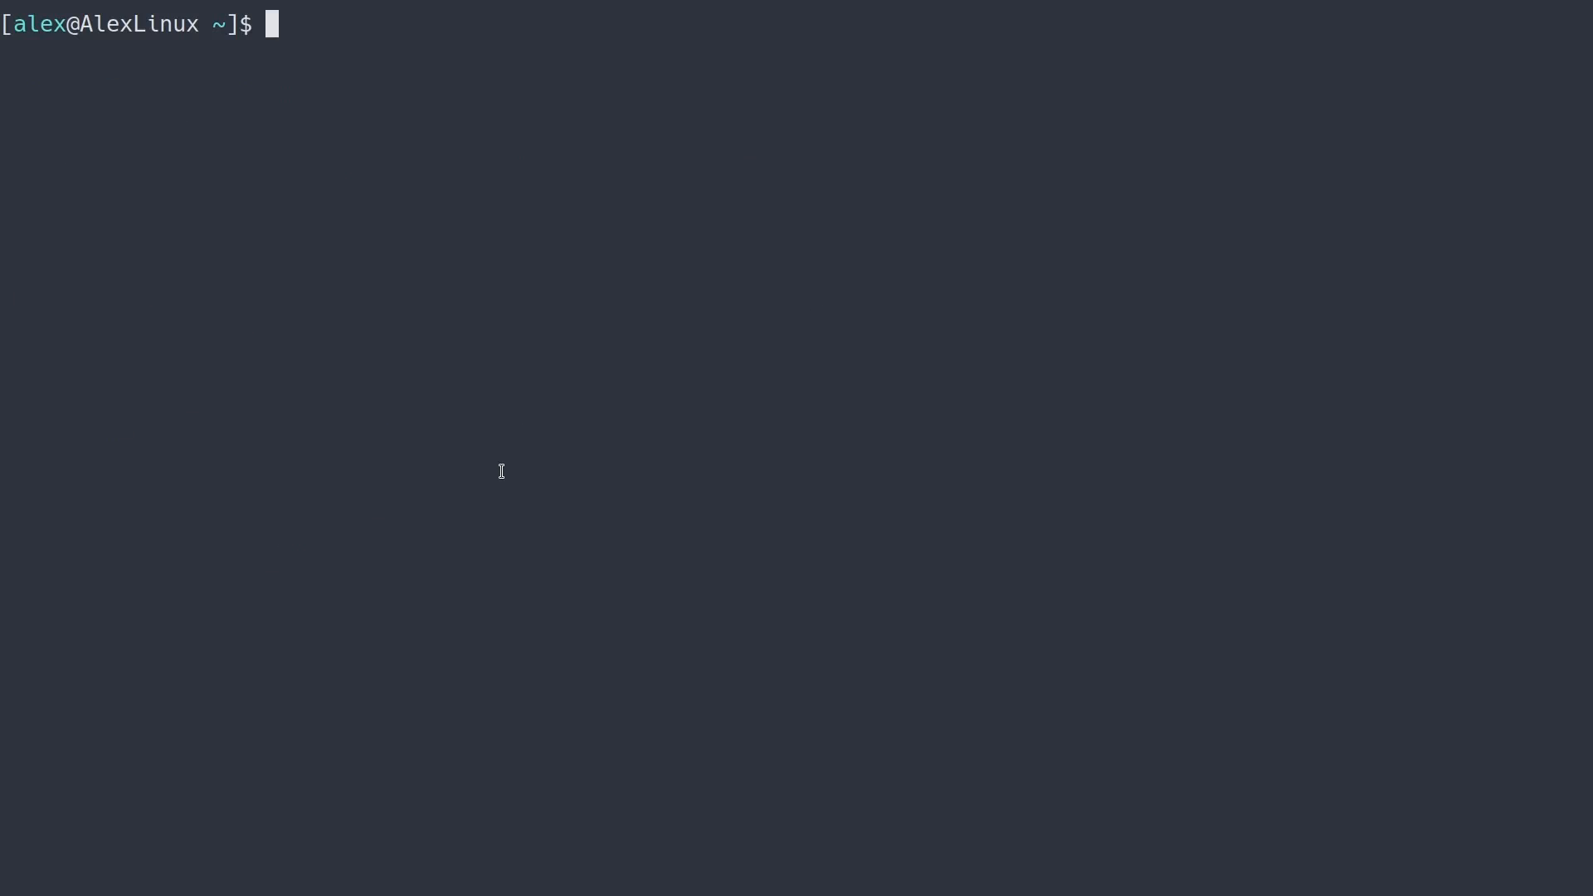
# Step: Map netflix.com to a local address in /etc/hosts via sudo vim, then ping netflix.com to confirm
pyautogui.write('ping netflix.')
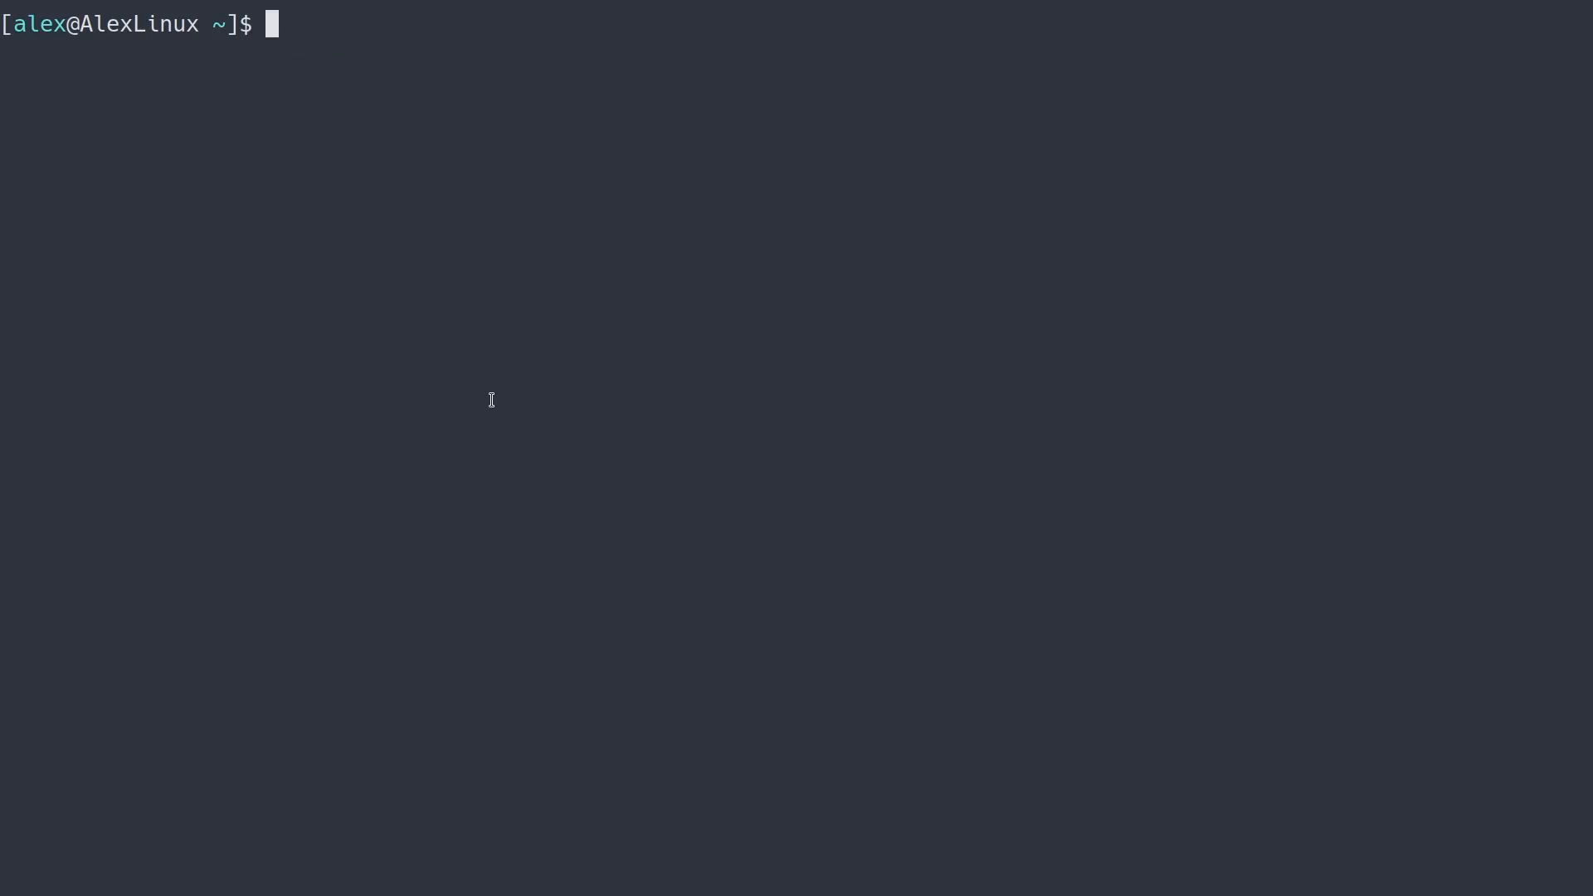
pyautogui.write('su')
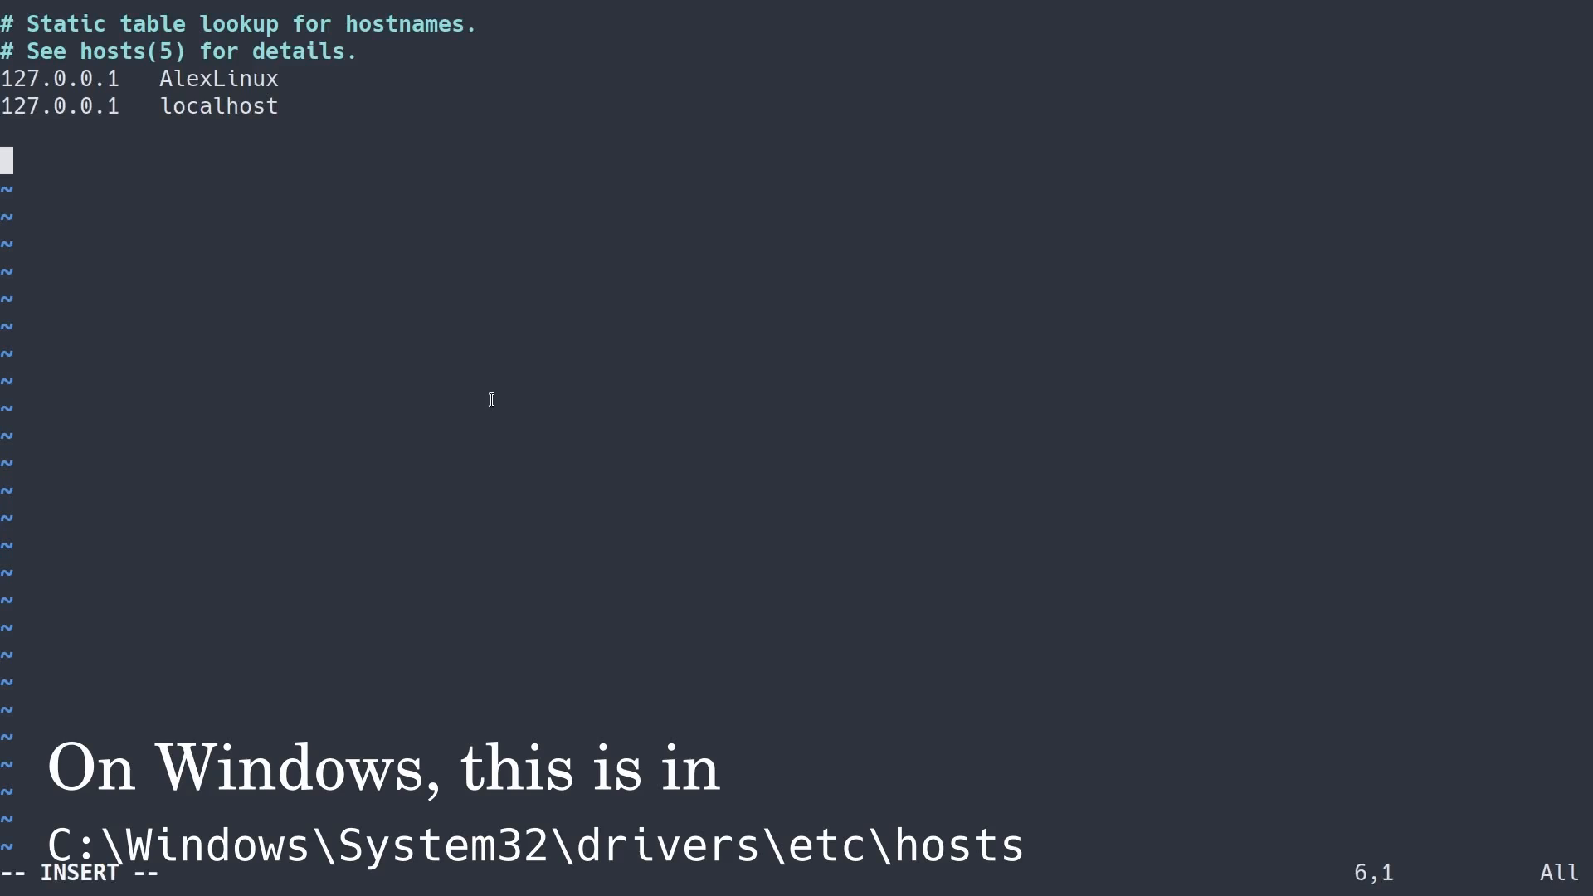
pyautogui.write('0.0.0.0')
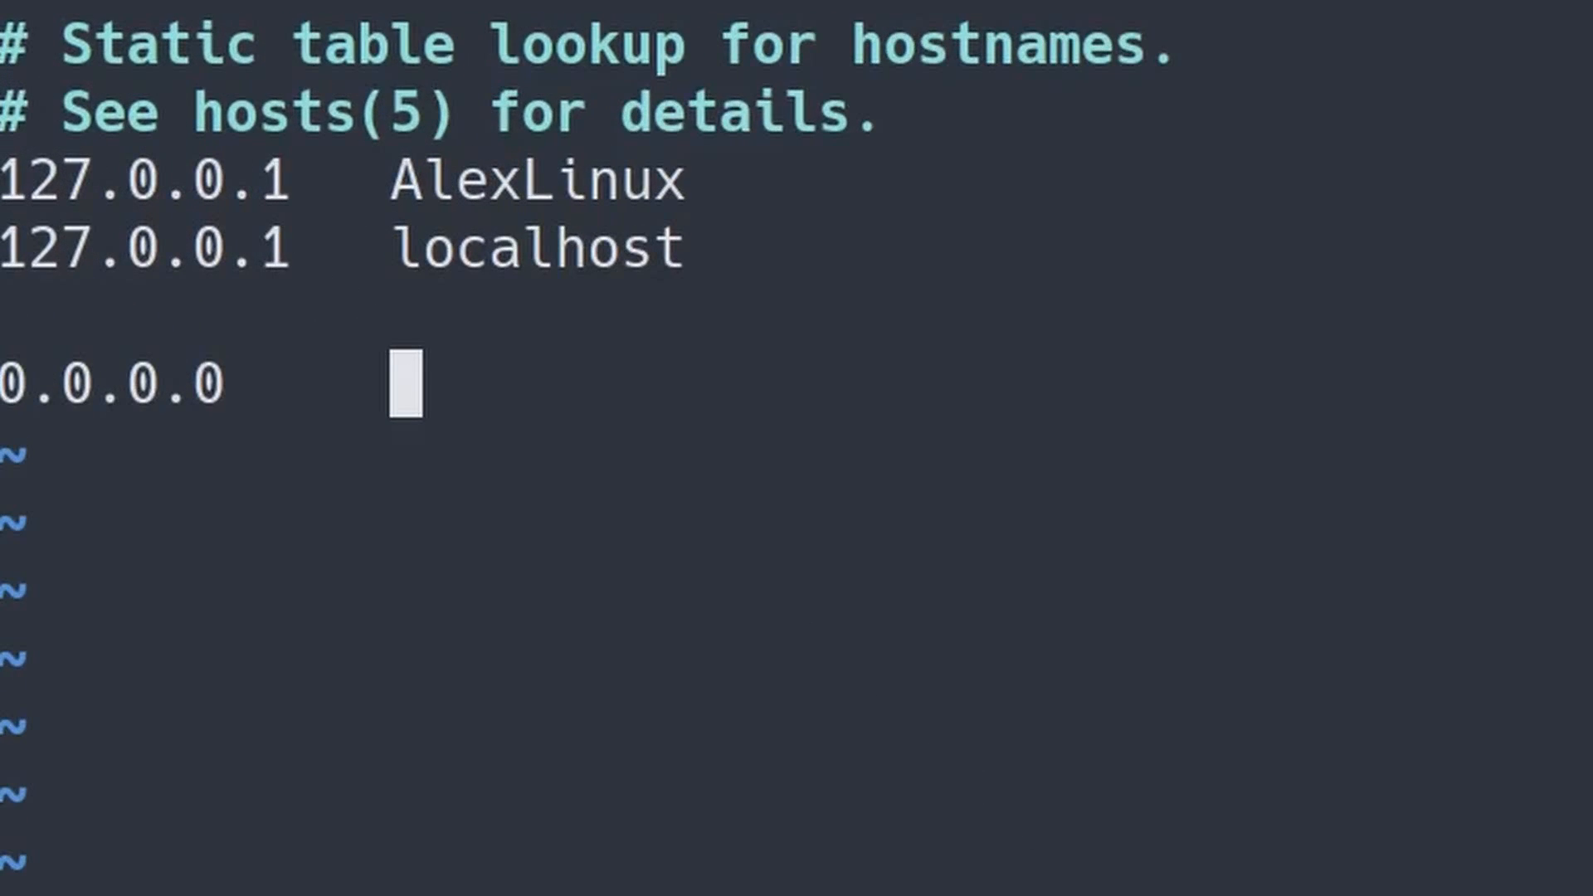
pyautogui.write('netflix.com')
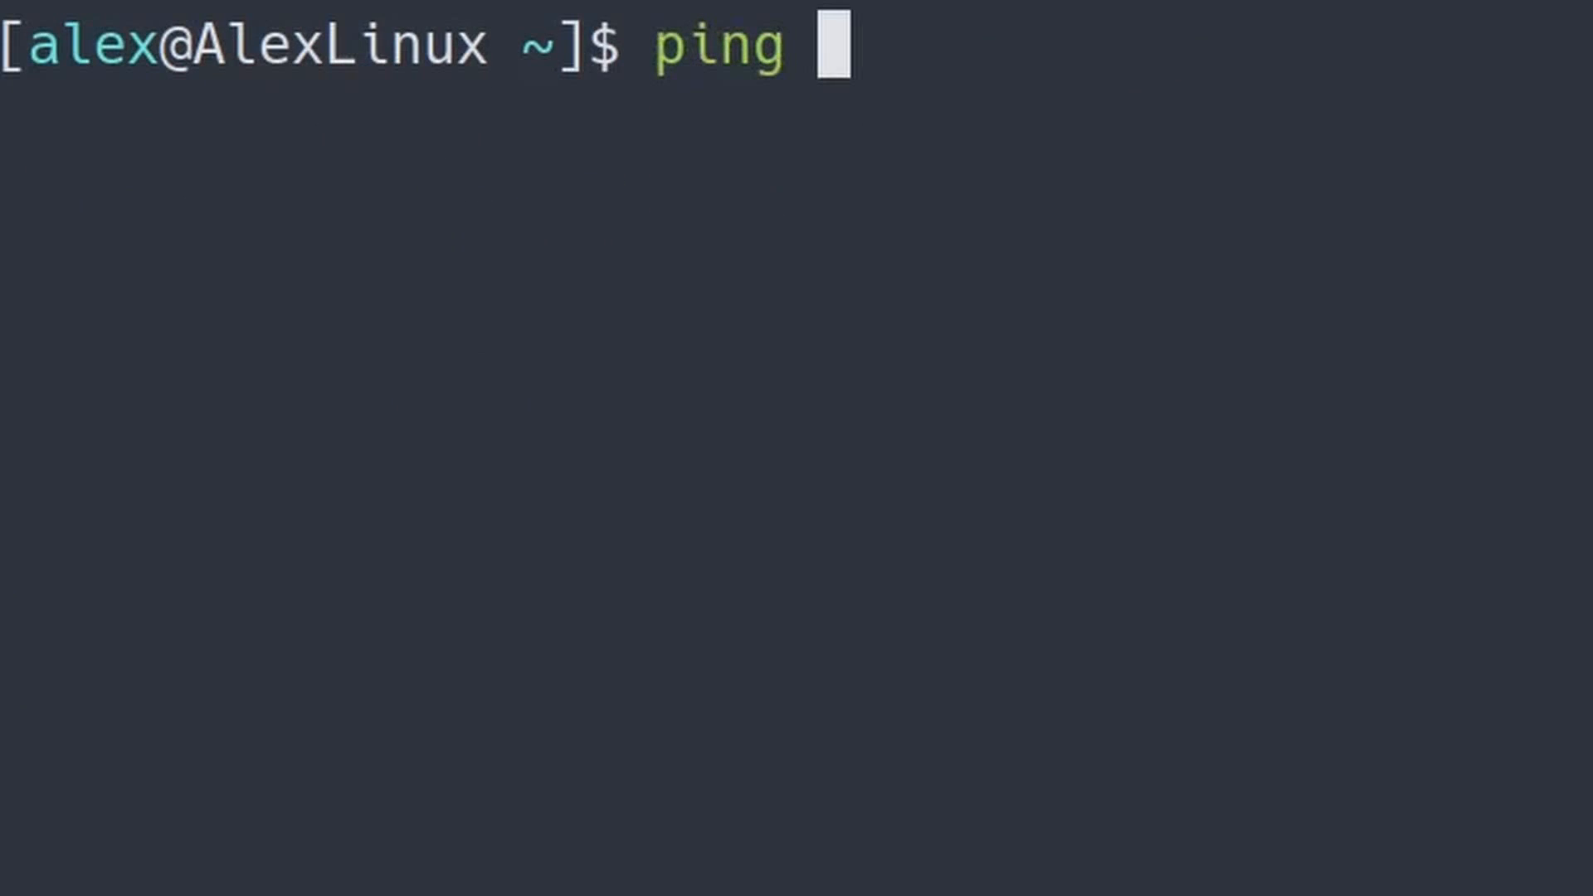
pyautogui.write('netflix.com')
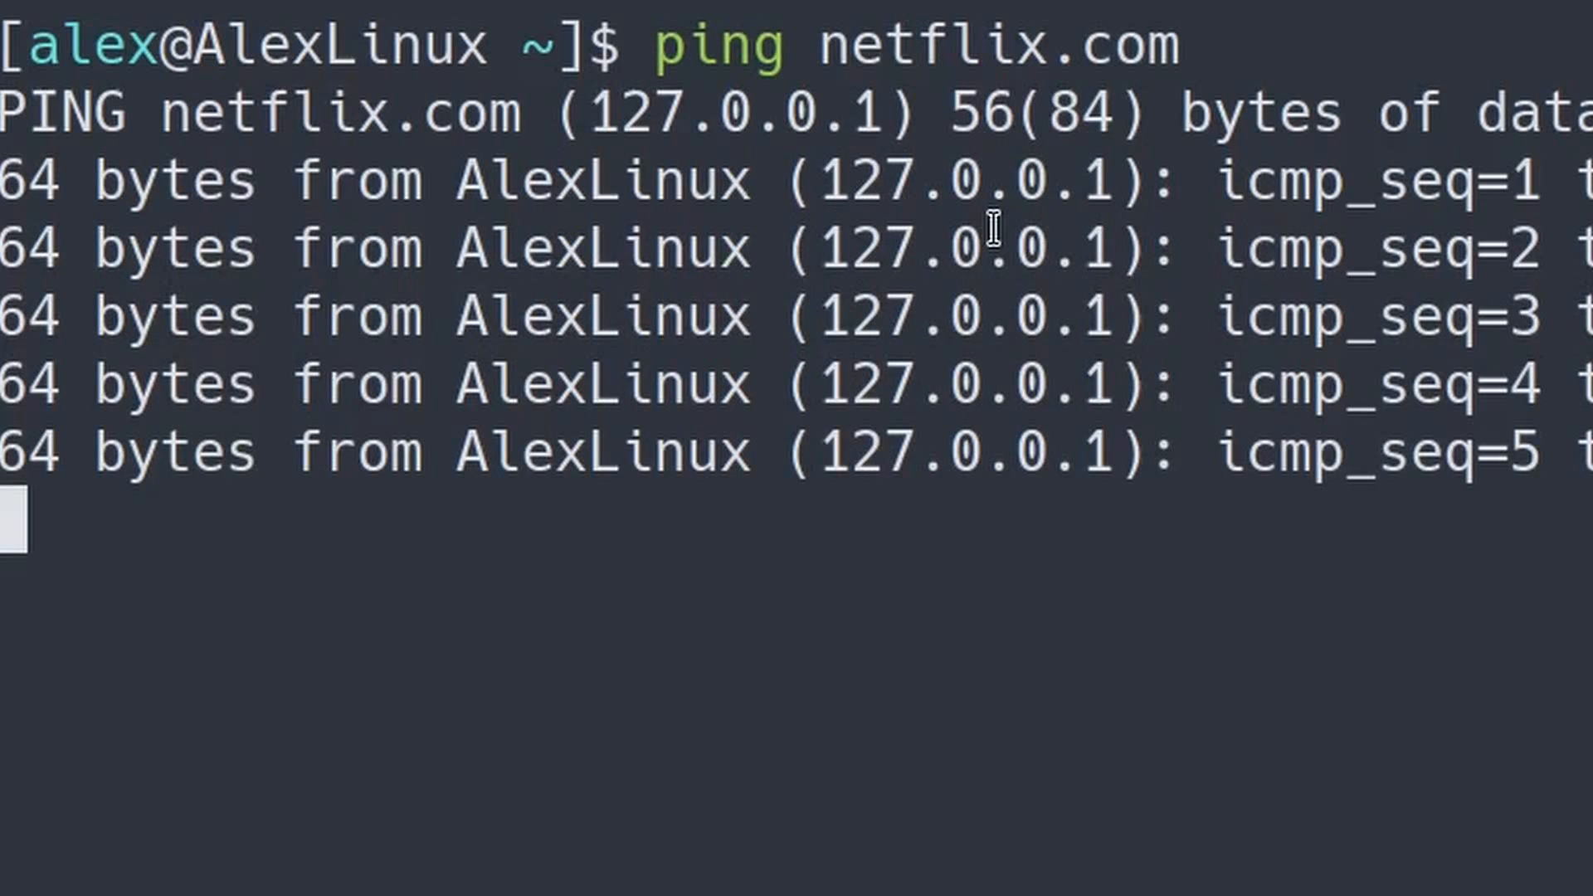
pyautogui.press('ctrl+c')
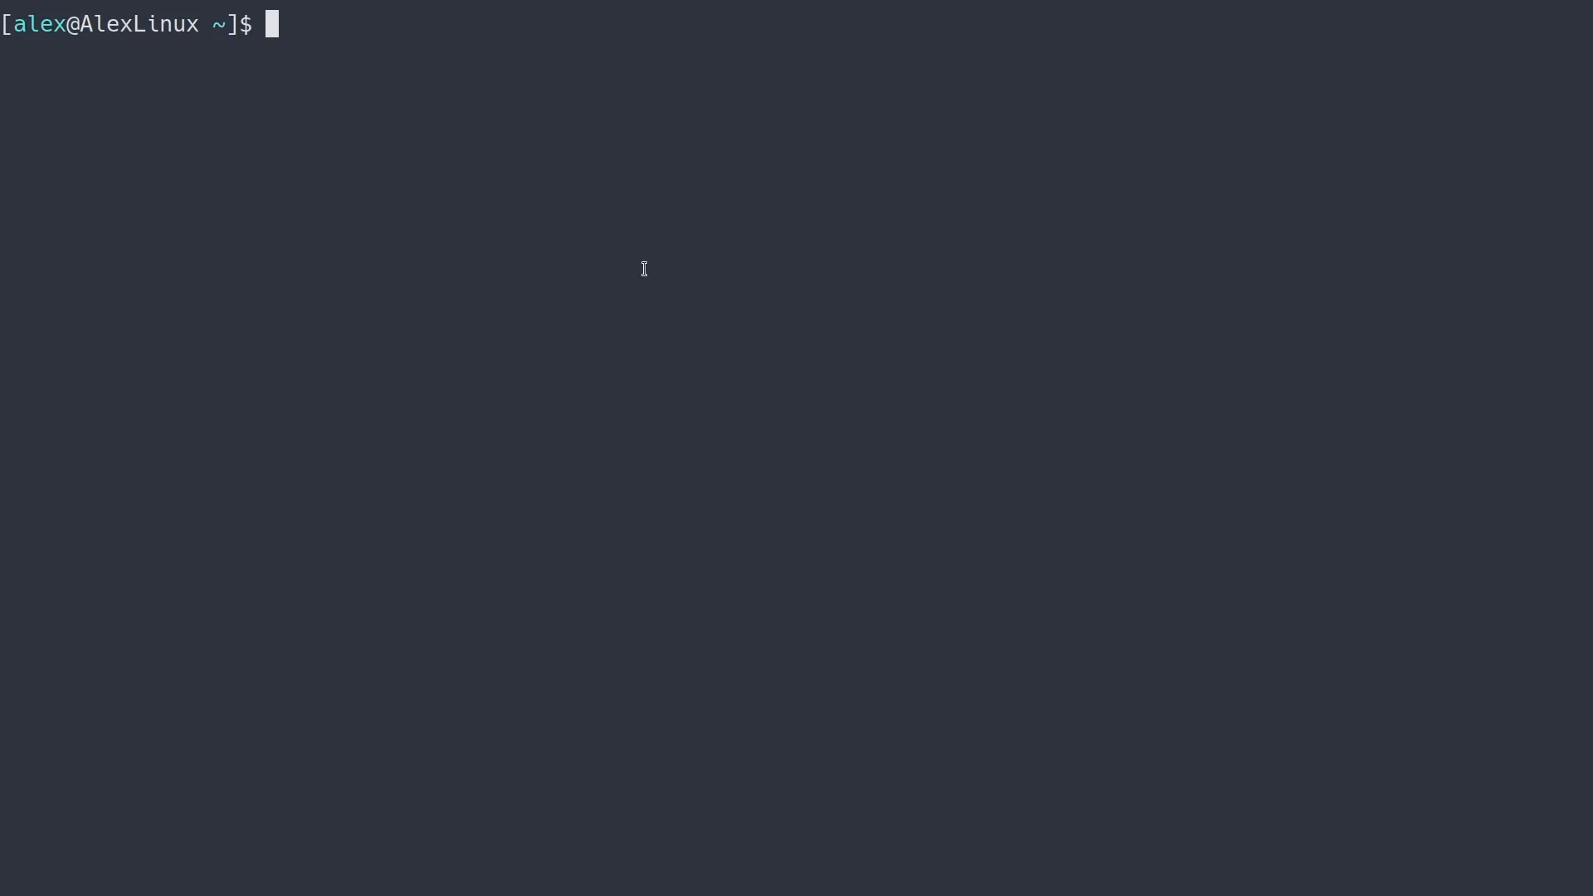
pyautogui.write('ping vid')
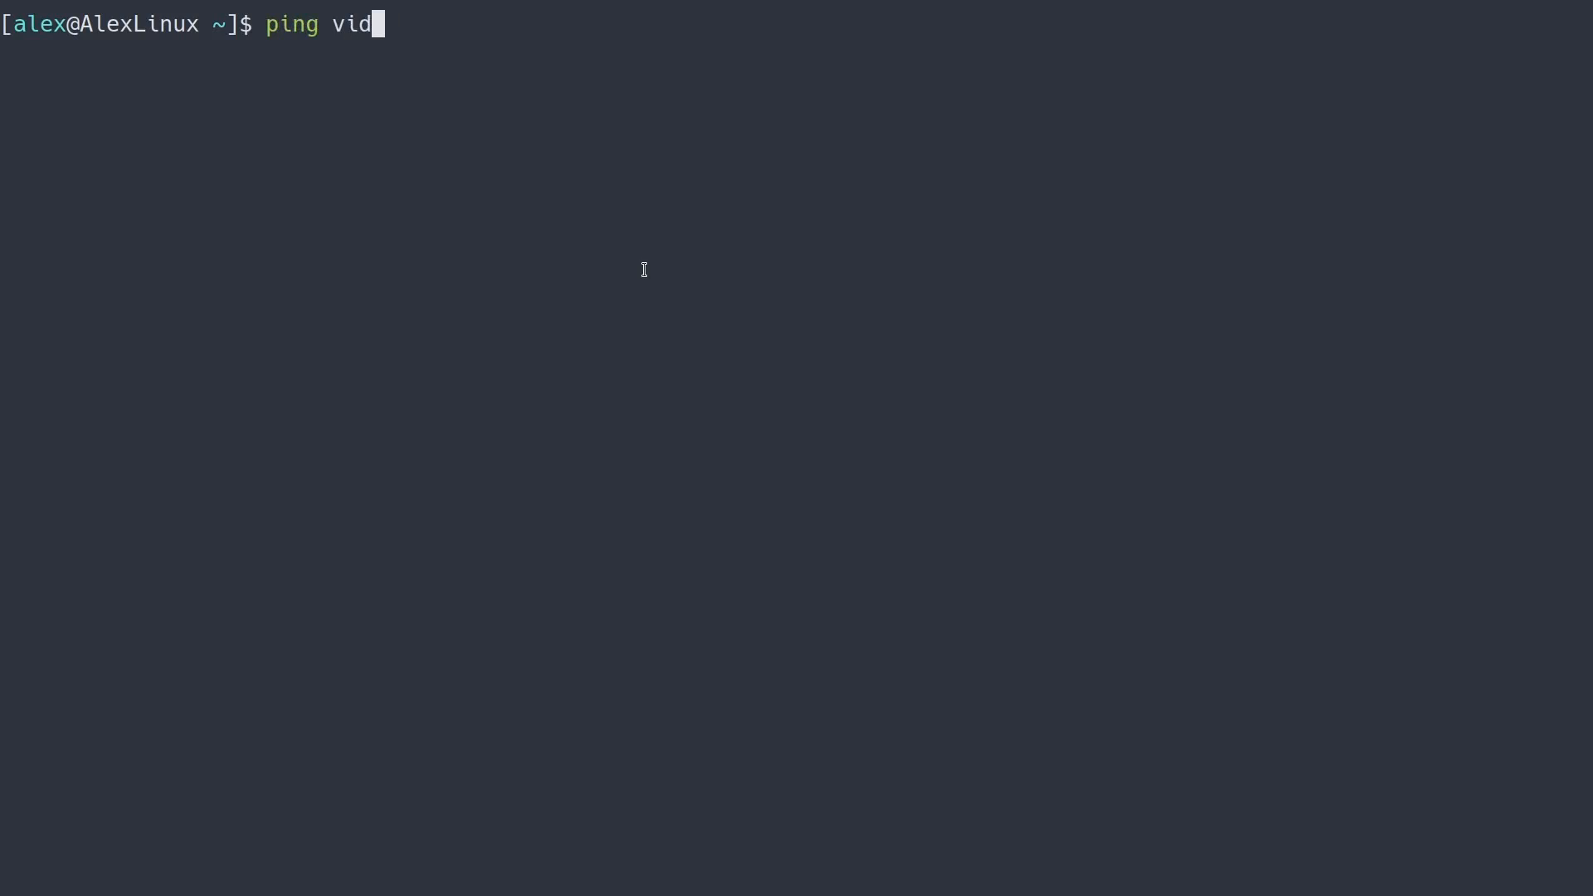
pyautogui.write('eos.netflix.com')
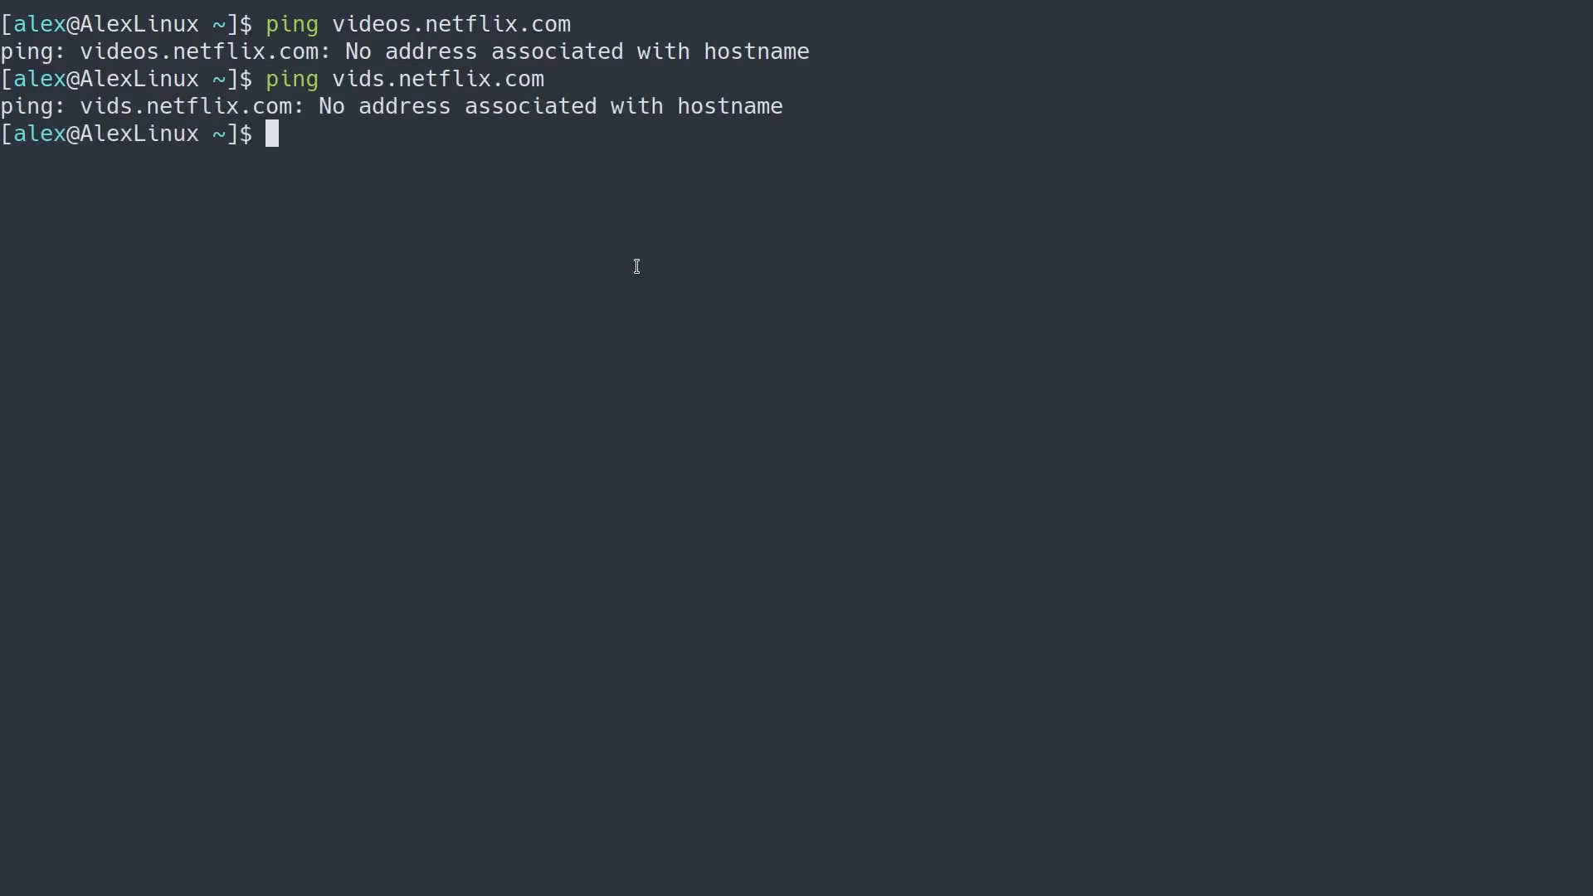
pyautogui.write('ping v.netflix.com')
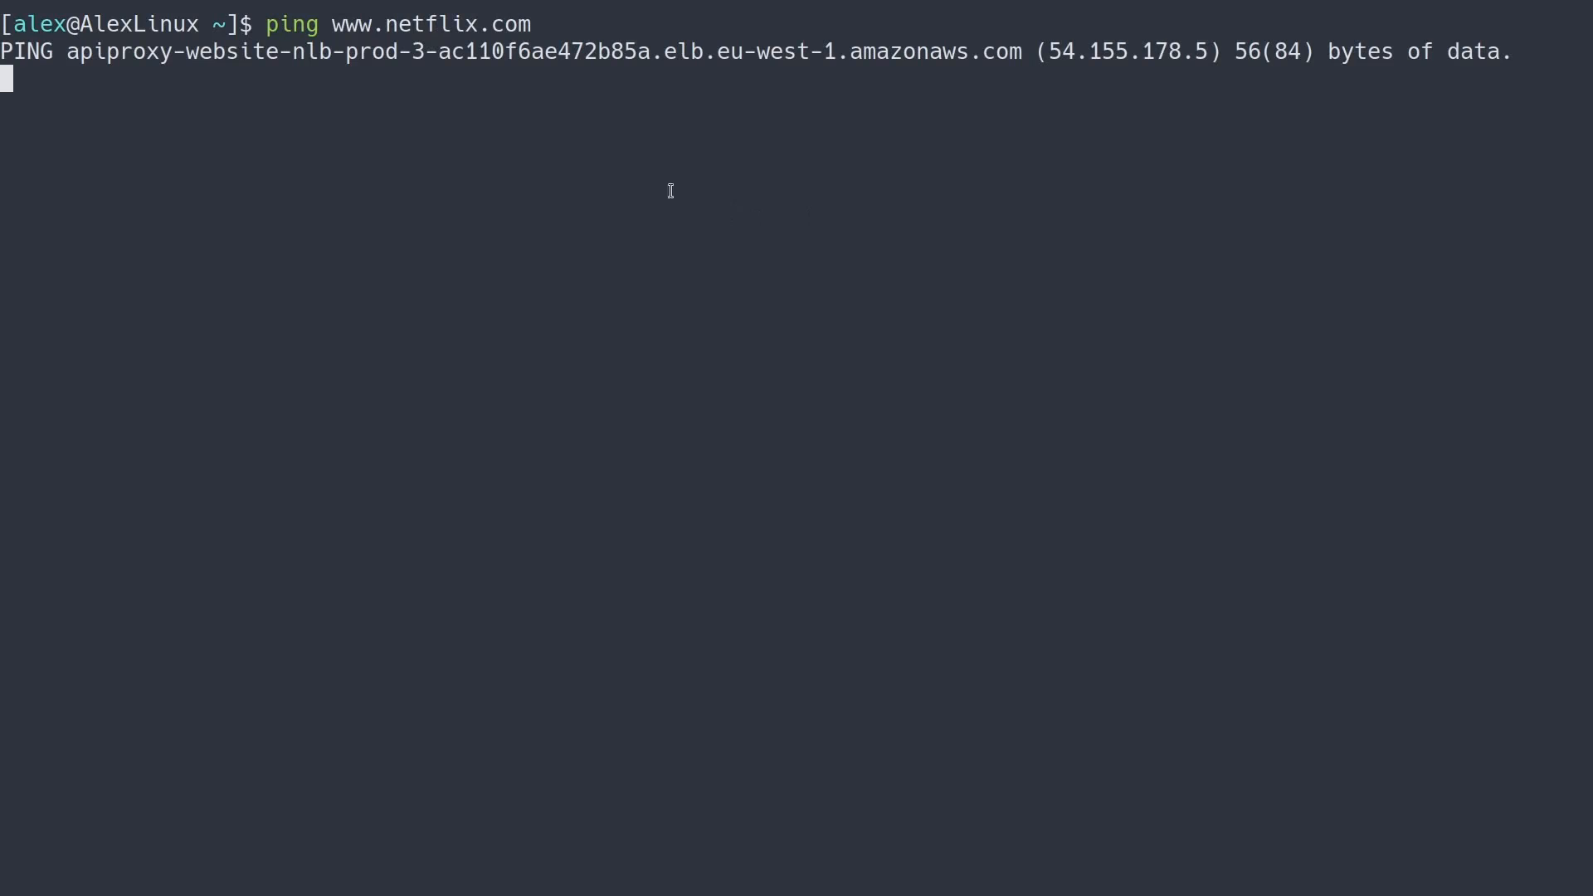
pyautogui.press('ctrl+c')
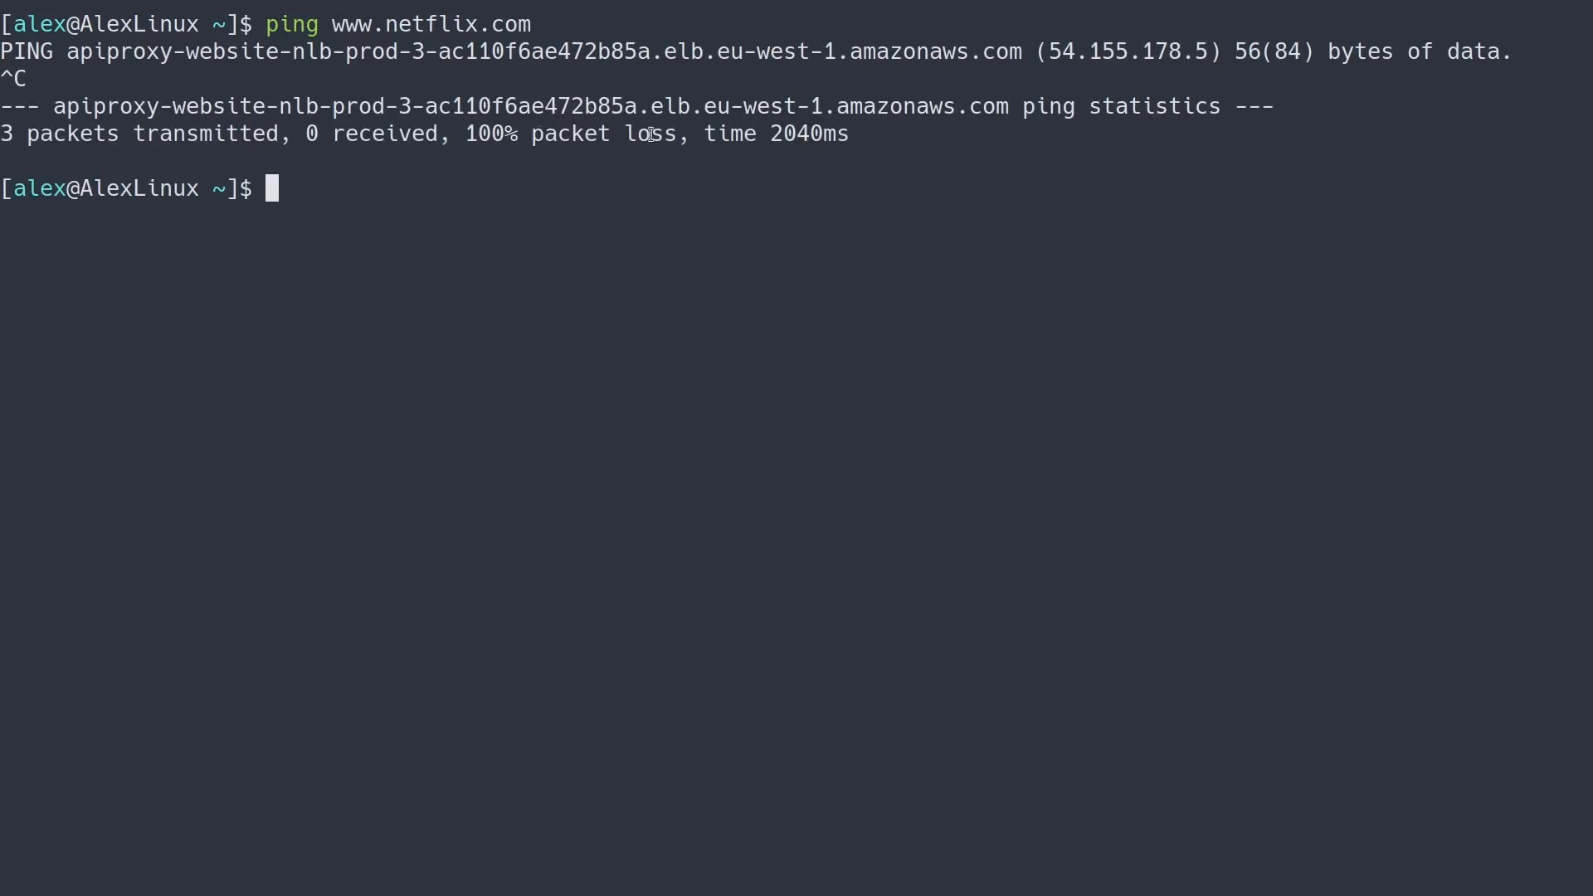
# Step: Switch to the workspace with the LandChad Dnsmasq guide beside the VPS root shell
pyautogui.doubleClick(1129, 52)
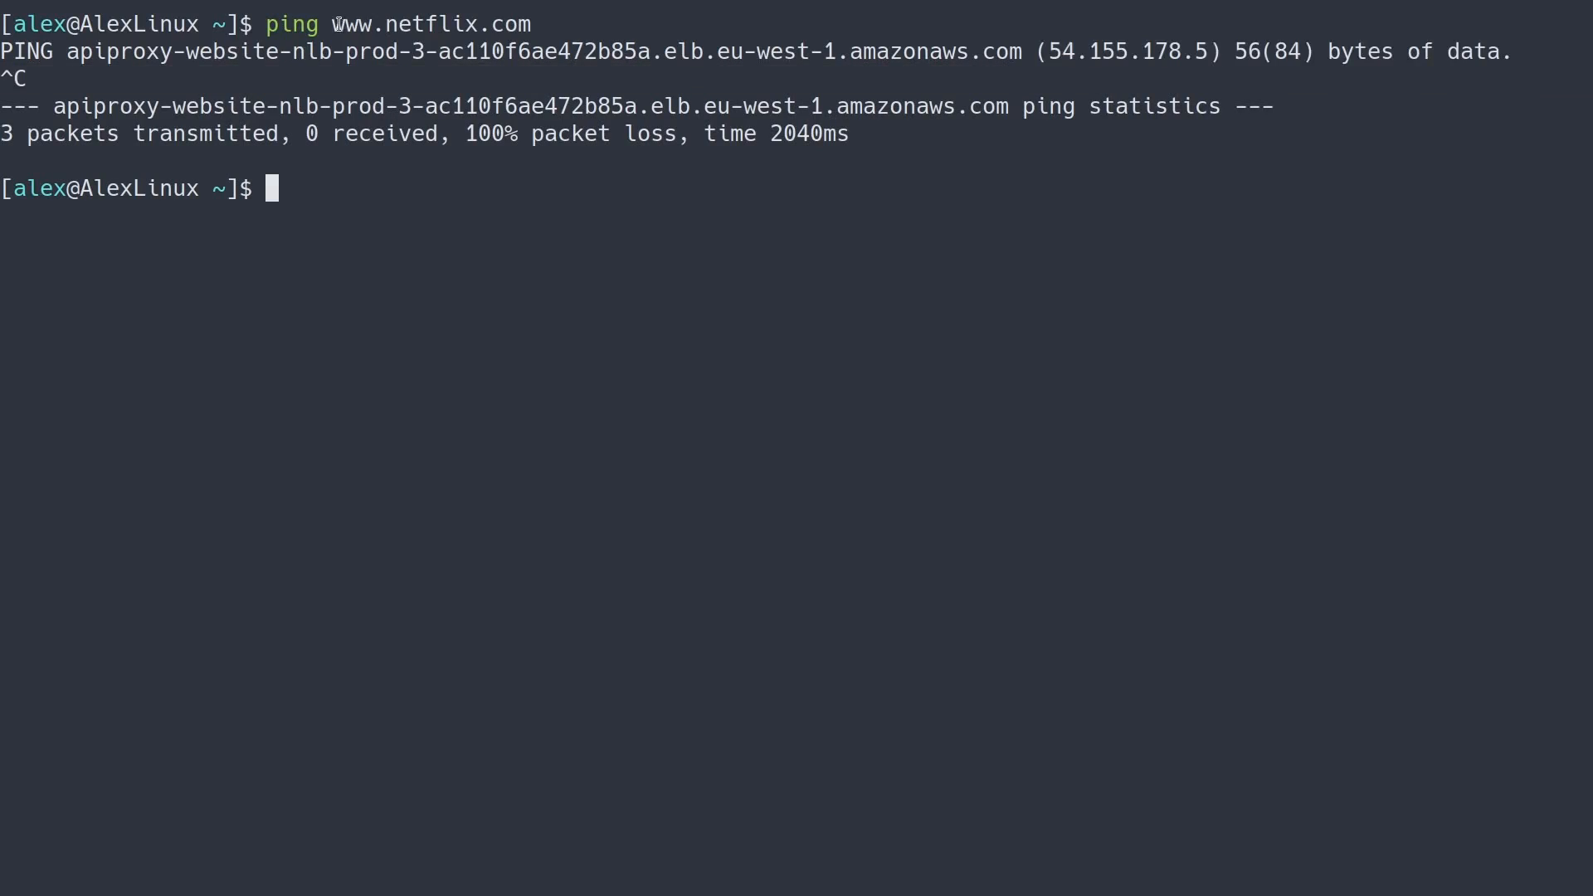
pyautogui.doubleClick(350, 23)
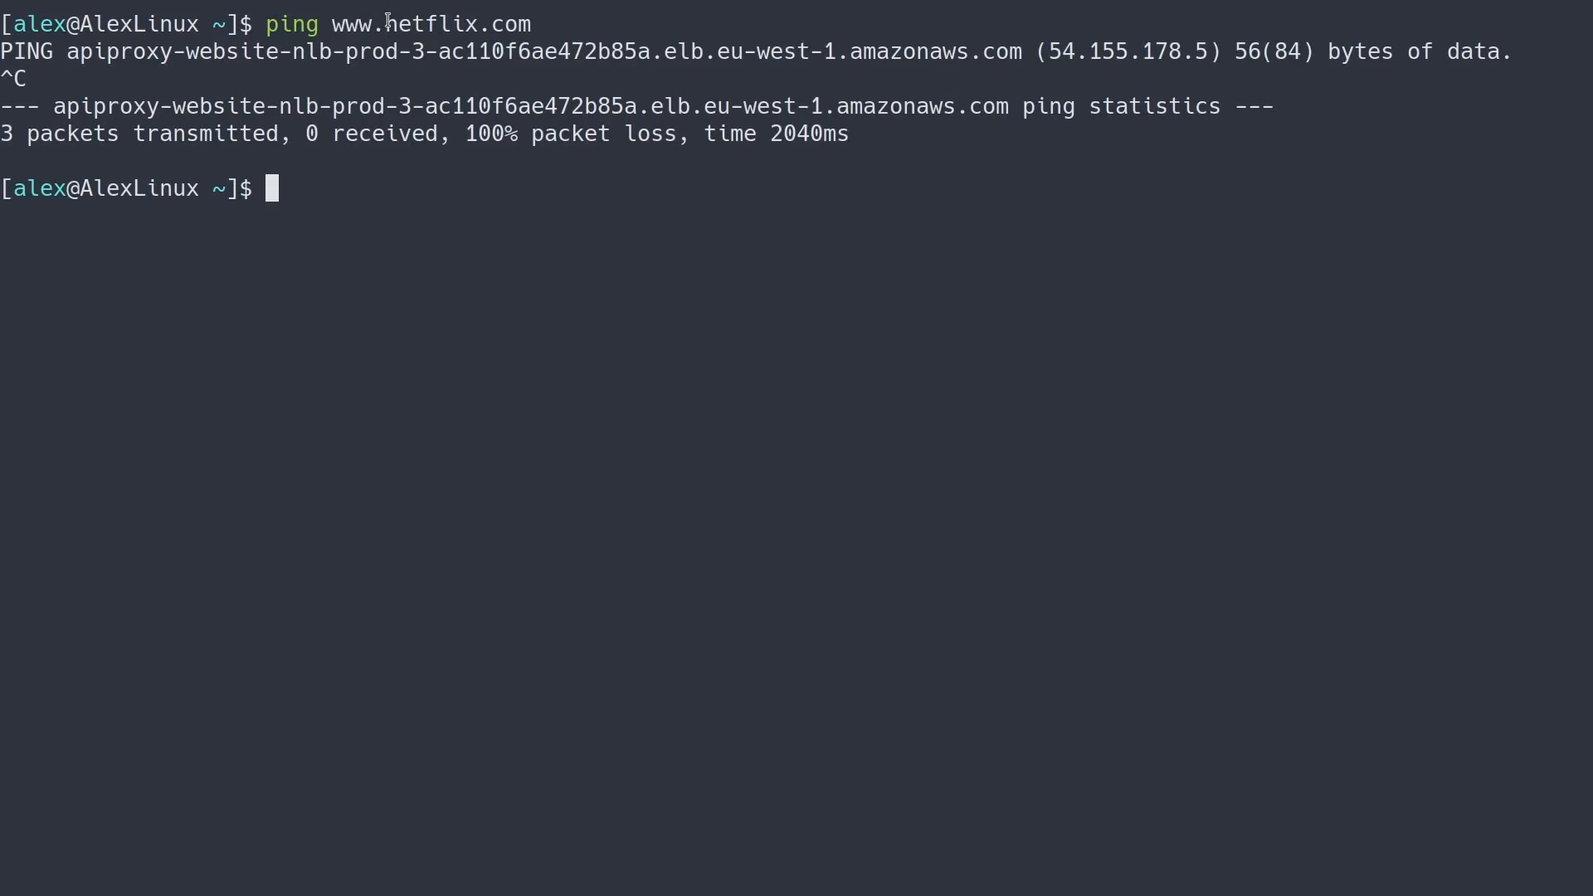
pyautogui.doubleClick(350, 24)
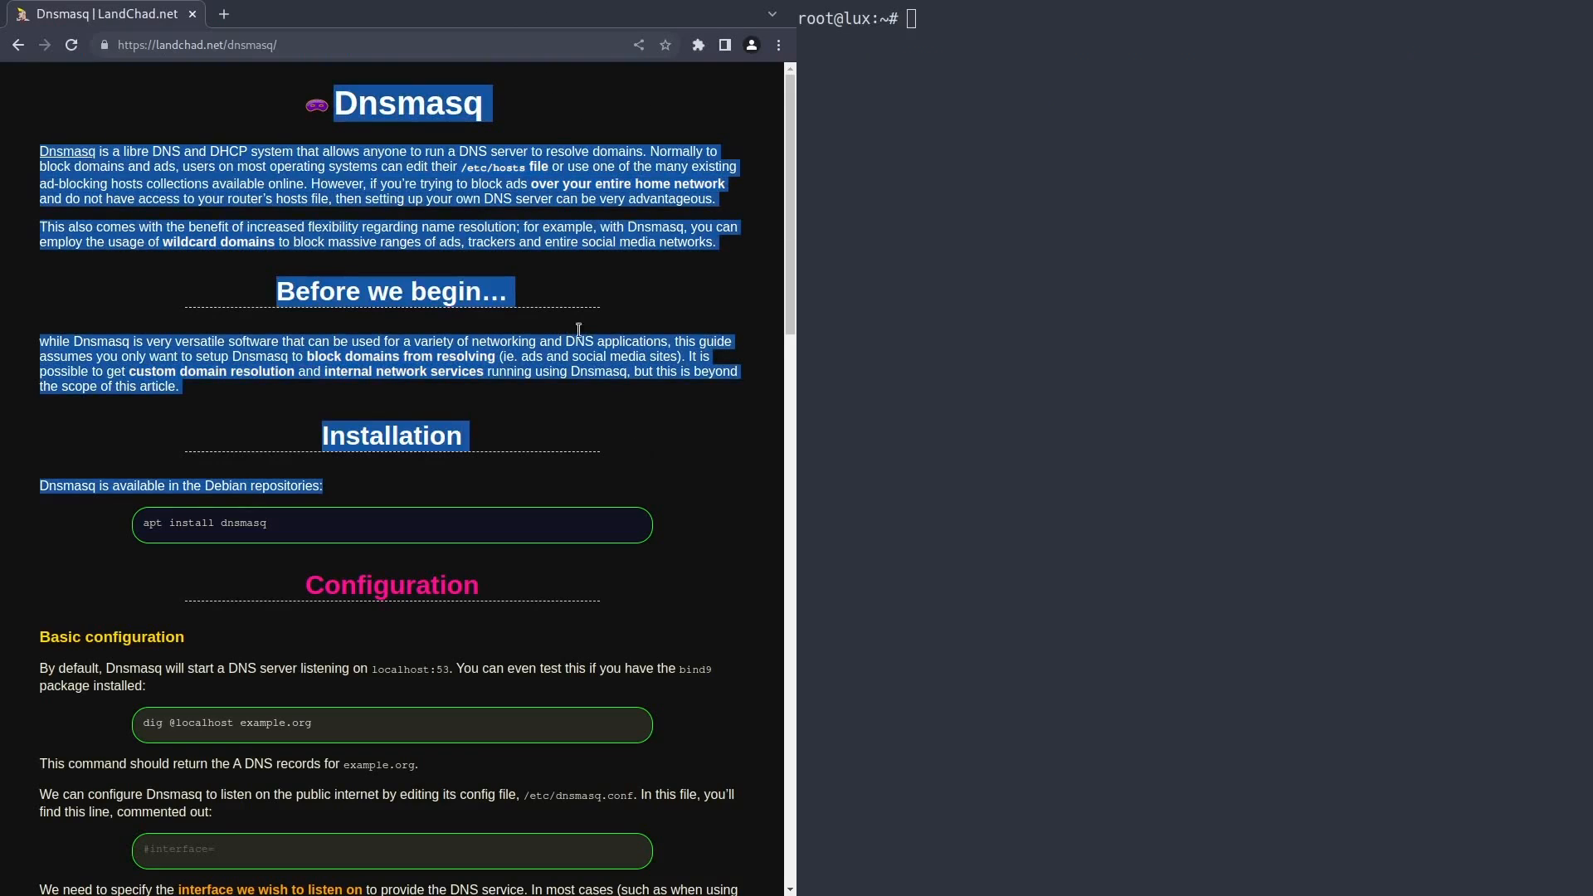
# Step: Run apt install dnsmasq dnsutils in the root@lux shell and begin a dig of denshi.org
pyautogui.click(422, 204)
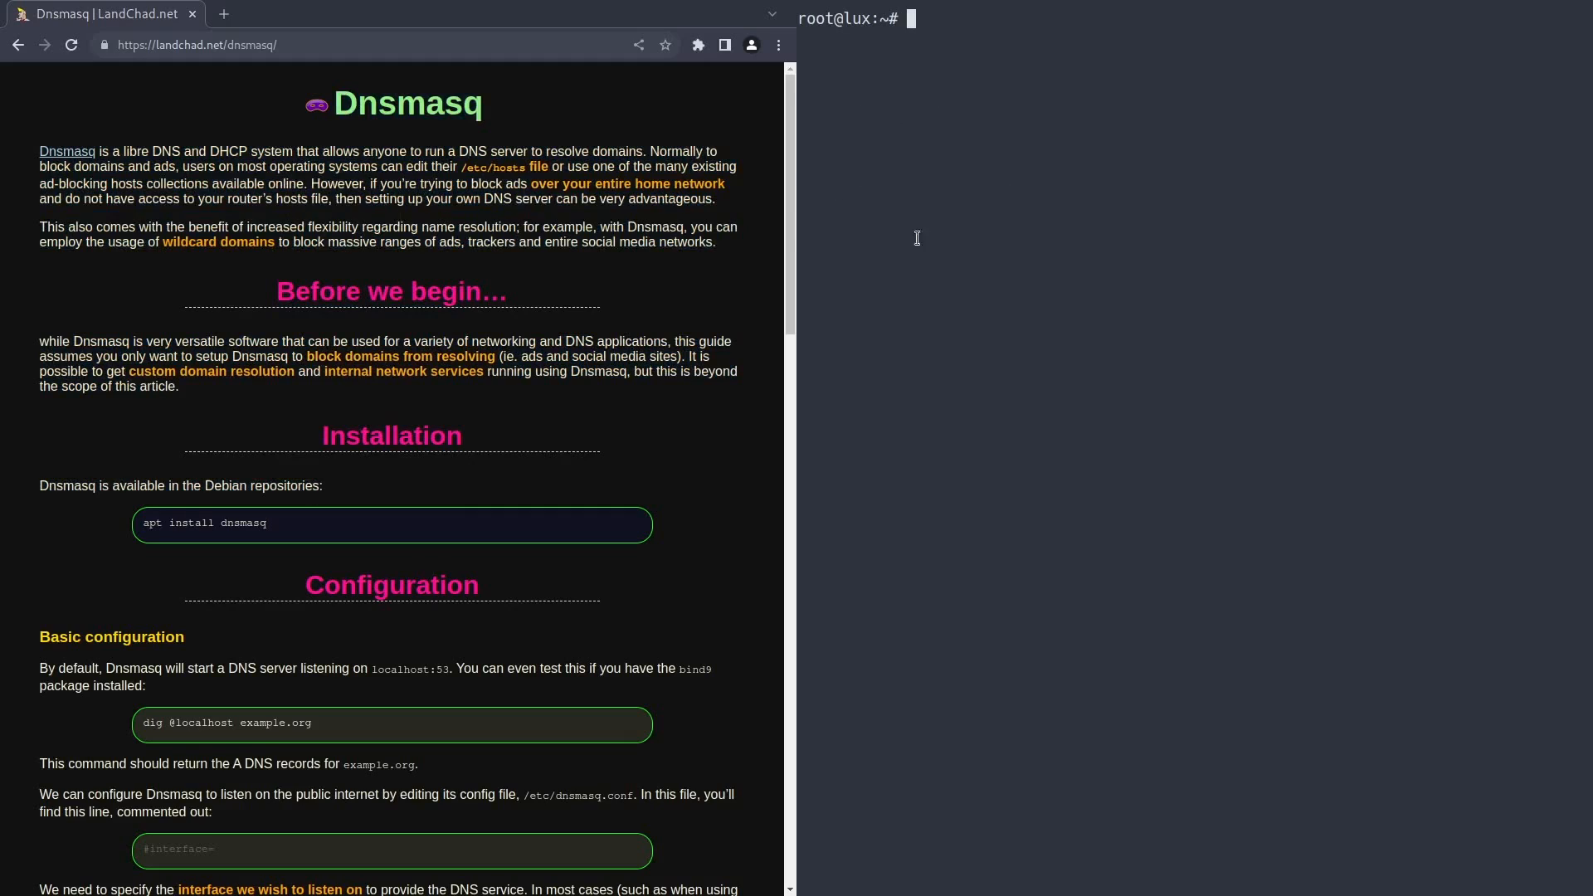
pyautogui.moveTo(931, 135)
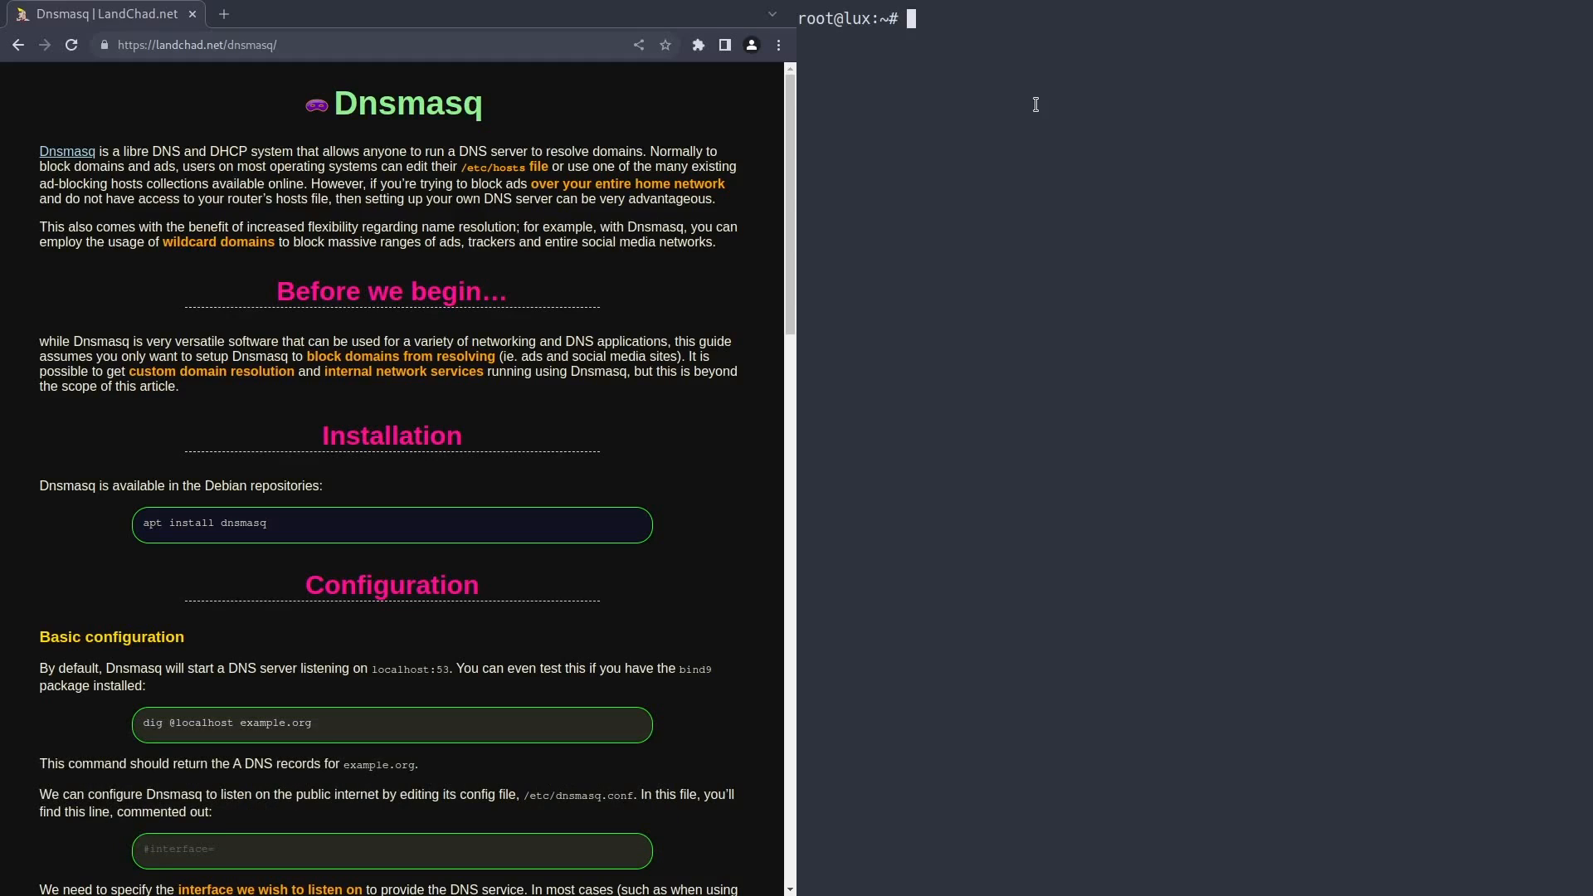
pyautogui.write('apt install dnsm')
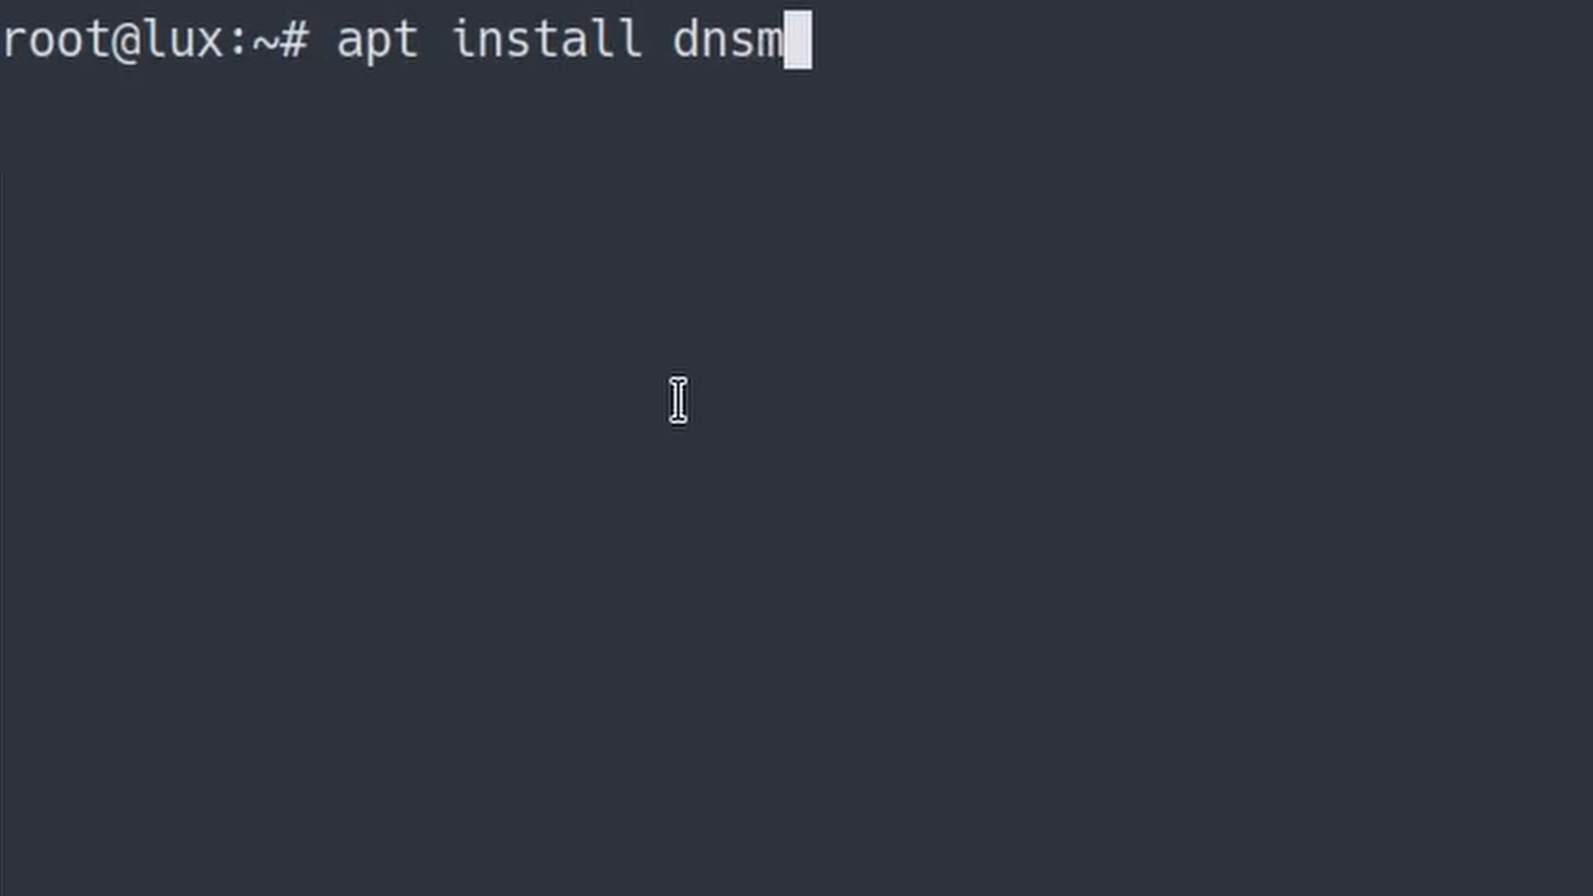
pyautogui.write('asq dnsutis')
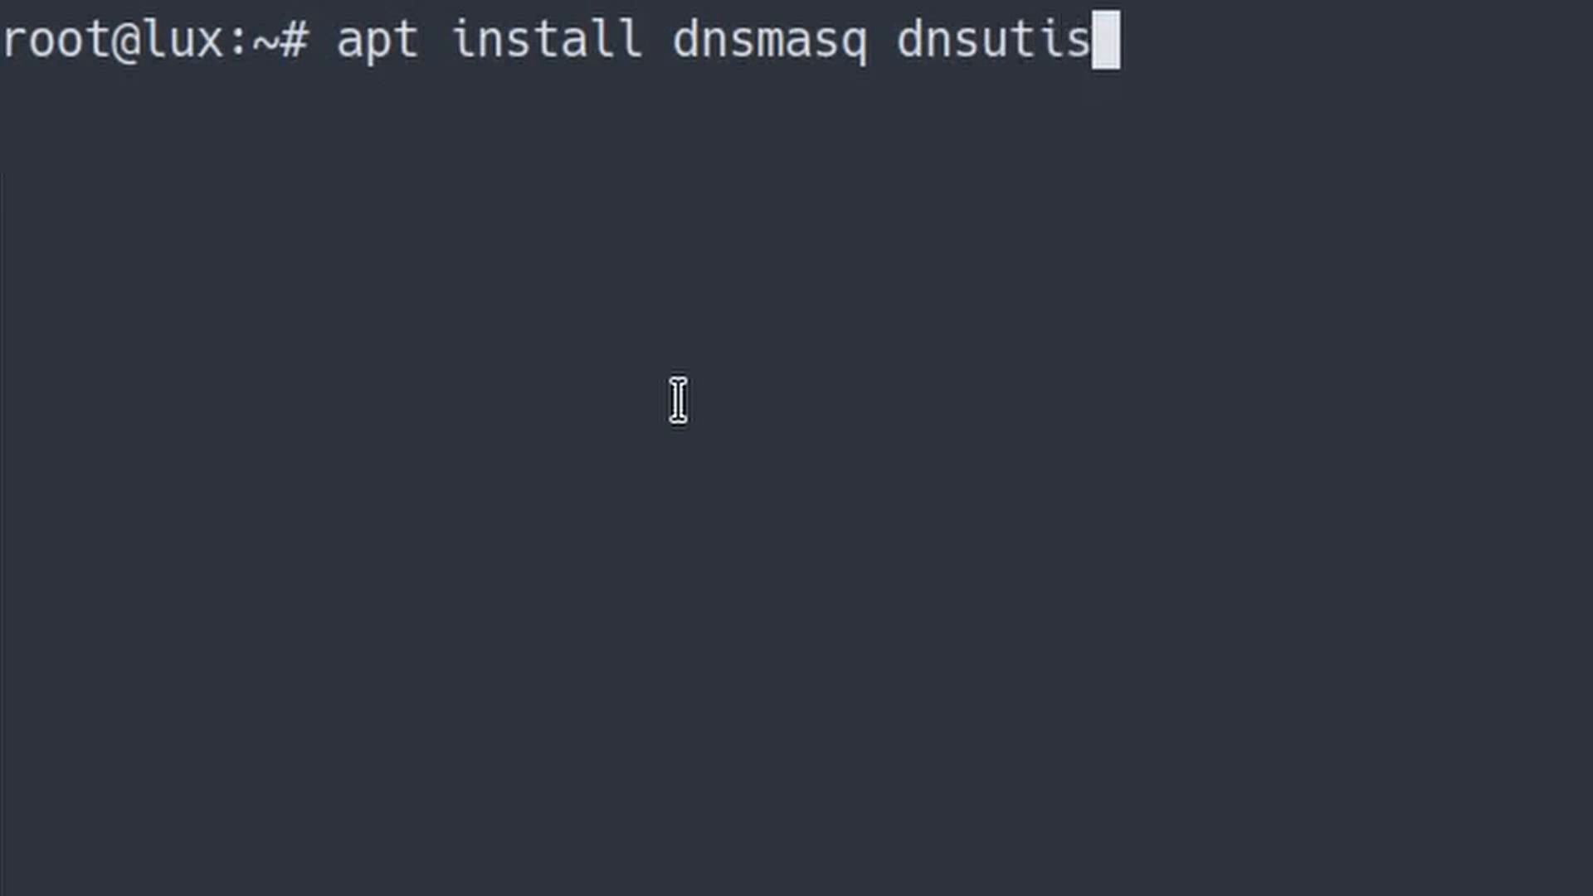
pyautogui.write('l')
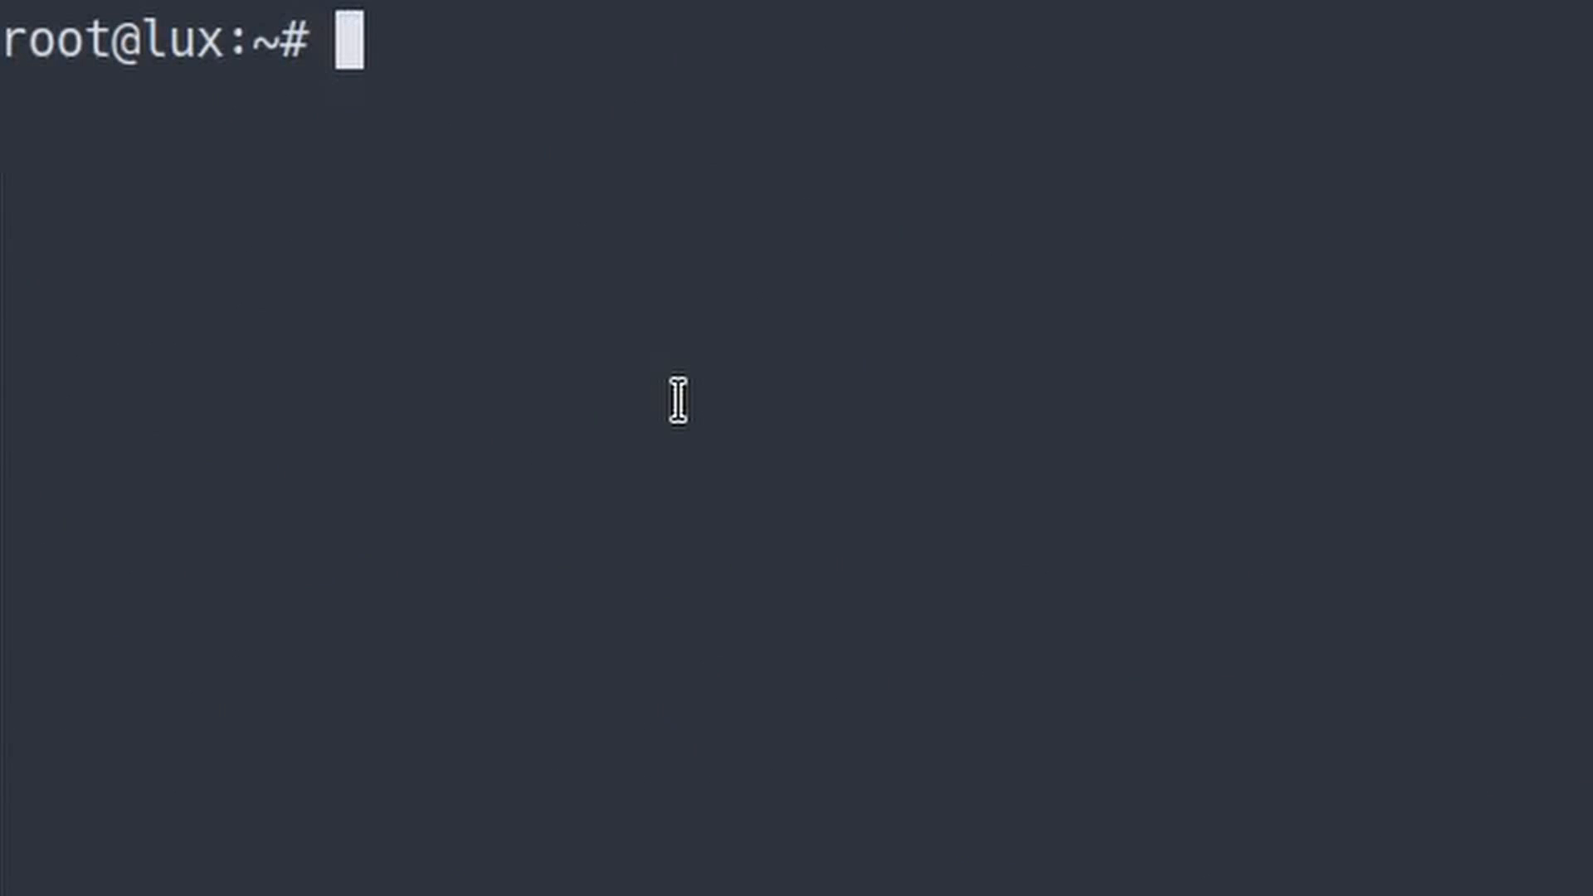
pyautogui.write('dig den')
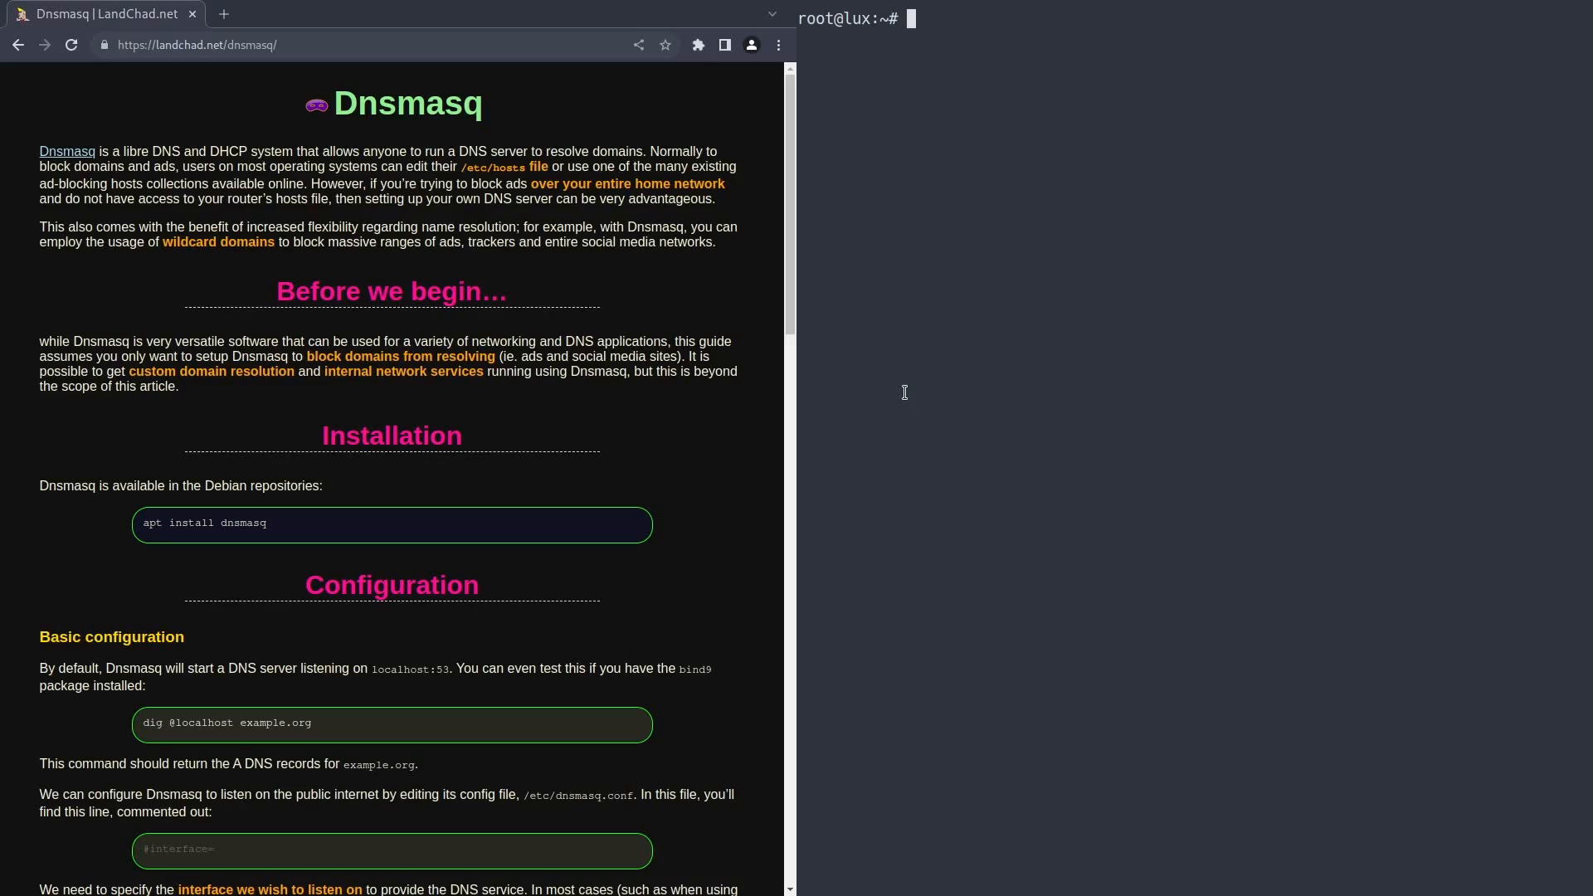
# Step: Run dig @9.9.9.9 denshi.org, correcting the resolver address from 8.8.8.8, then clear the screen
pyautogui.write('dig @')
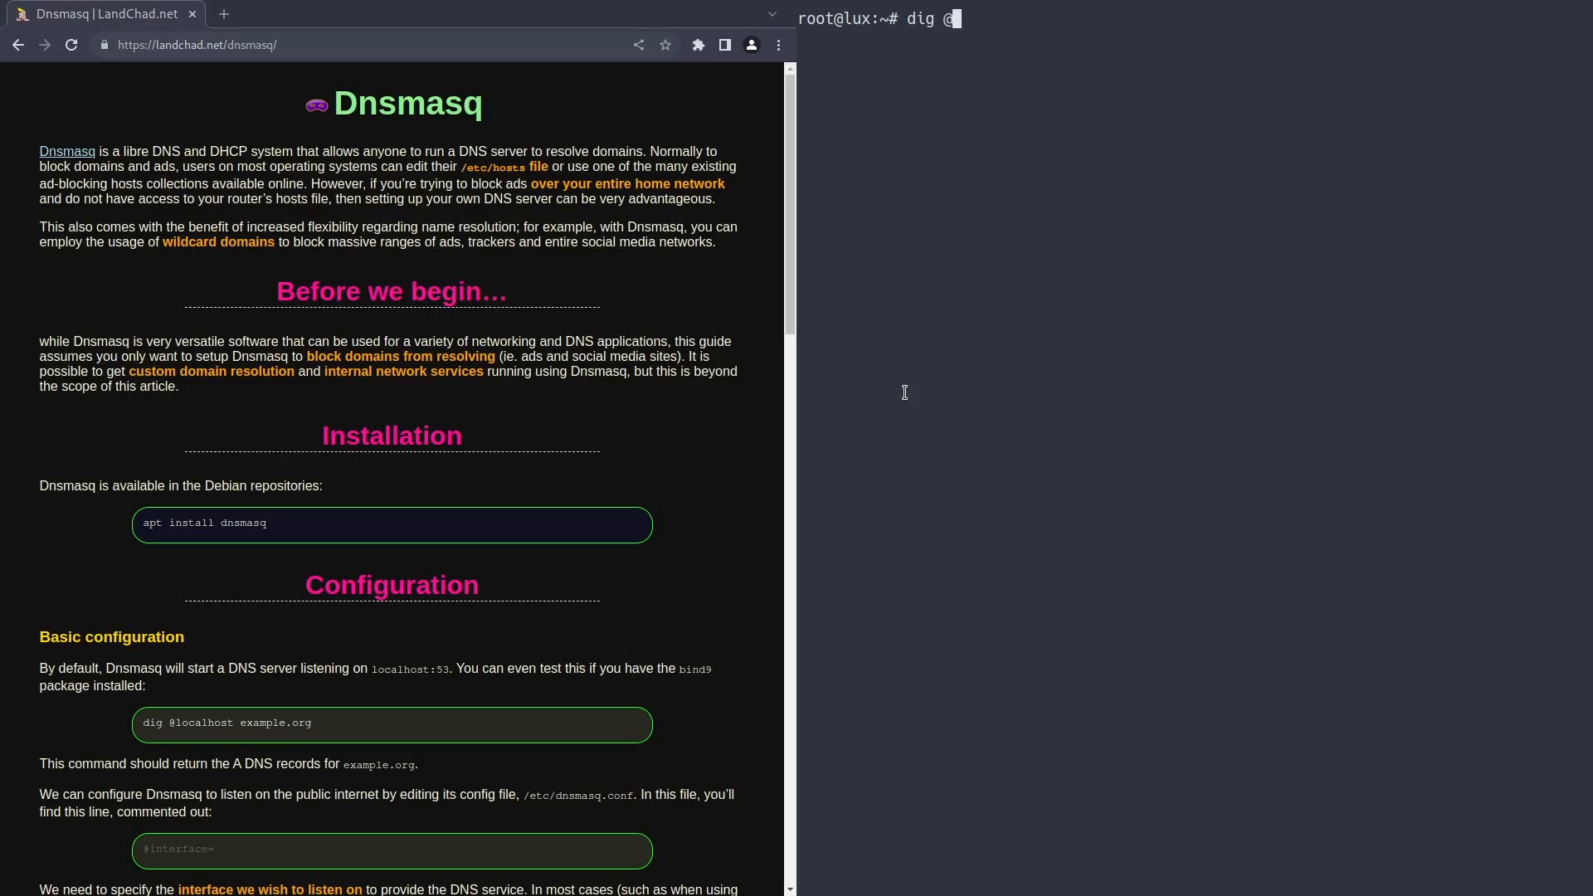
pyautogui.write('8.8.8.8')
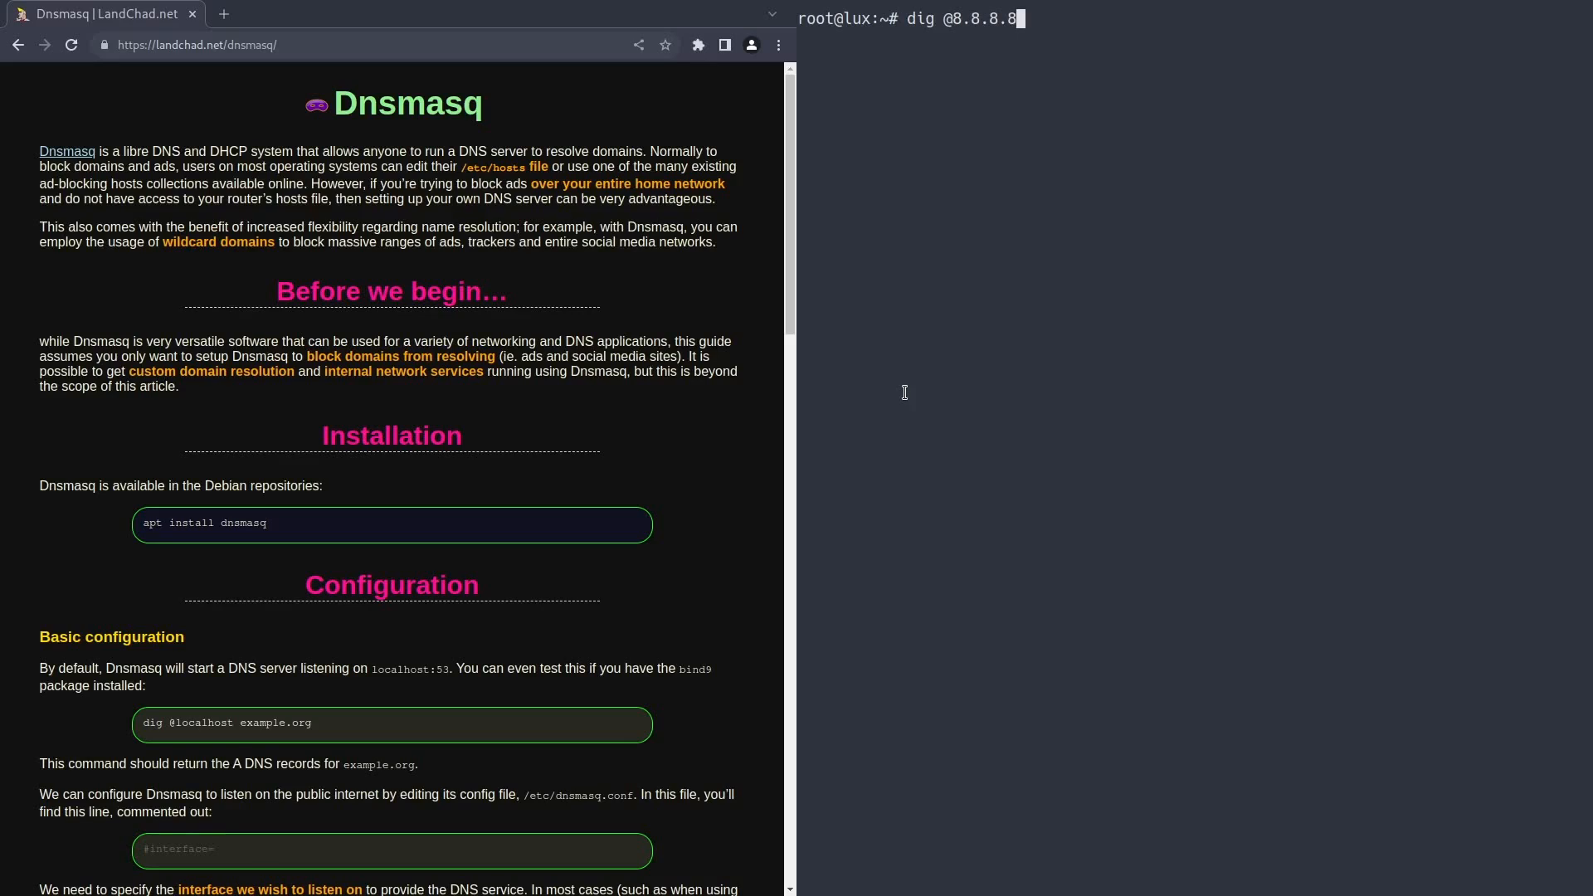
pyautogui.press('BackSpace')
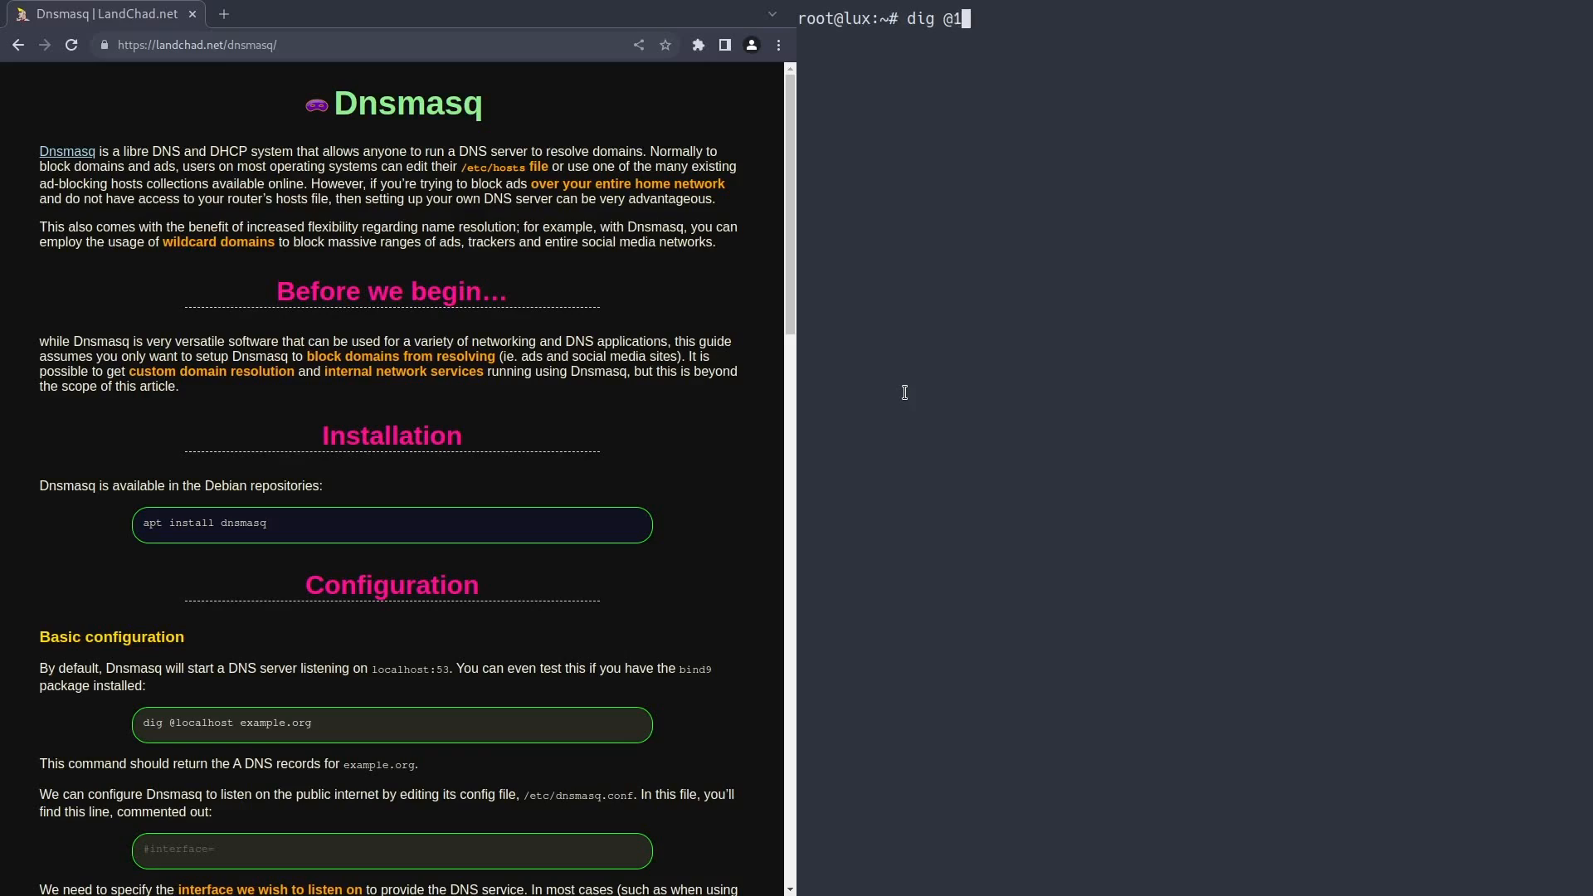
pyautogui.write('.1.')
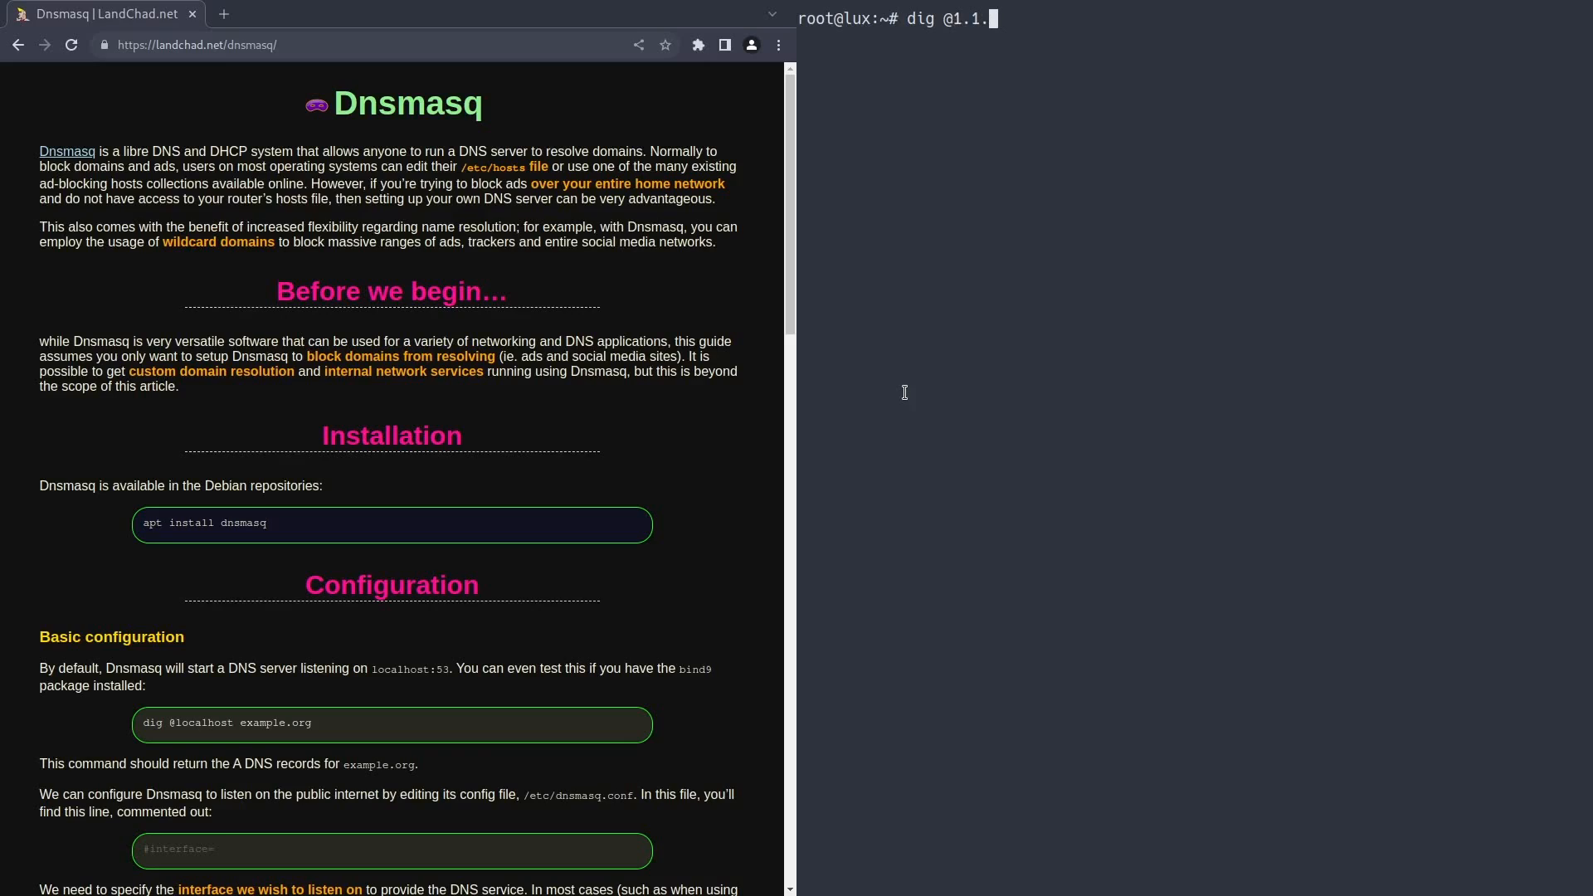
pyautogui.write('9.9.9.9')
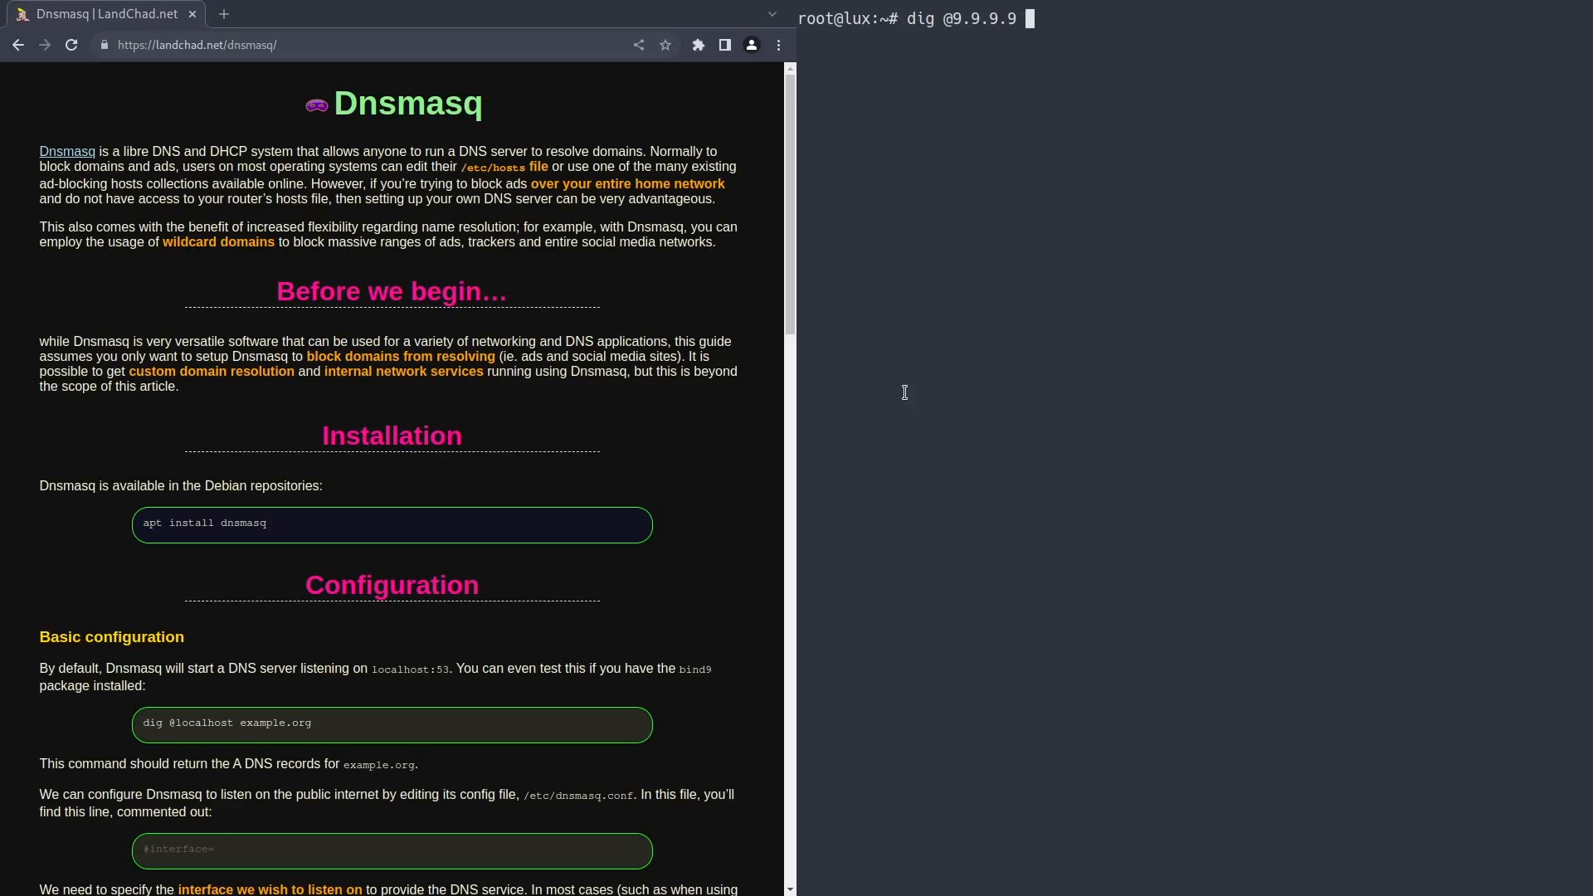
pyautogui.write('denshi.org')
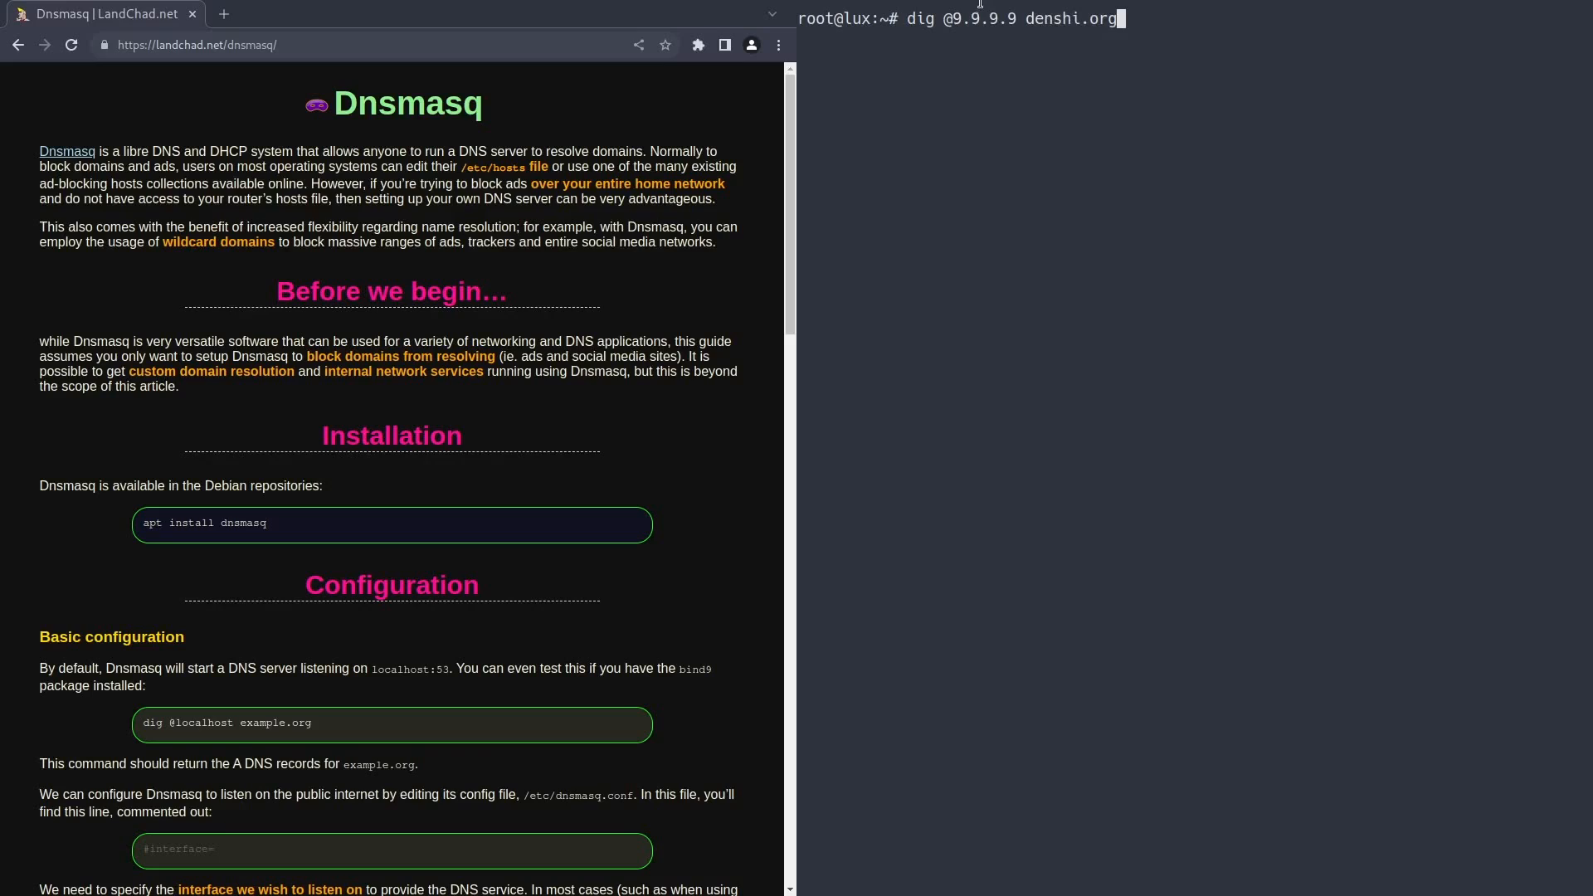
pyautogui.doubleClick(979, 18)
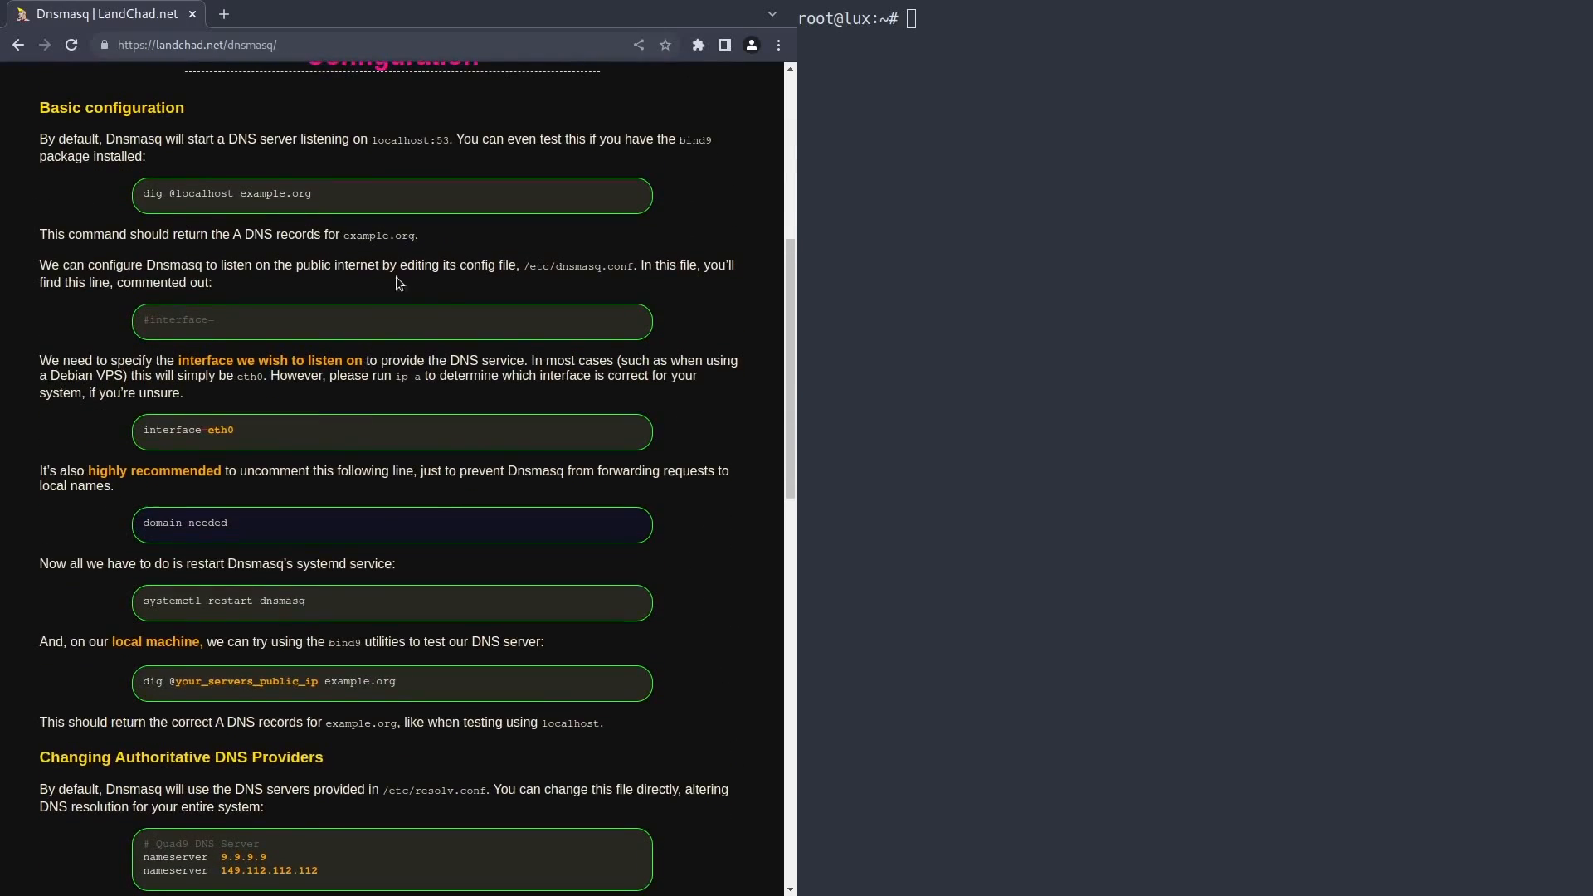
# Step: Glance at /etc/dnsmasq.conf in vim, then run ip a to find eth0 at 107.189.31.10
pyautogui.write('vim /etc/dnsmasq.conf')
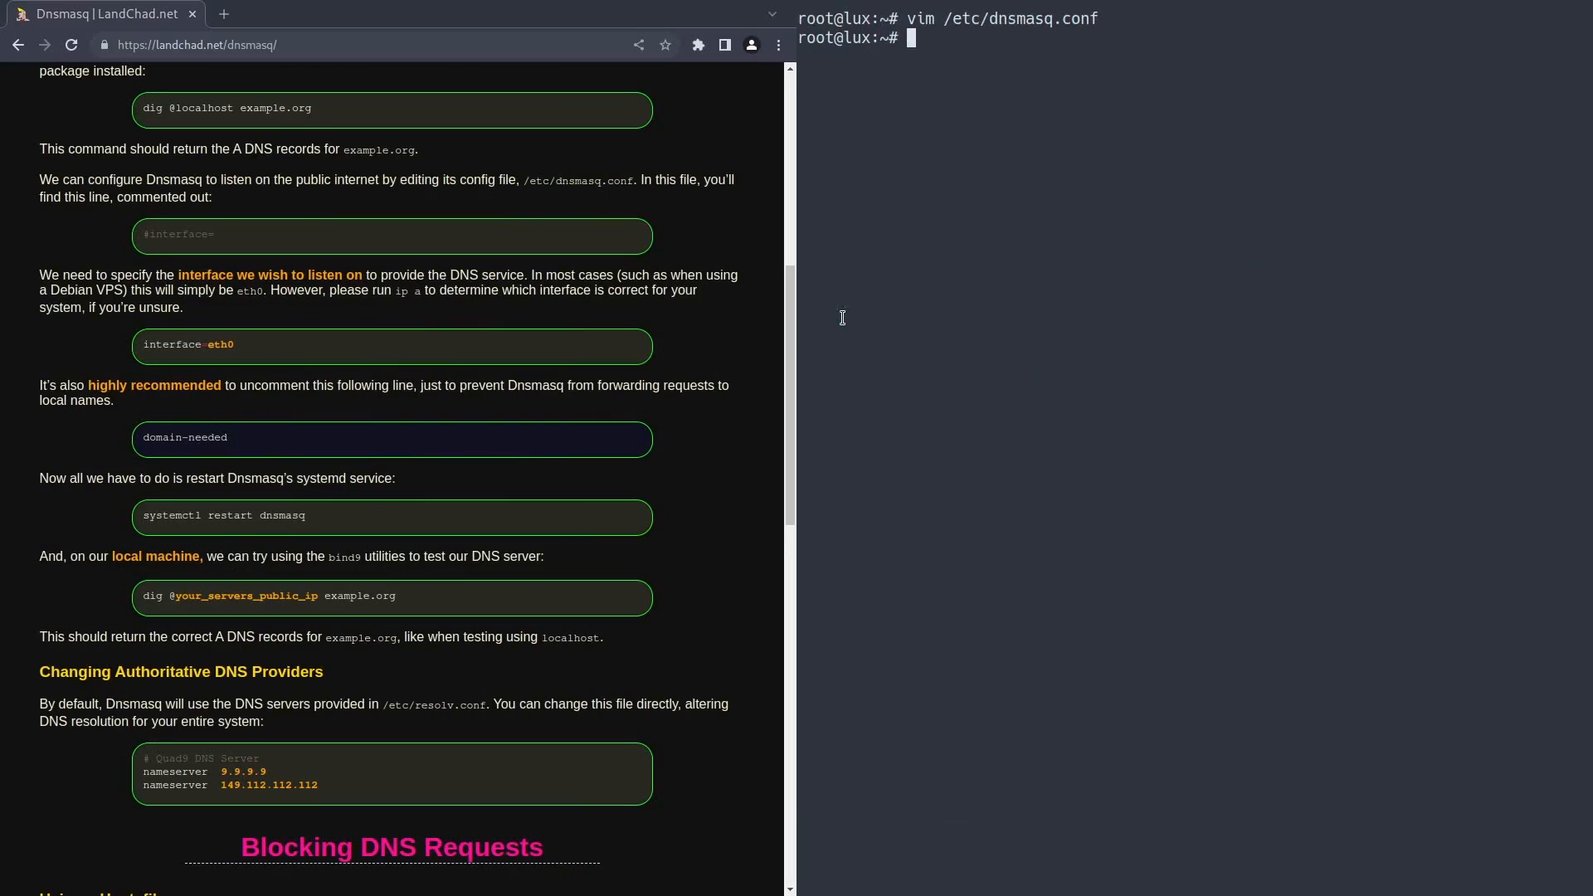
pyautogui.write('ip a')
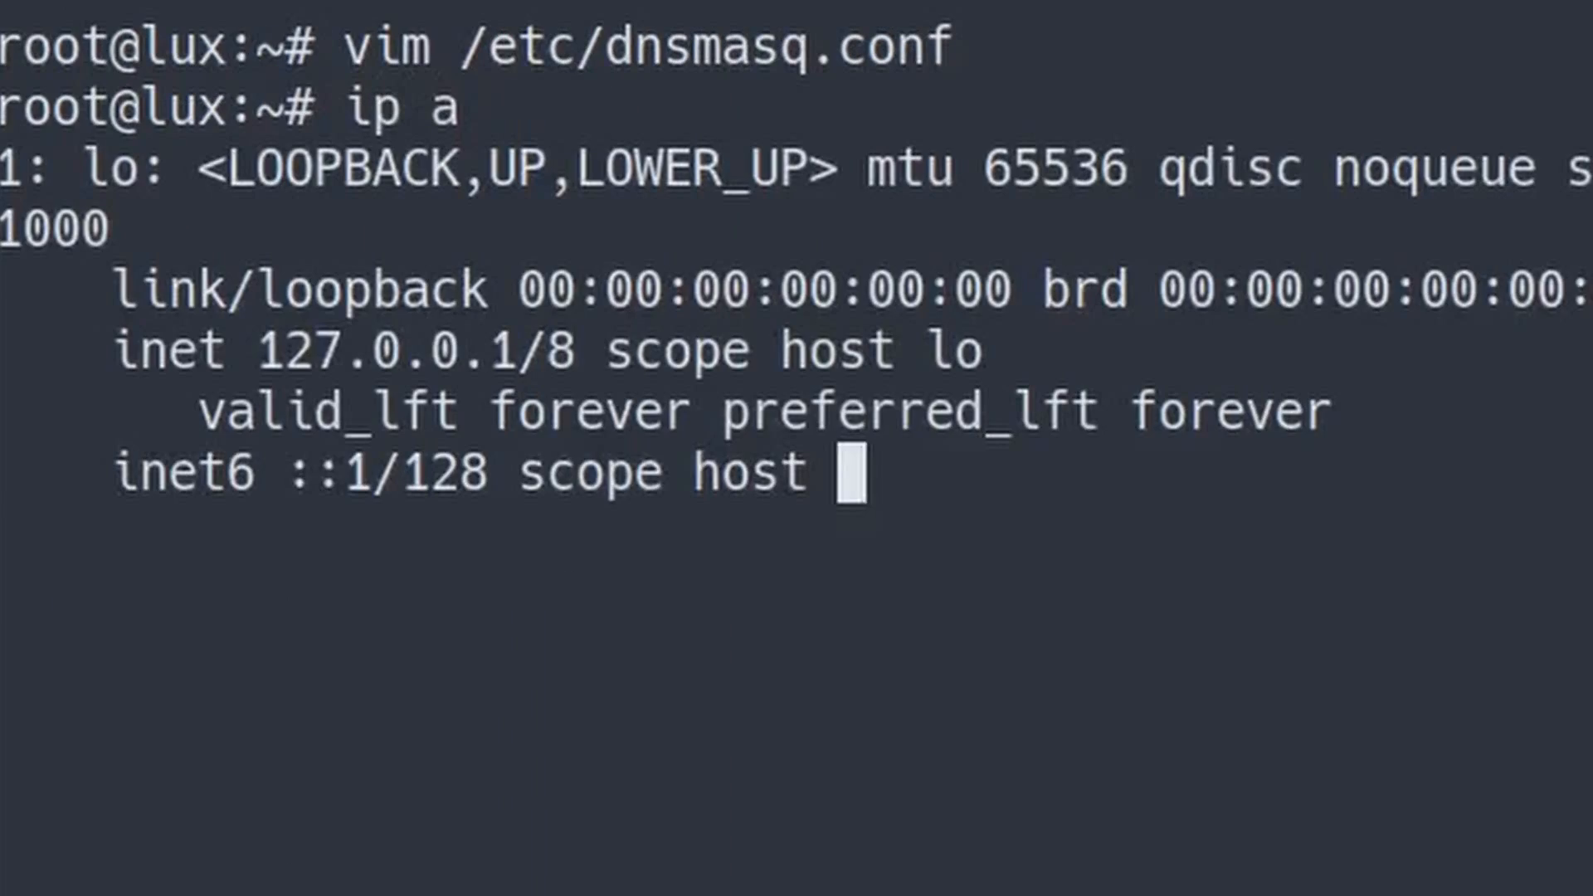
pyautogui.scroll(-3)
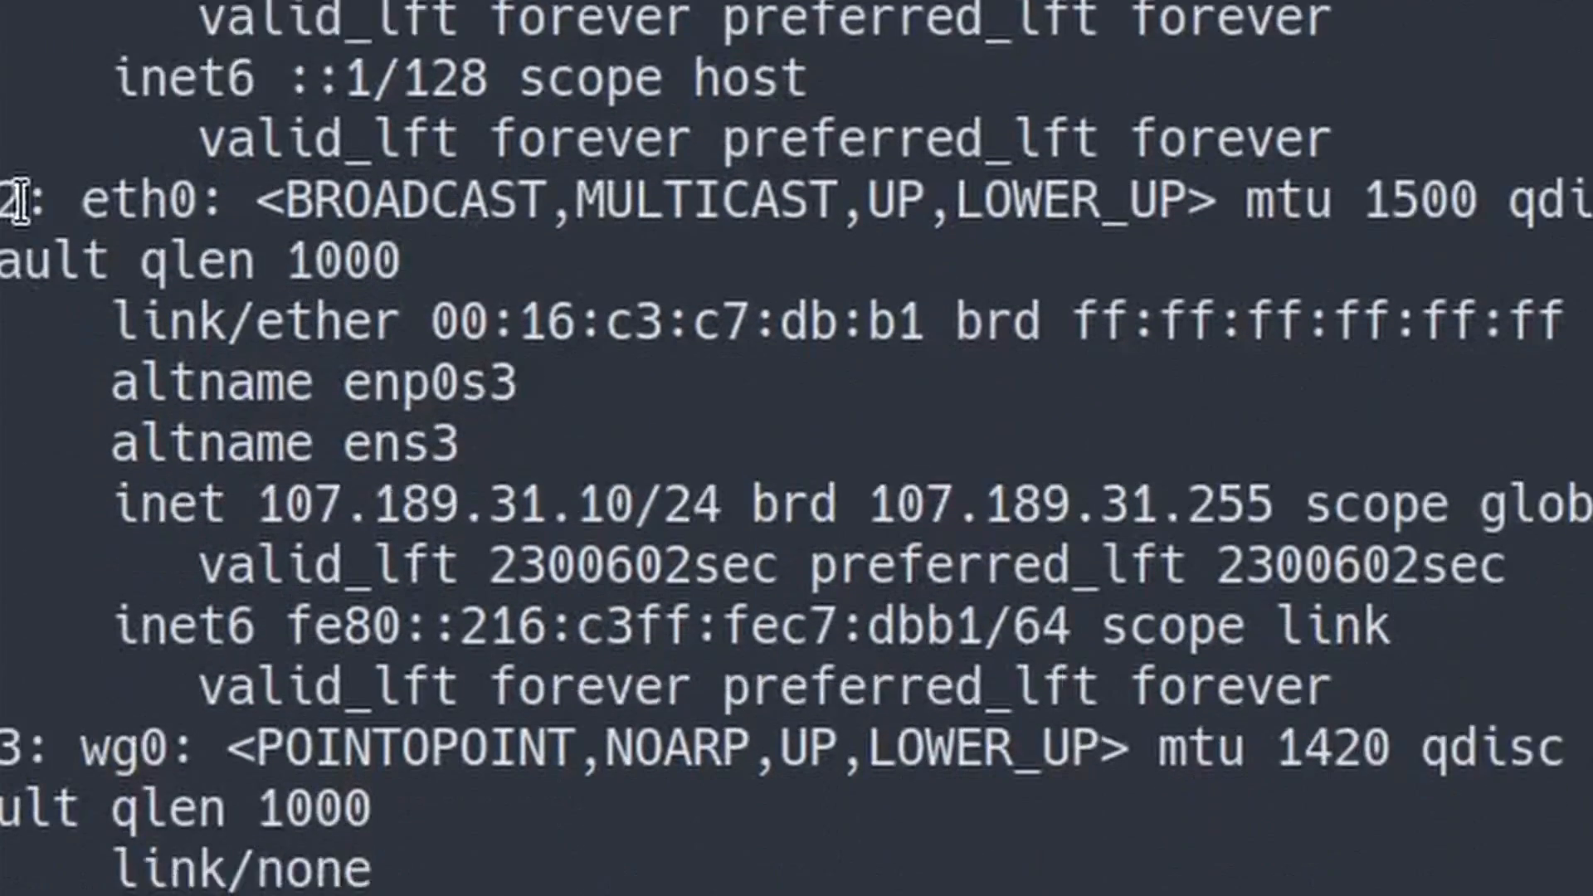
pyautogui.scroll(-3)
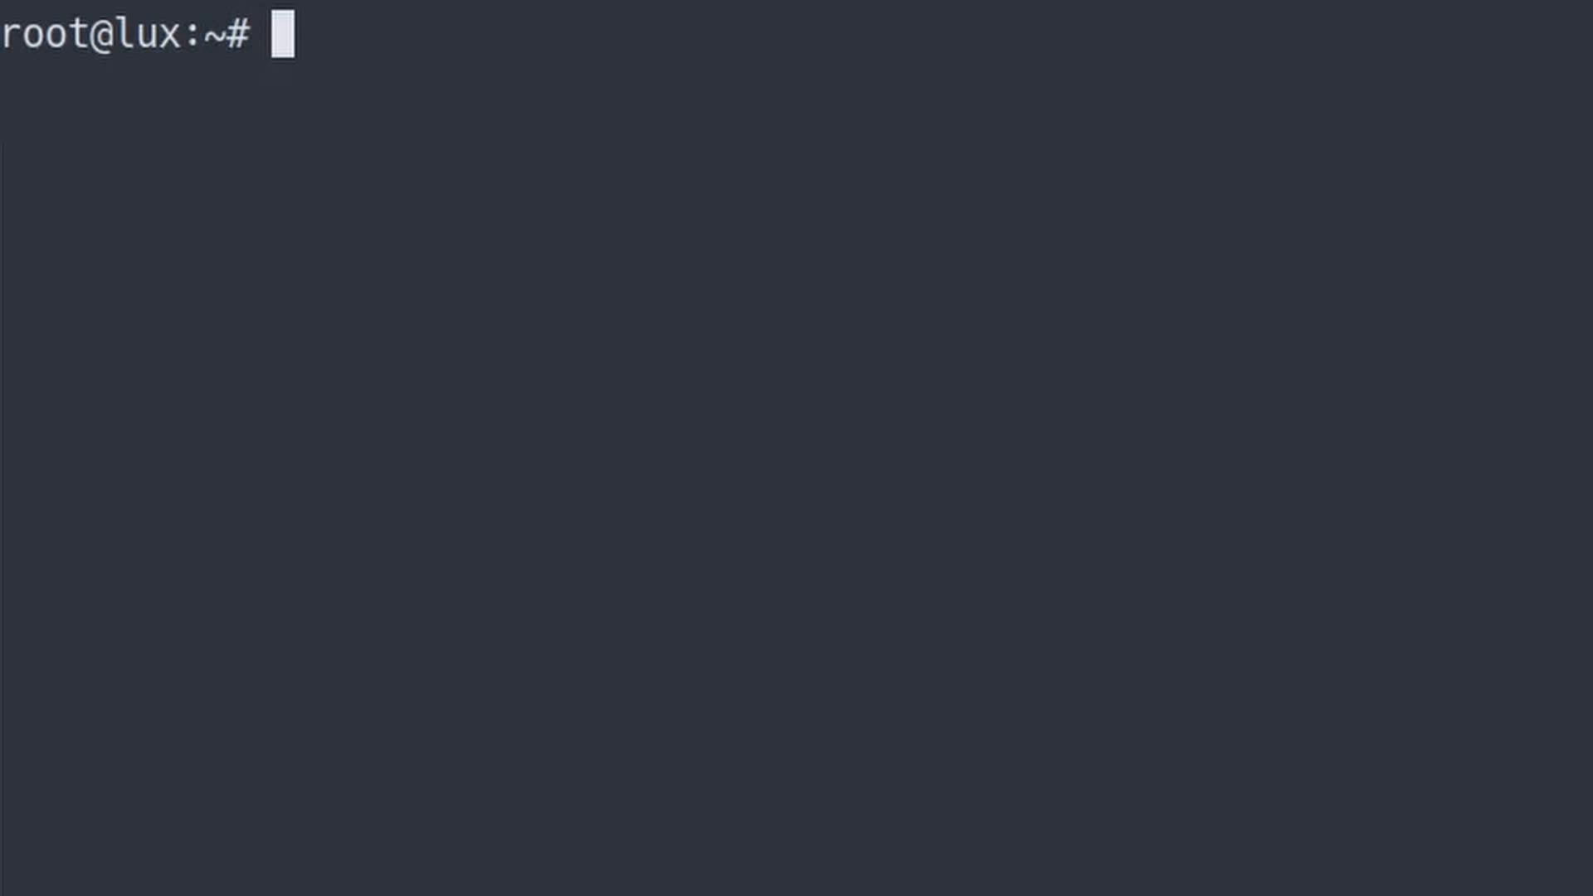
# Step: Restart dnsmasq with systemctl and dig denshi.org and netflix.com against localhost
pyautogui.write('systemctl')
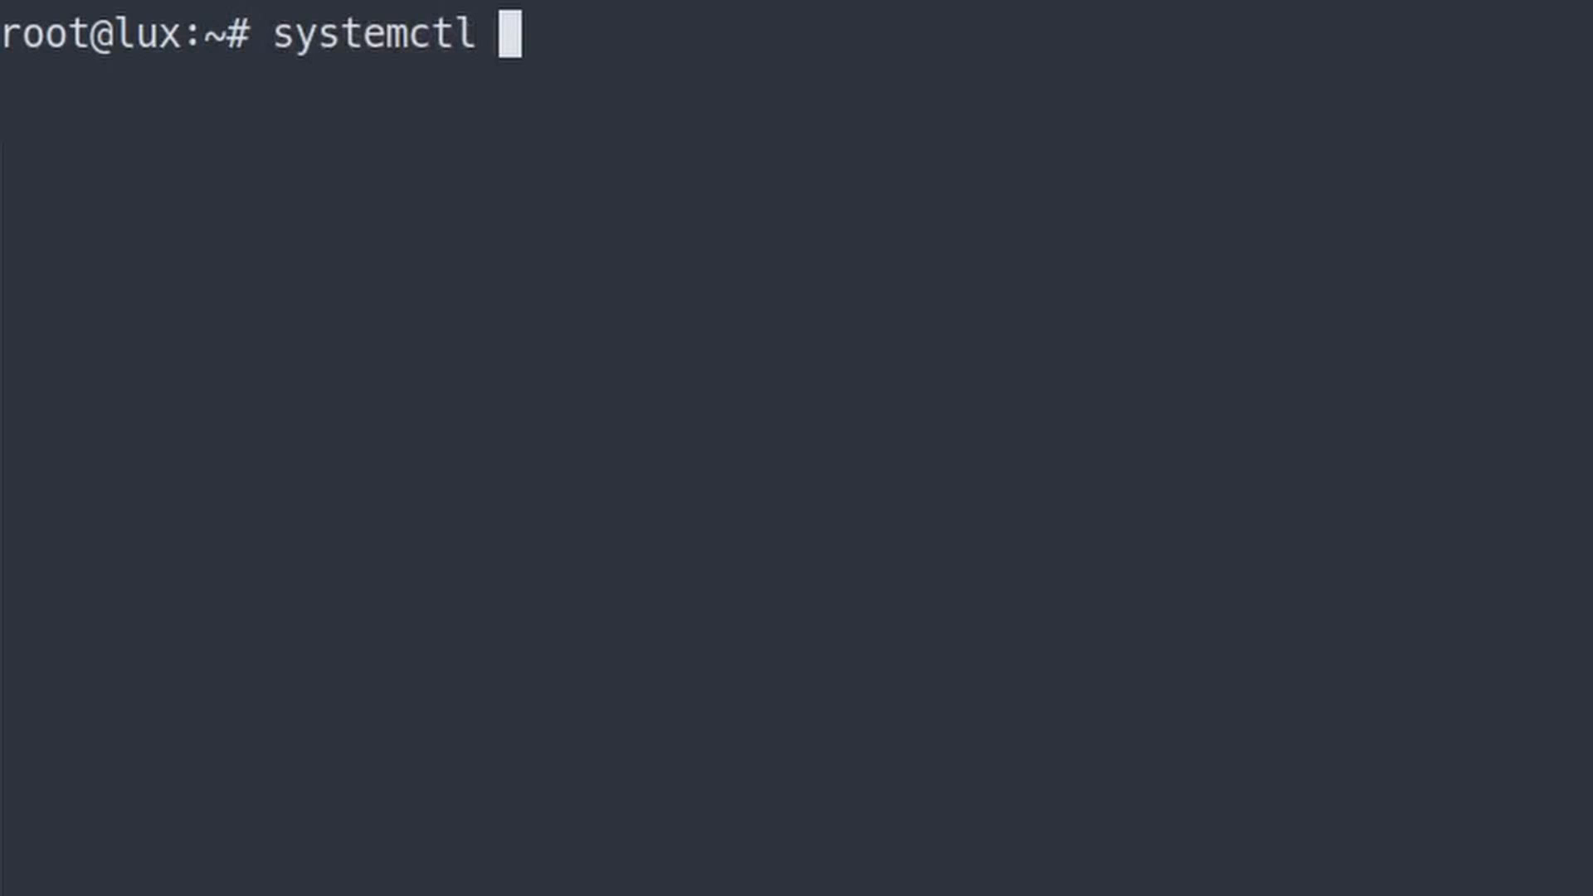
pyautogui.write('dnsmasq')
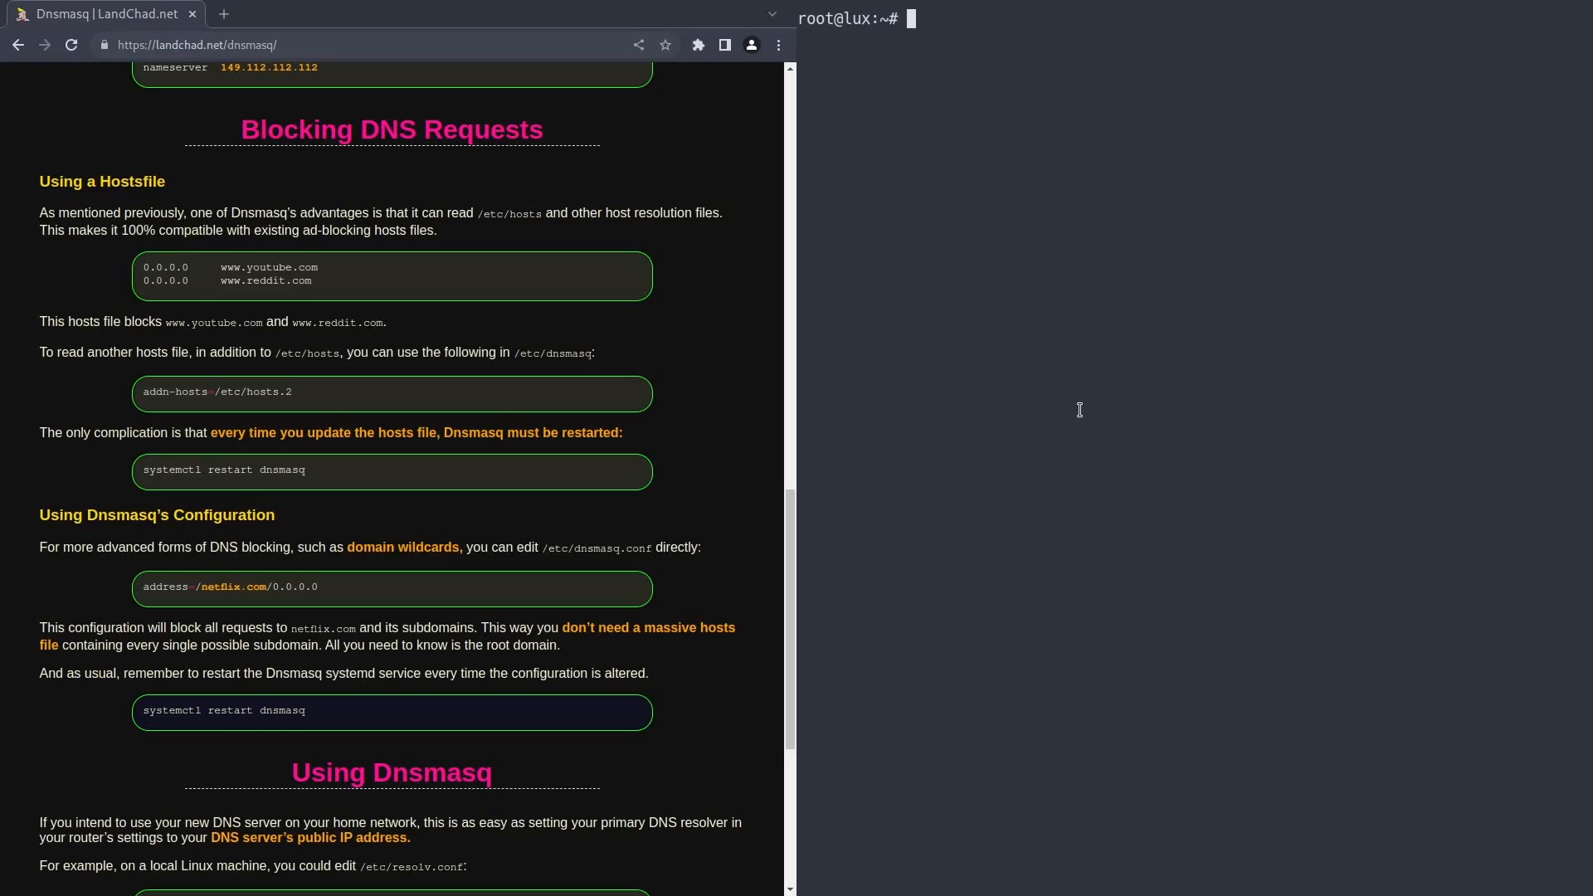
pyautogui.write('dig @localhost')
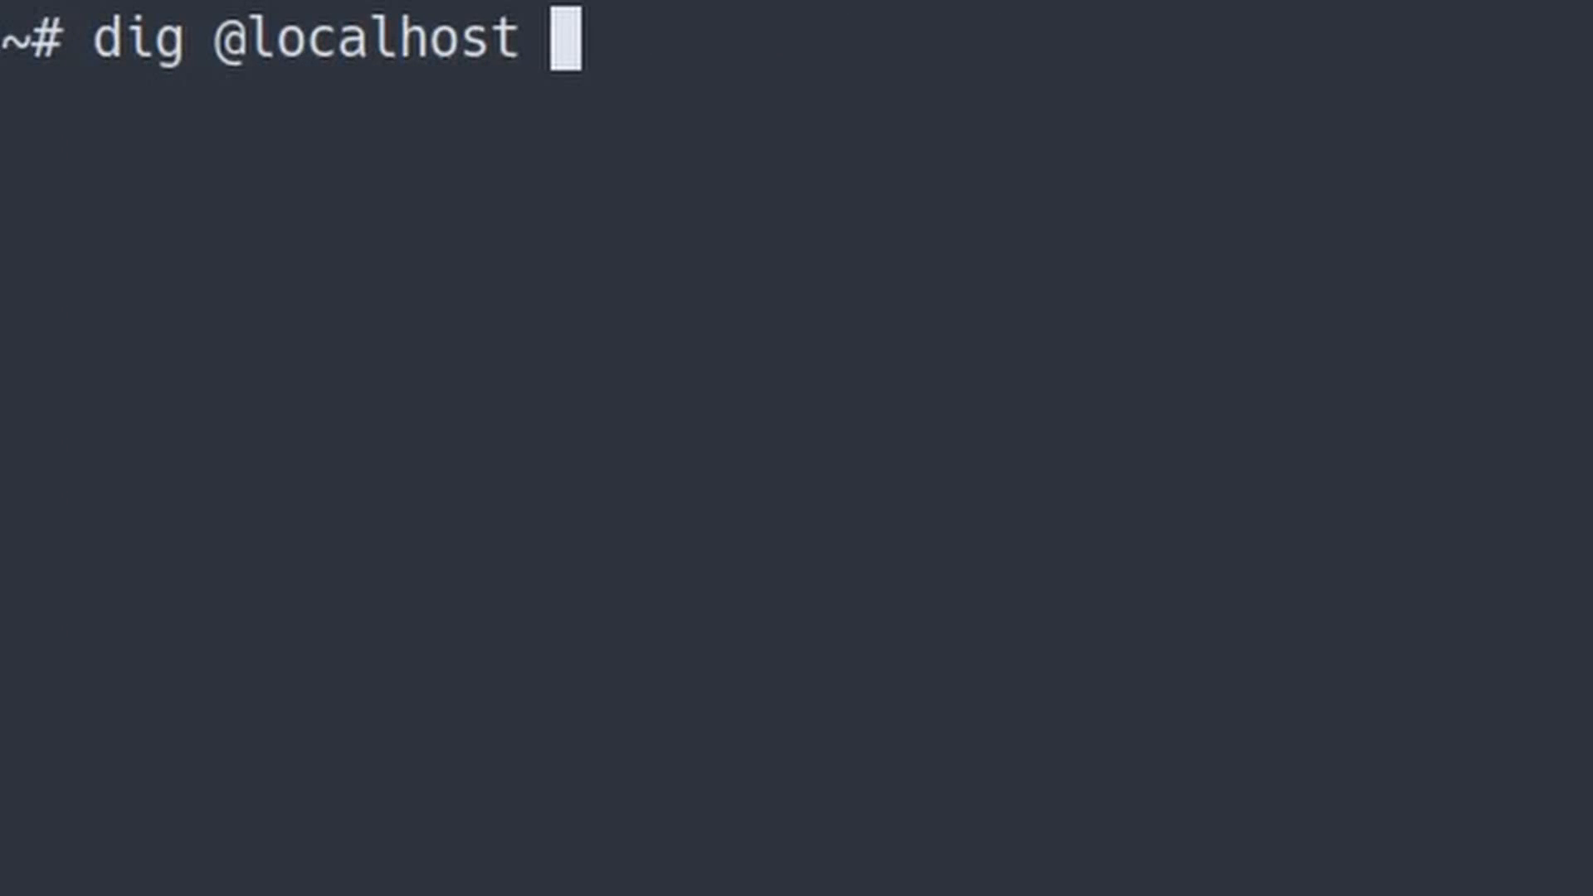
pyautogui.write('denshi.org')
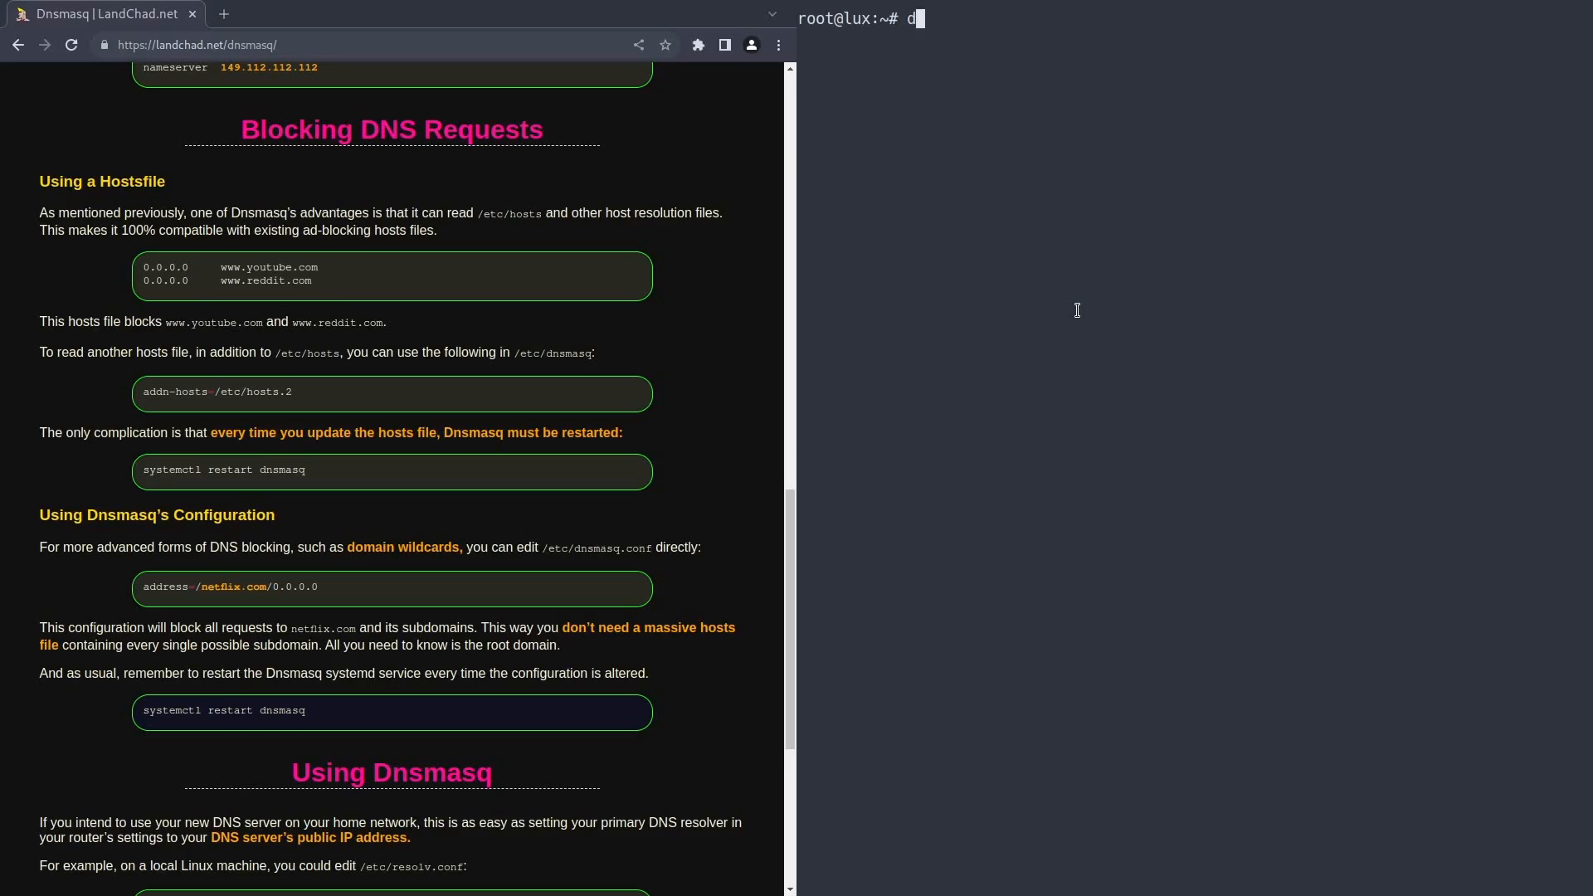
pyautogui.write('ig @localhost netflix.com')
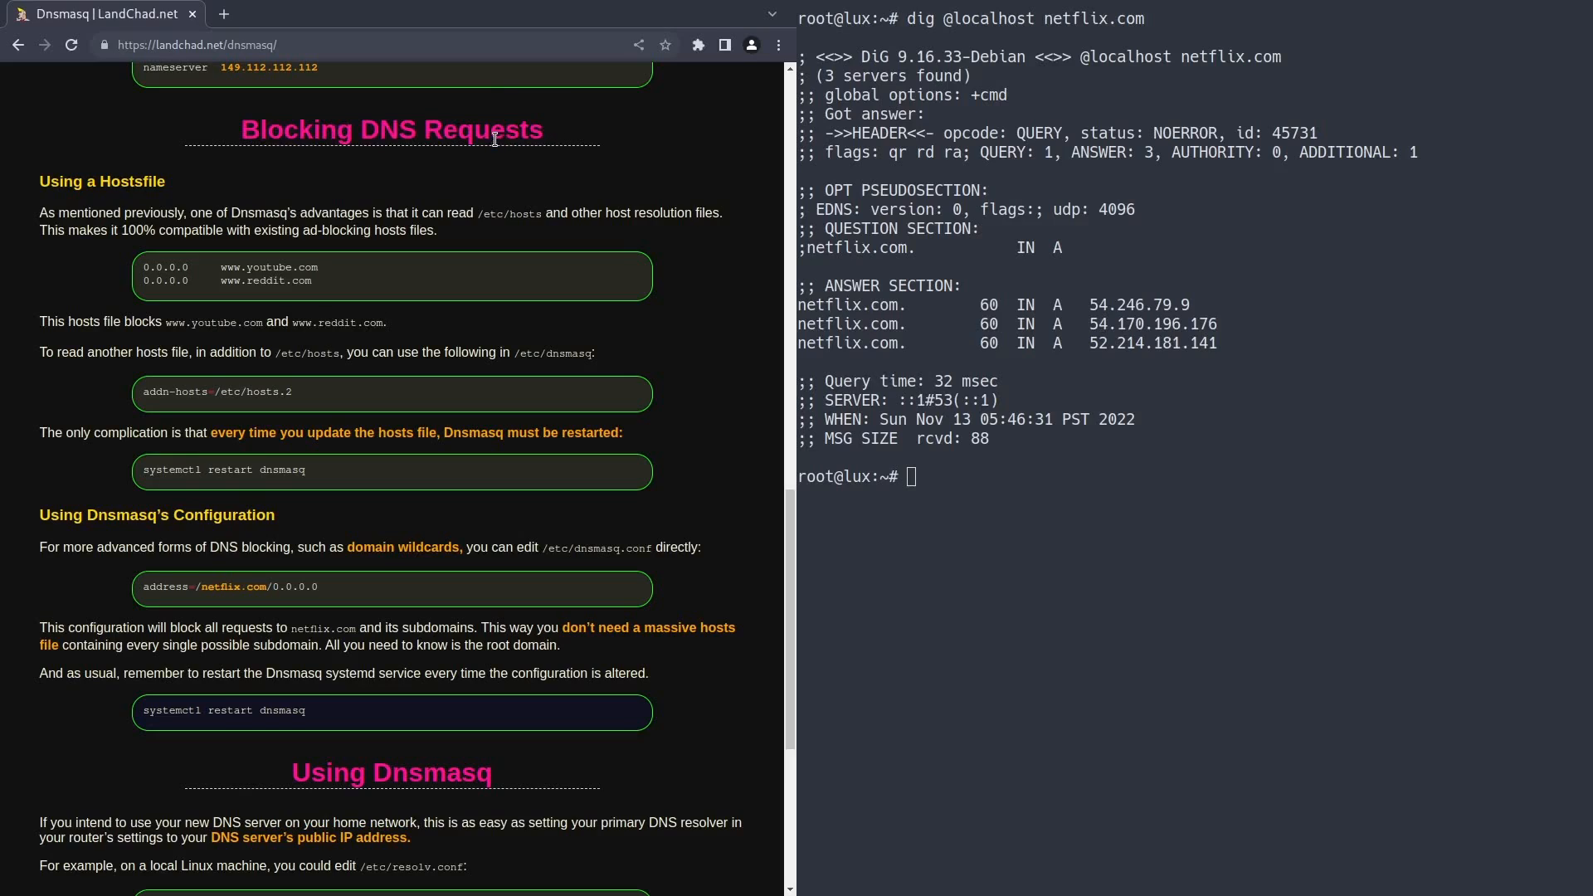
# Step: Add a 0.0.0.0 netflix.com line to /etc/hosts, then dig netflix.com and www against localhost
pyautogui.write('vim /etc/')
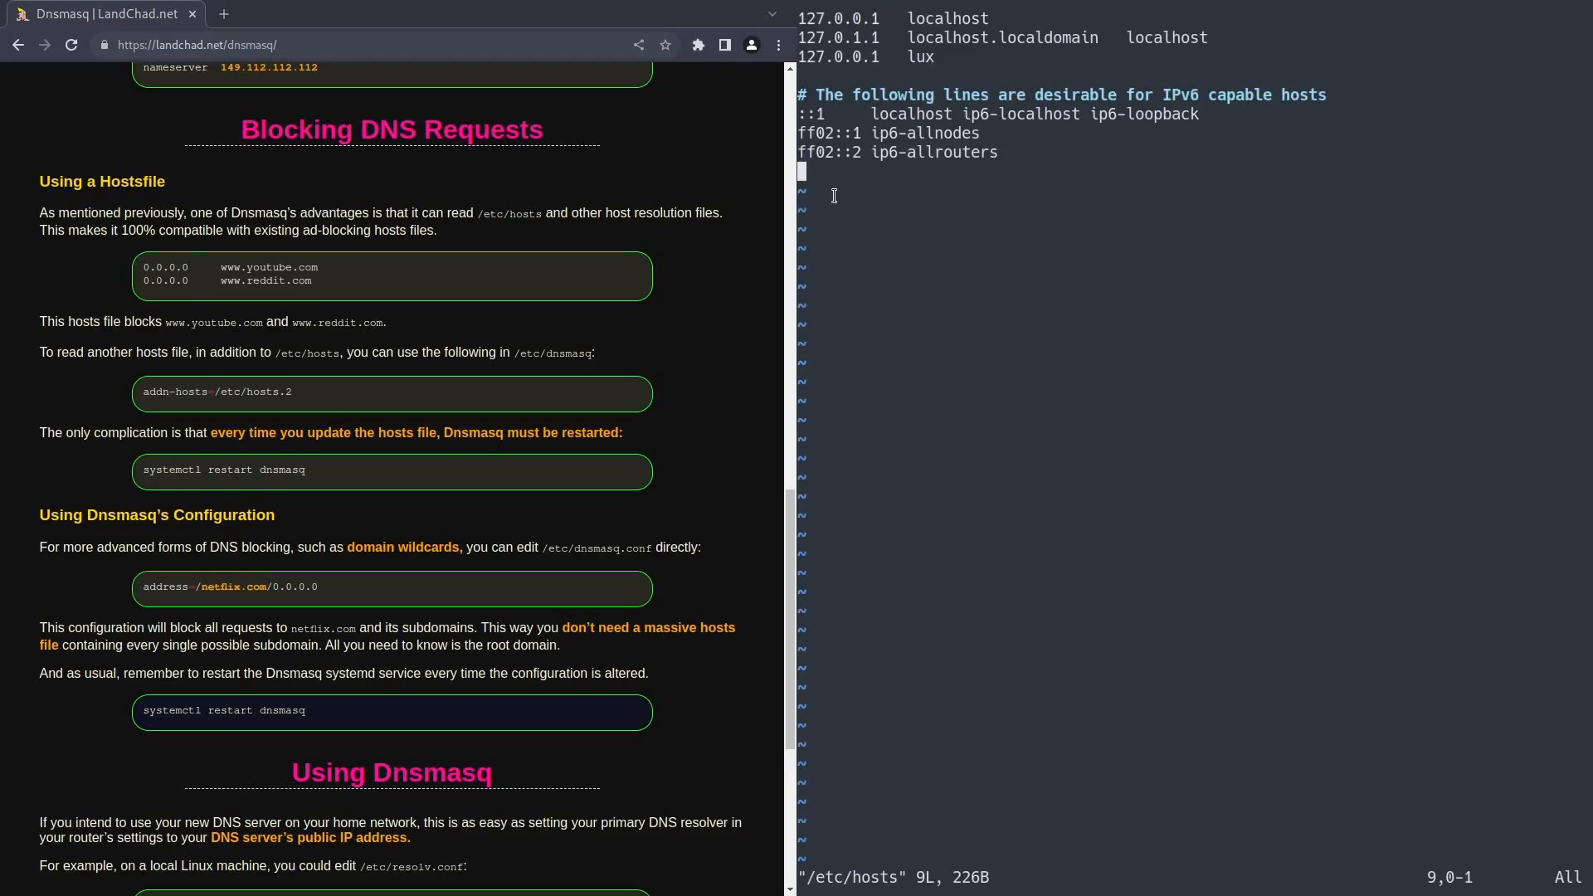
pyautogui.press('i')
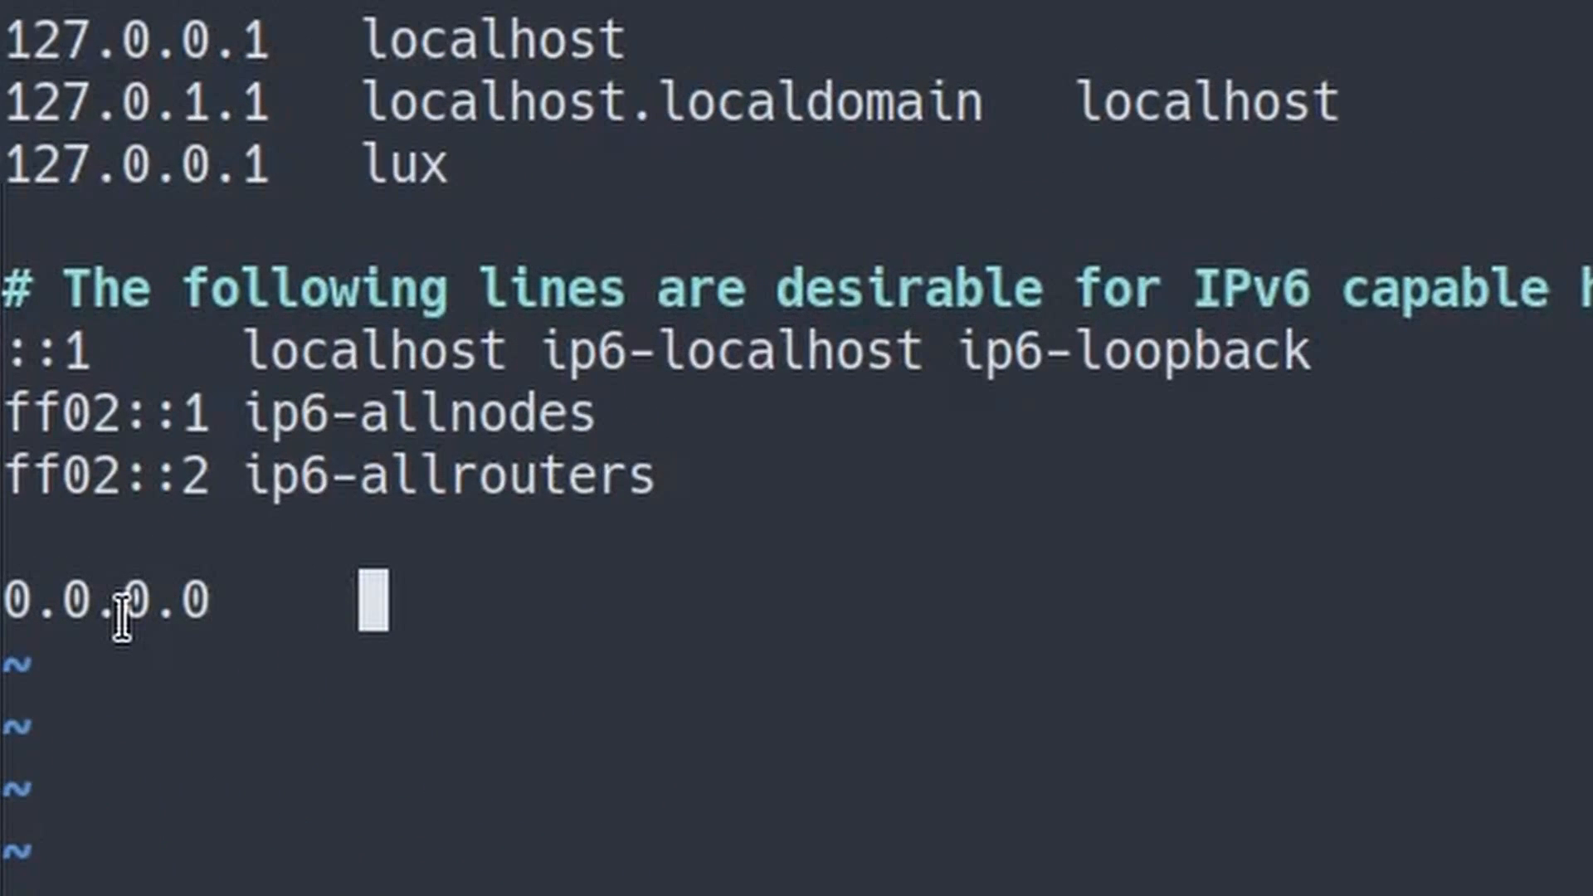
pyautogui.write('netfl')
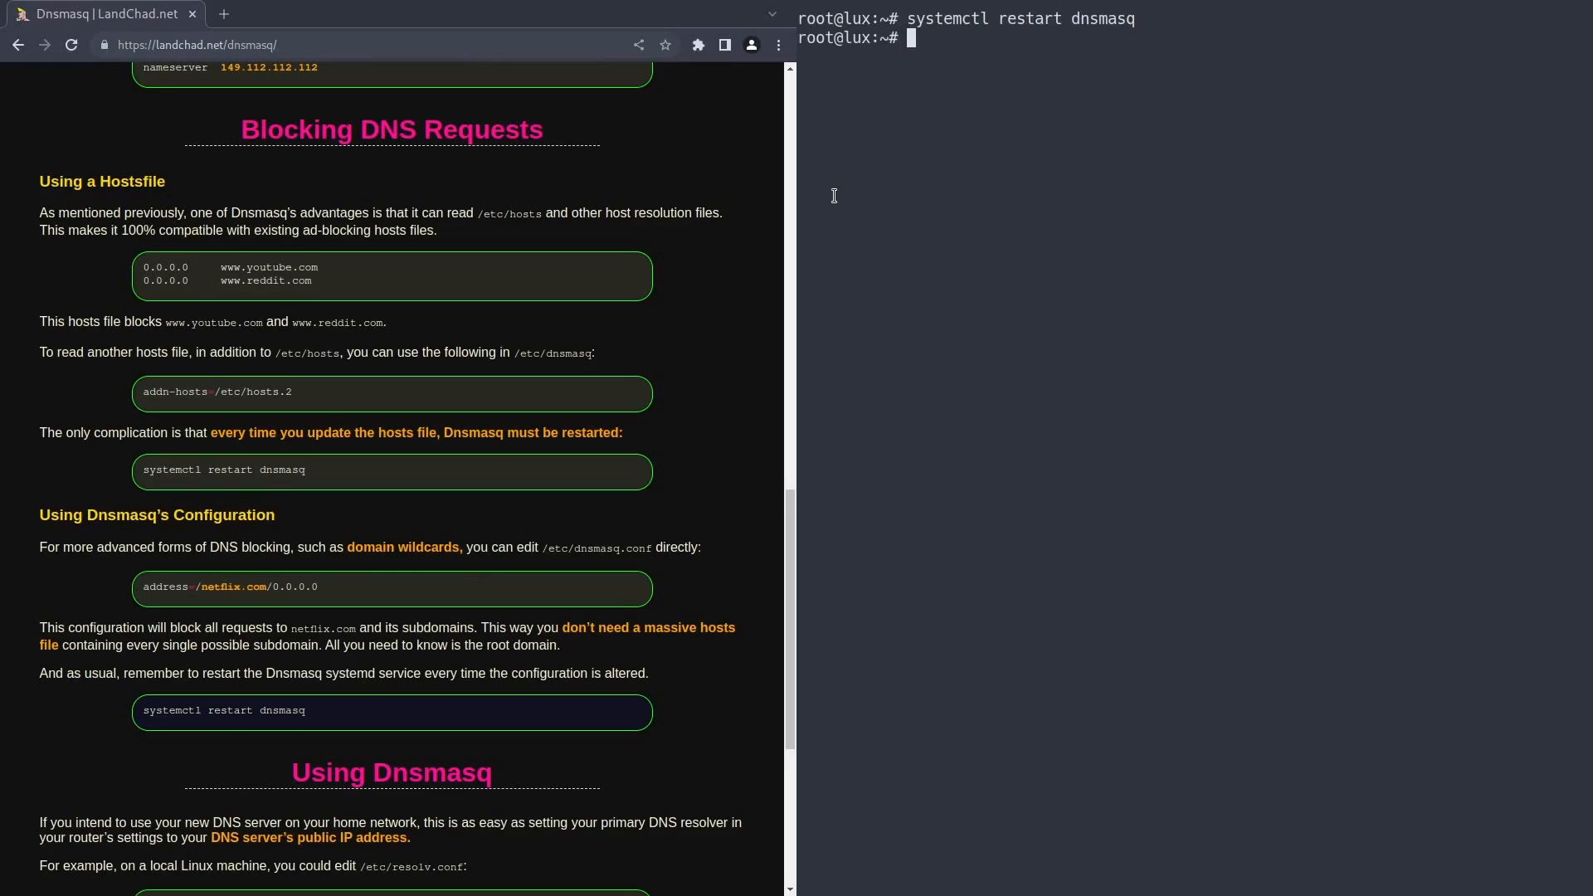
pyautogui.write('dig @l')
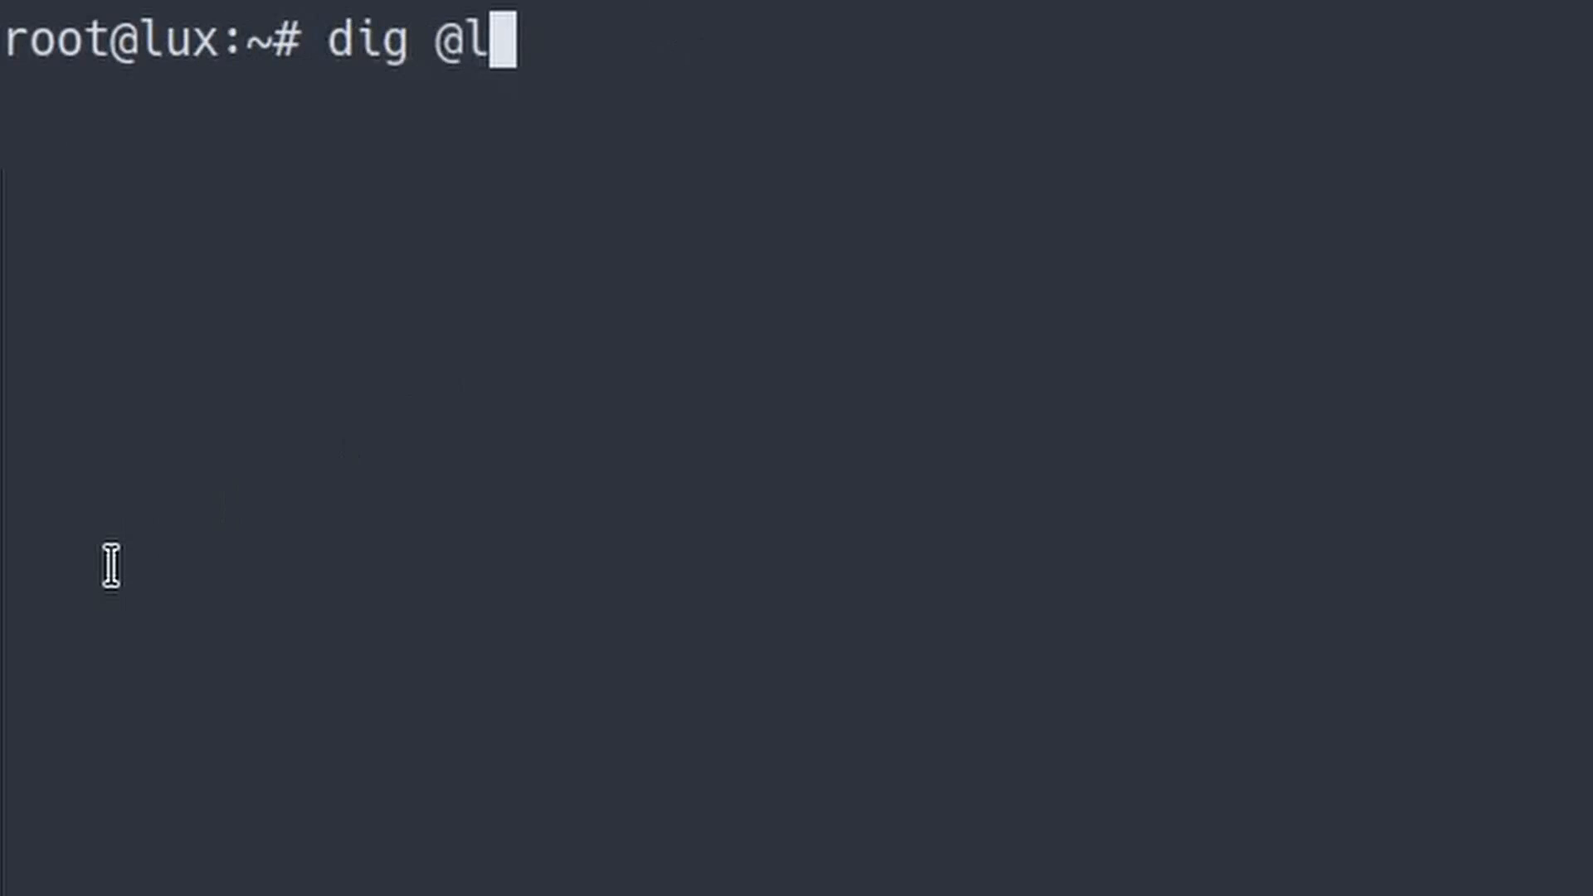
pyautogui.write('ocalhost netflix.com')
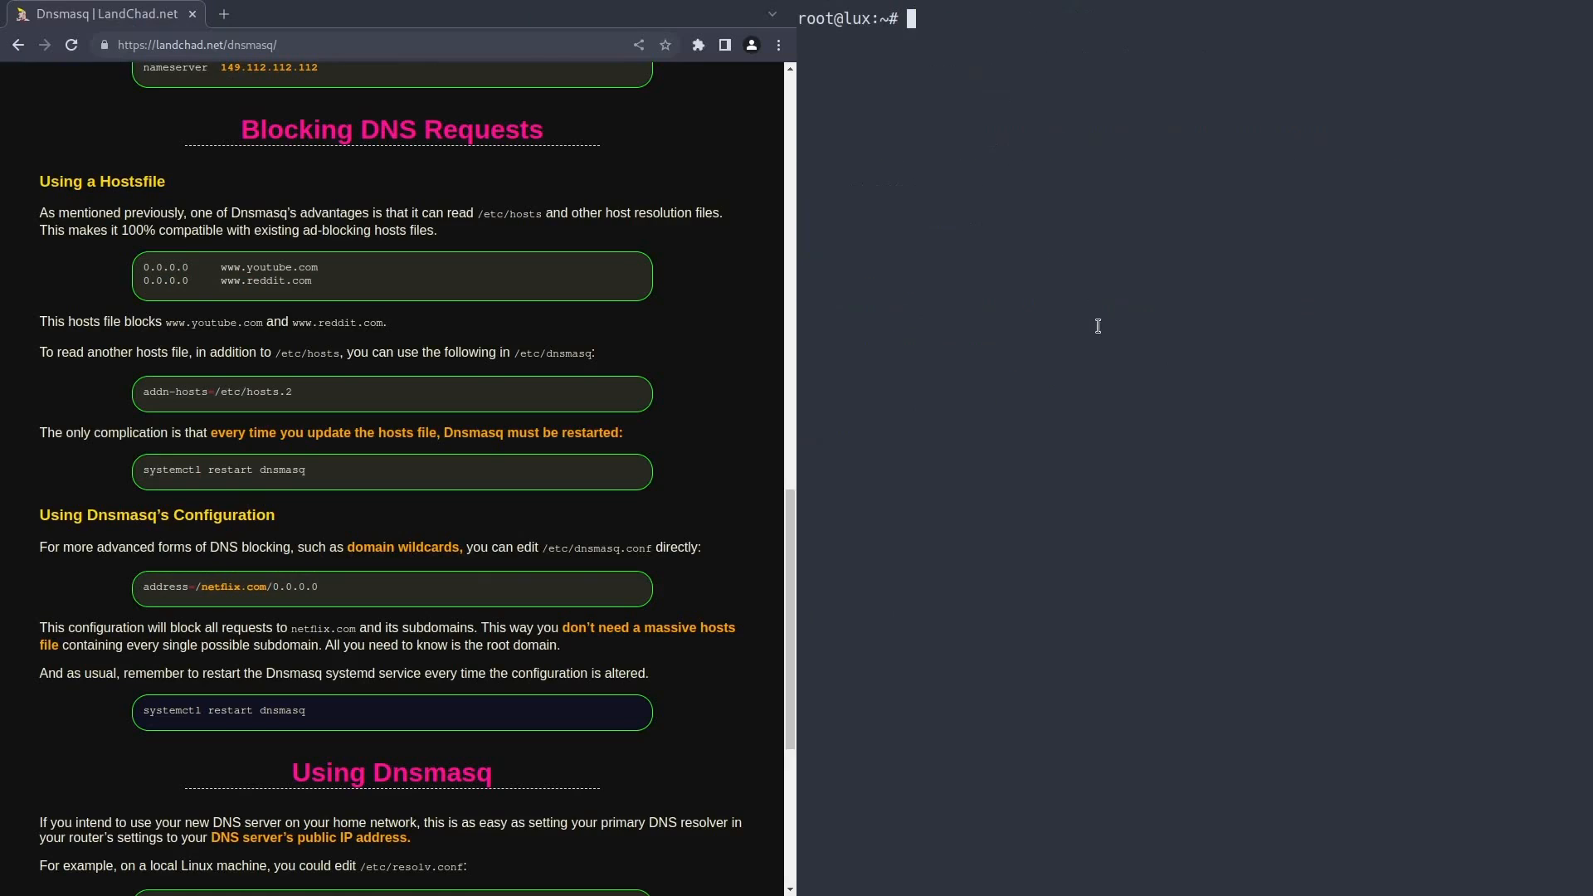
pyautogui.write('dig @')
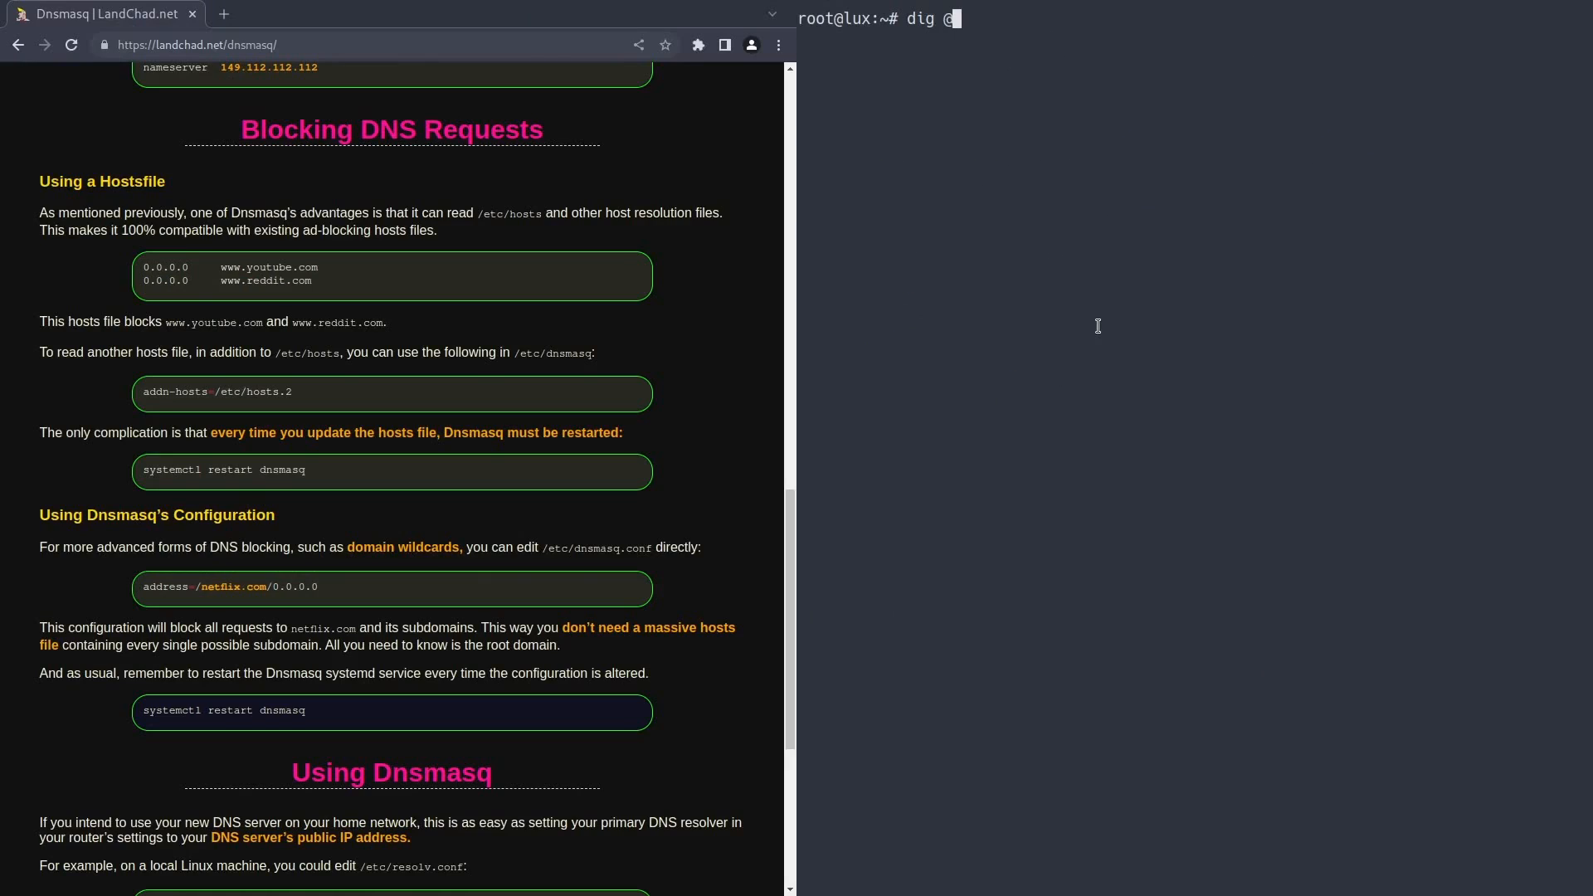
pyautogui.write('localhost ww')
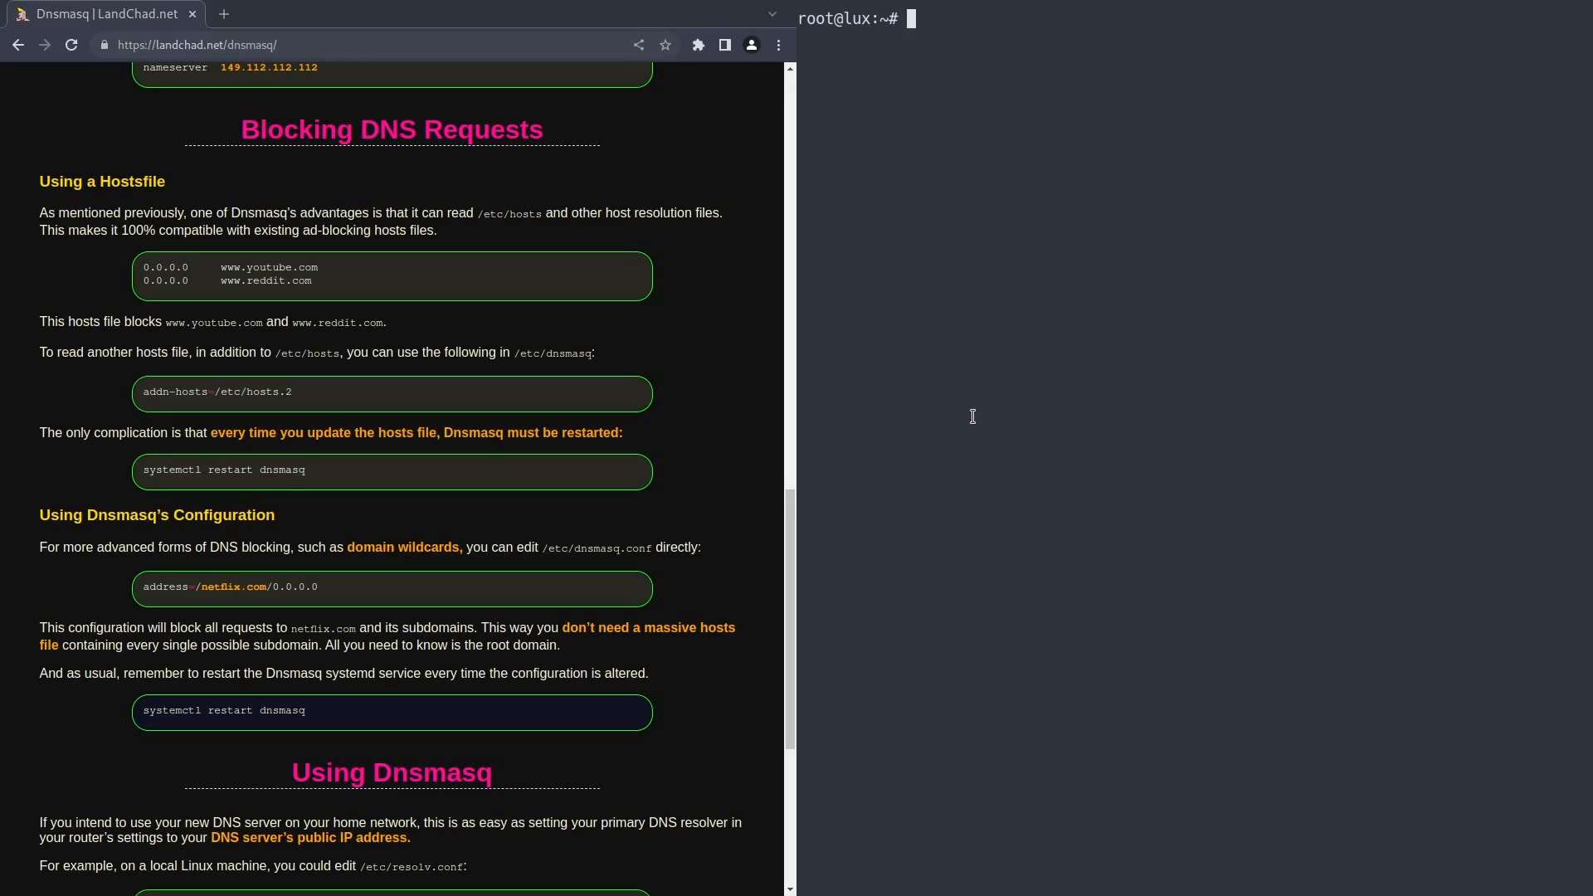
# Step: Write address=/netflix.com/127.0.0.1 into /etc/dnsmasq.conf in vim and save with :wq
pyautogui.write('vim /etc/tdn')
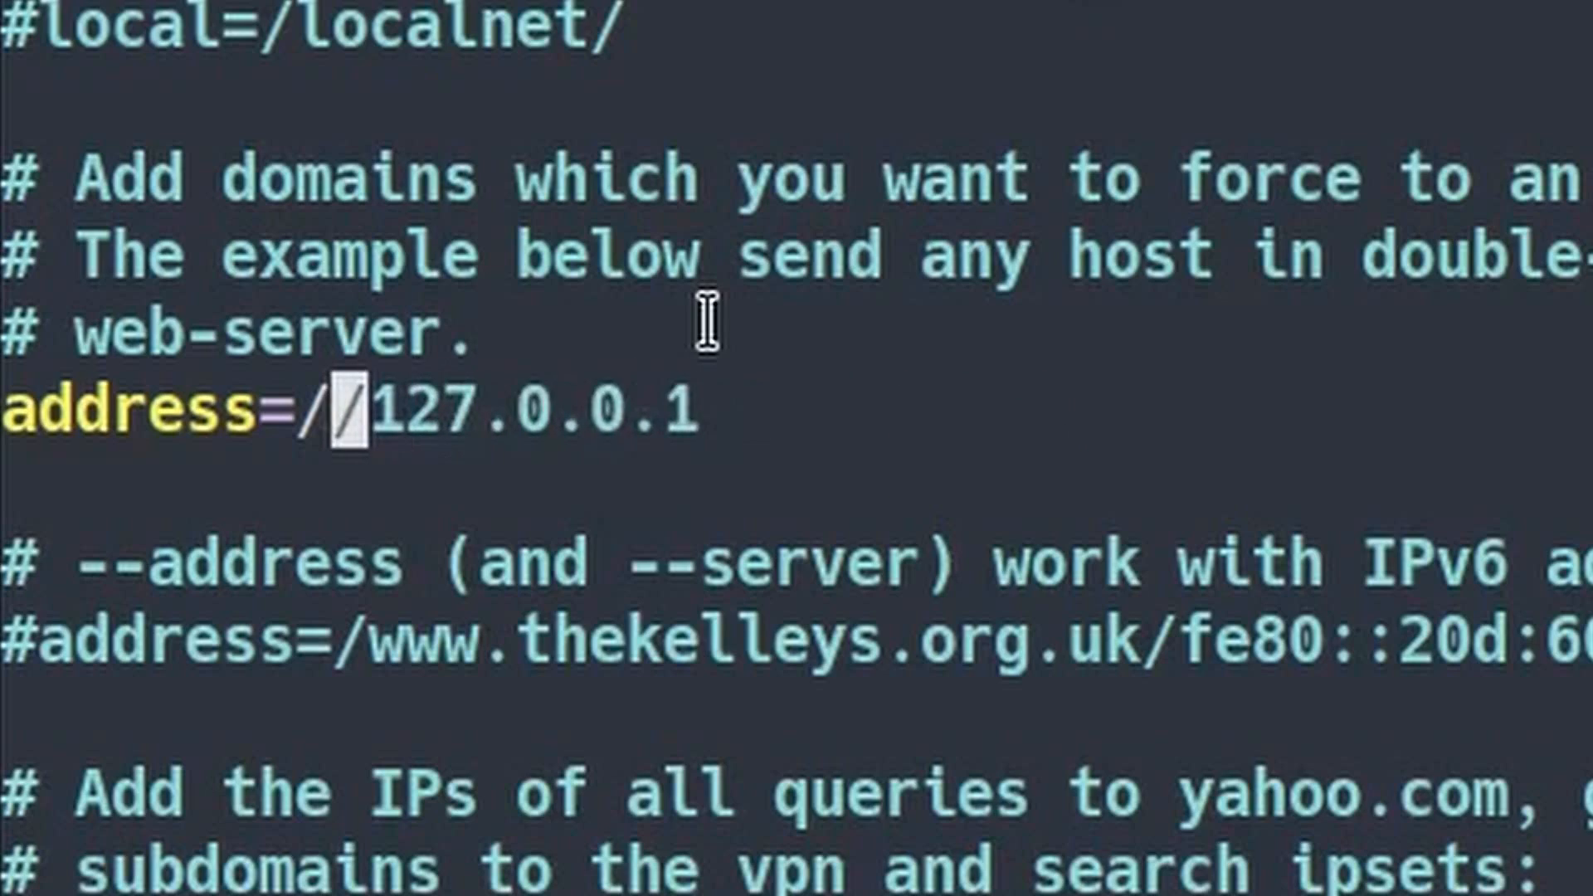
pyautogui.write('netflix.com')
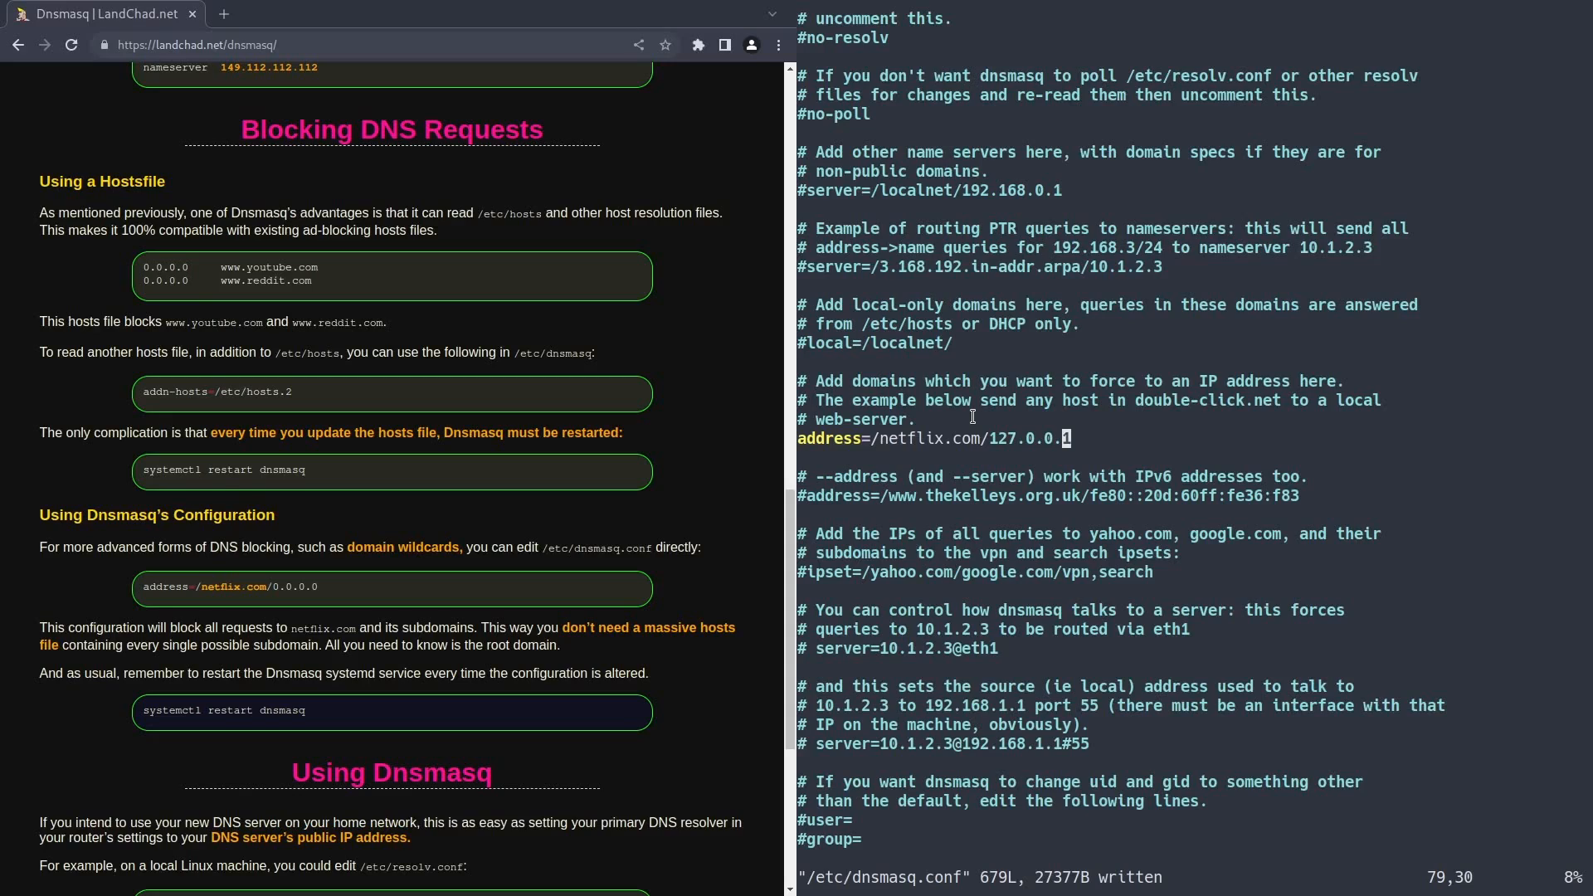
pyautogui.write(':wq')
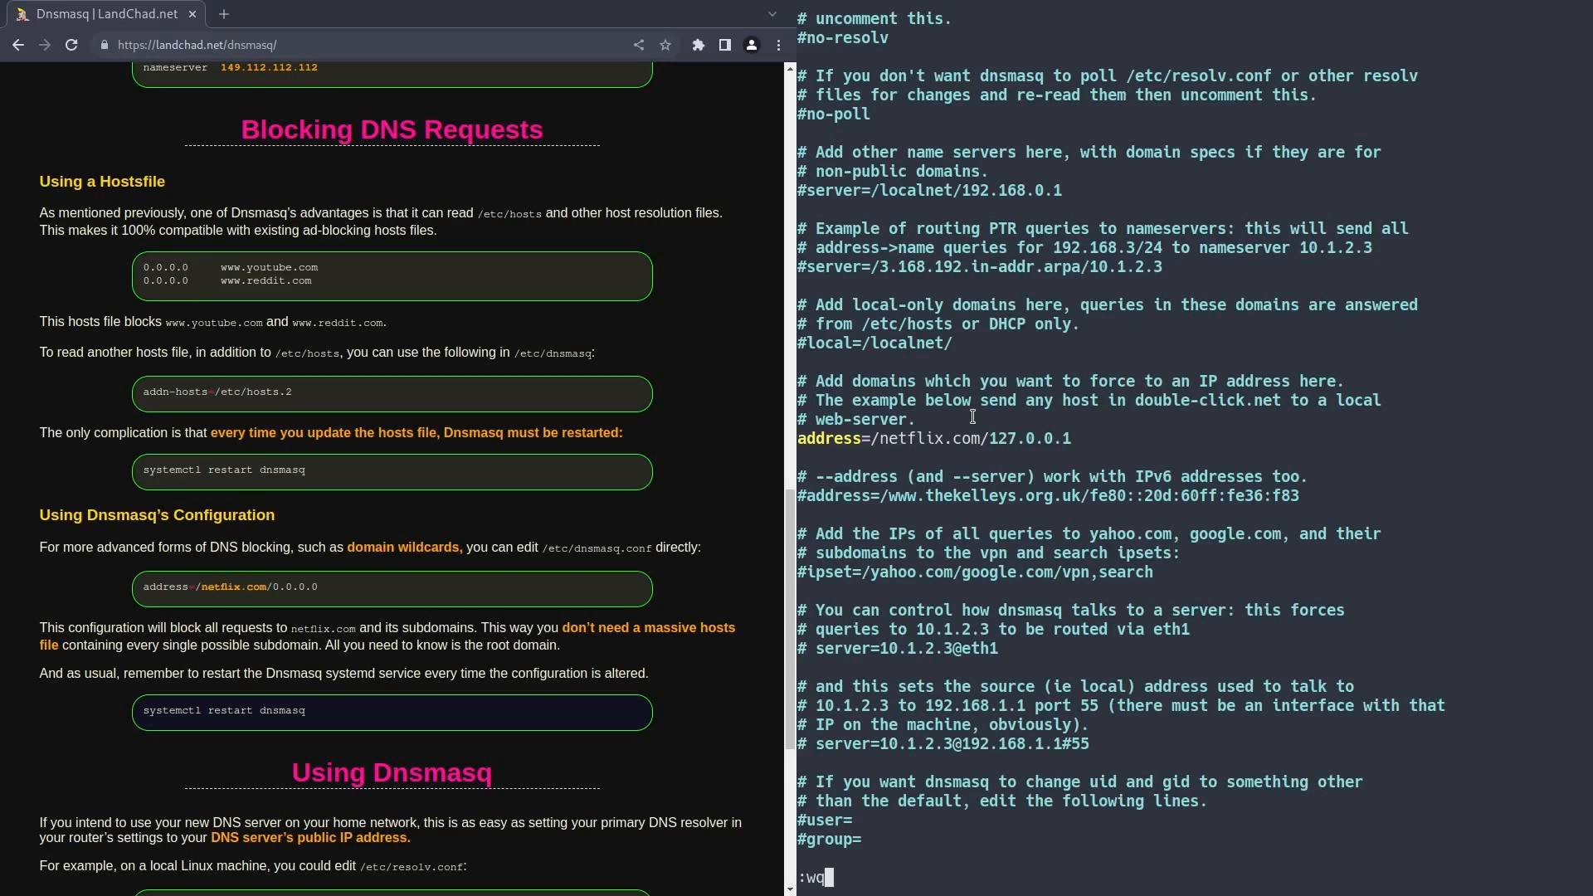
pyautogui.press('Enter')
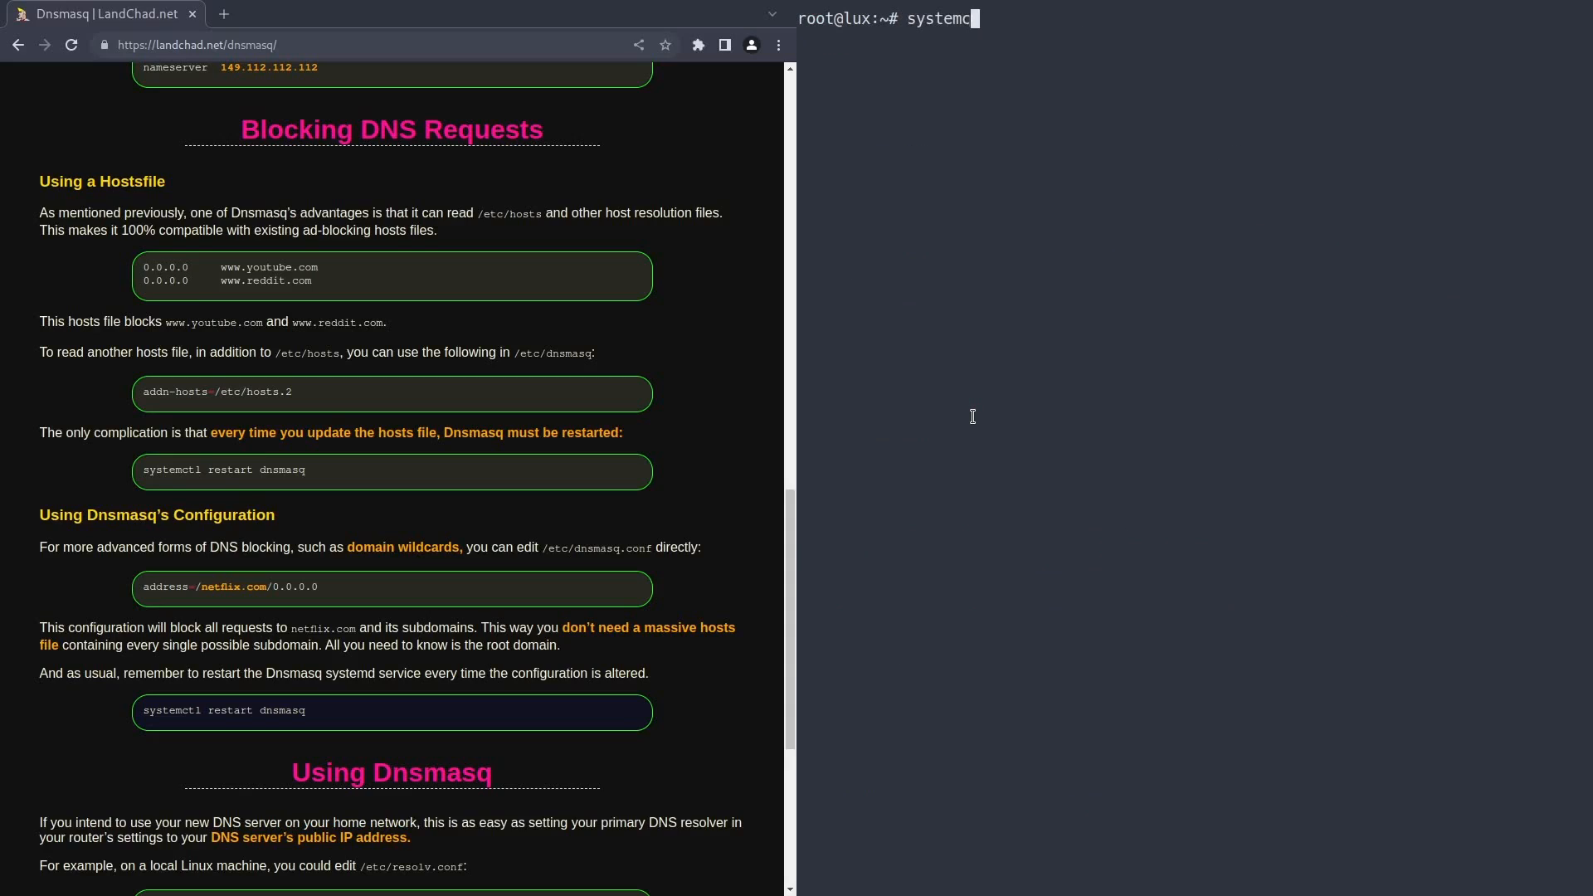
pyautogui.write('tl restart ndms')
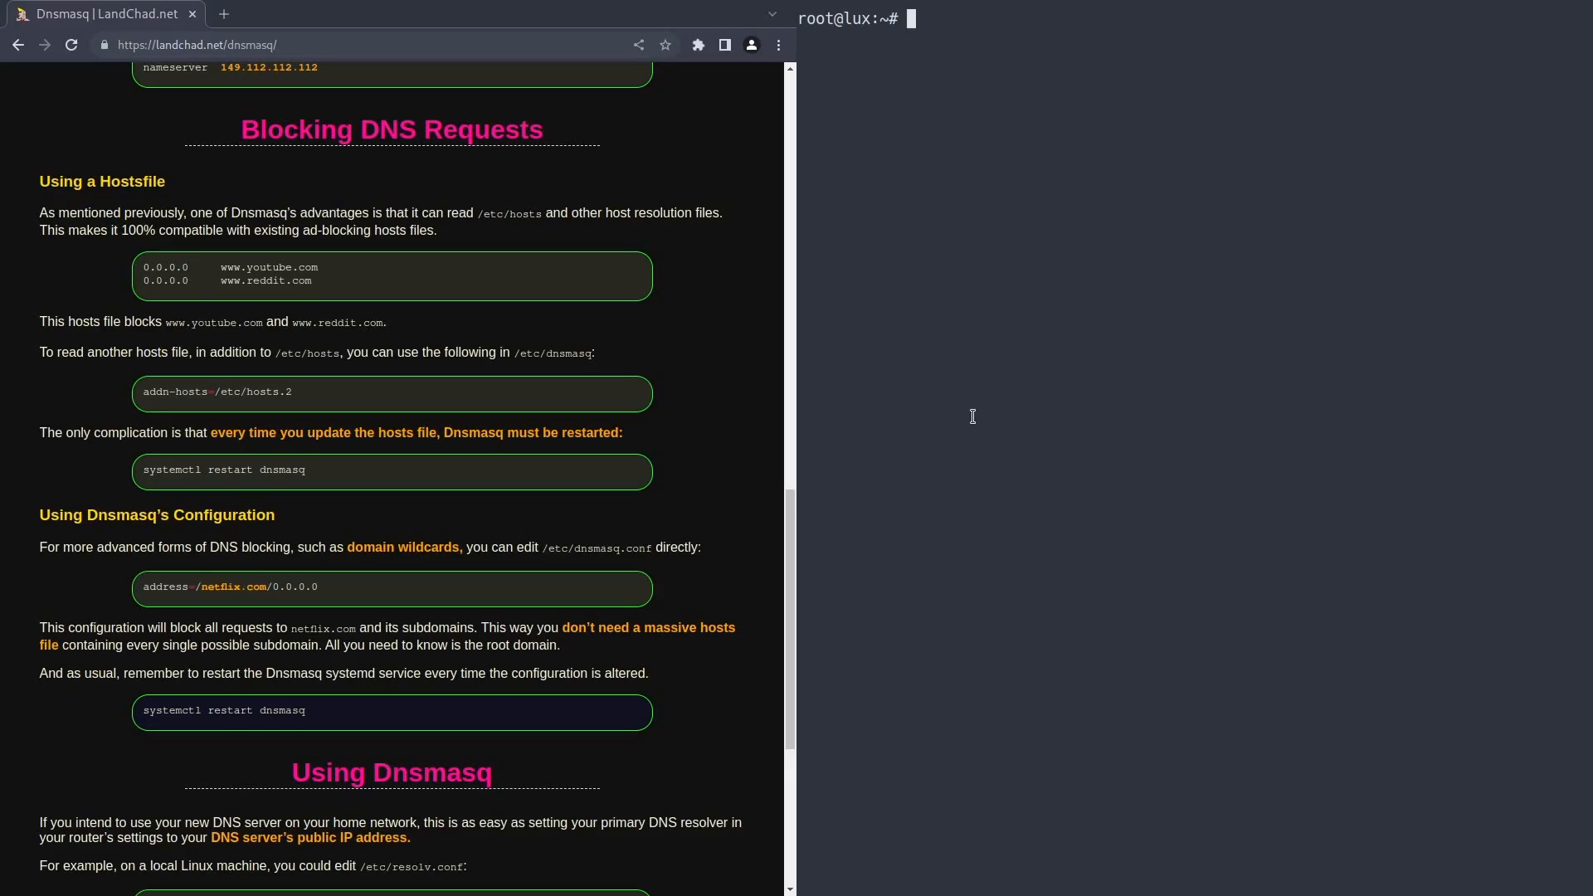
pyautogui.write('dig @localhost')
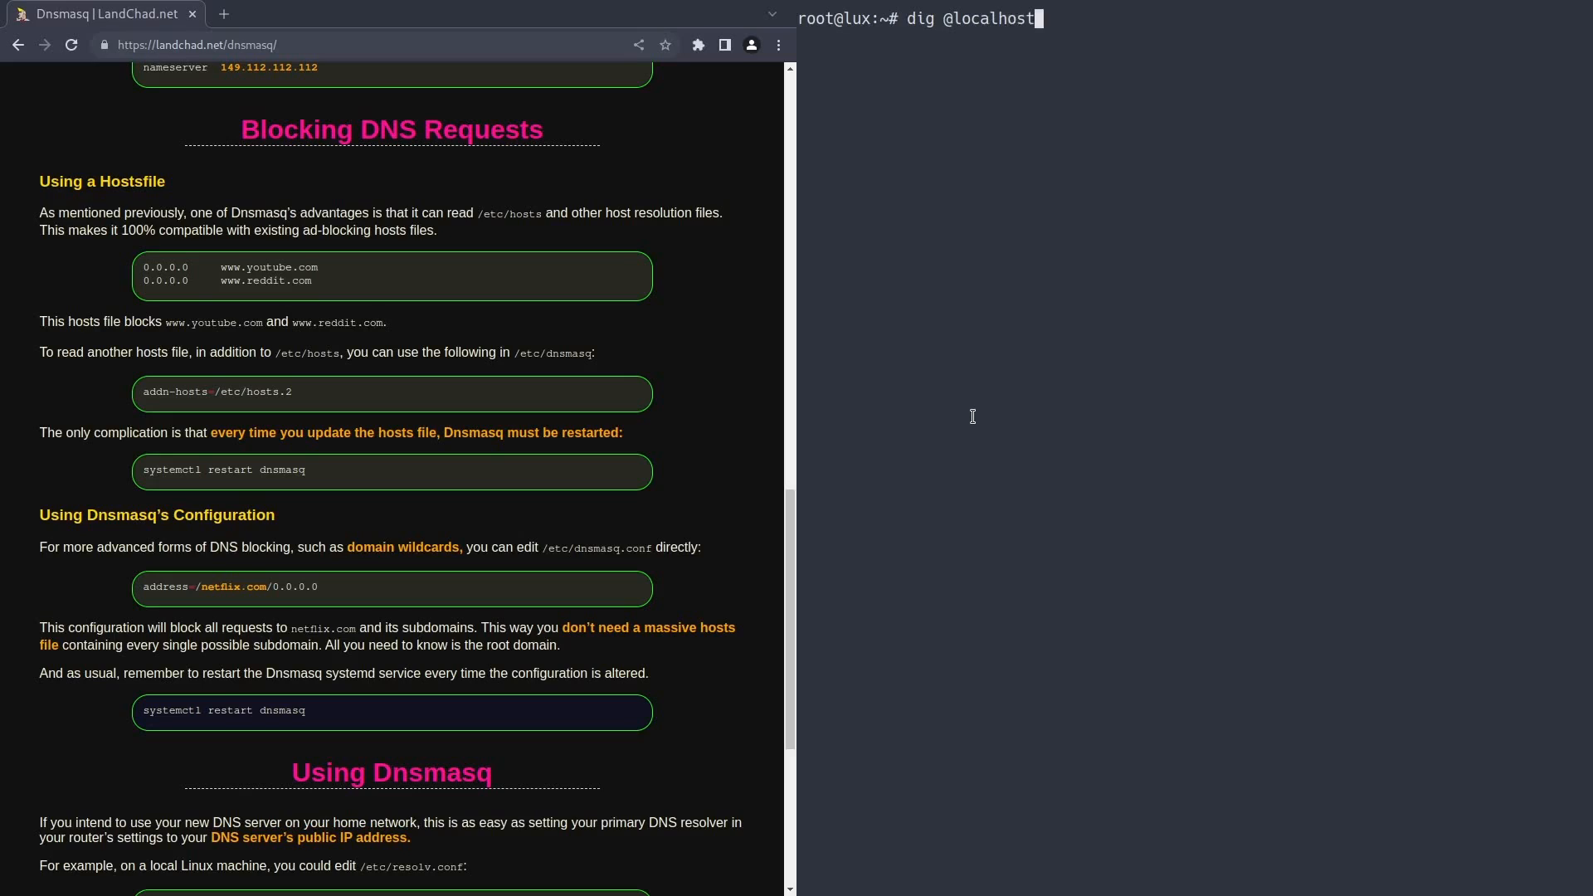
pyautogui.write('www.netfli')
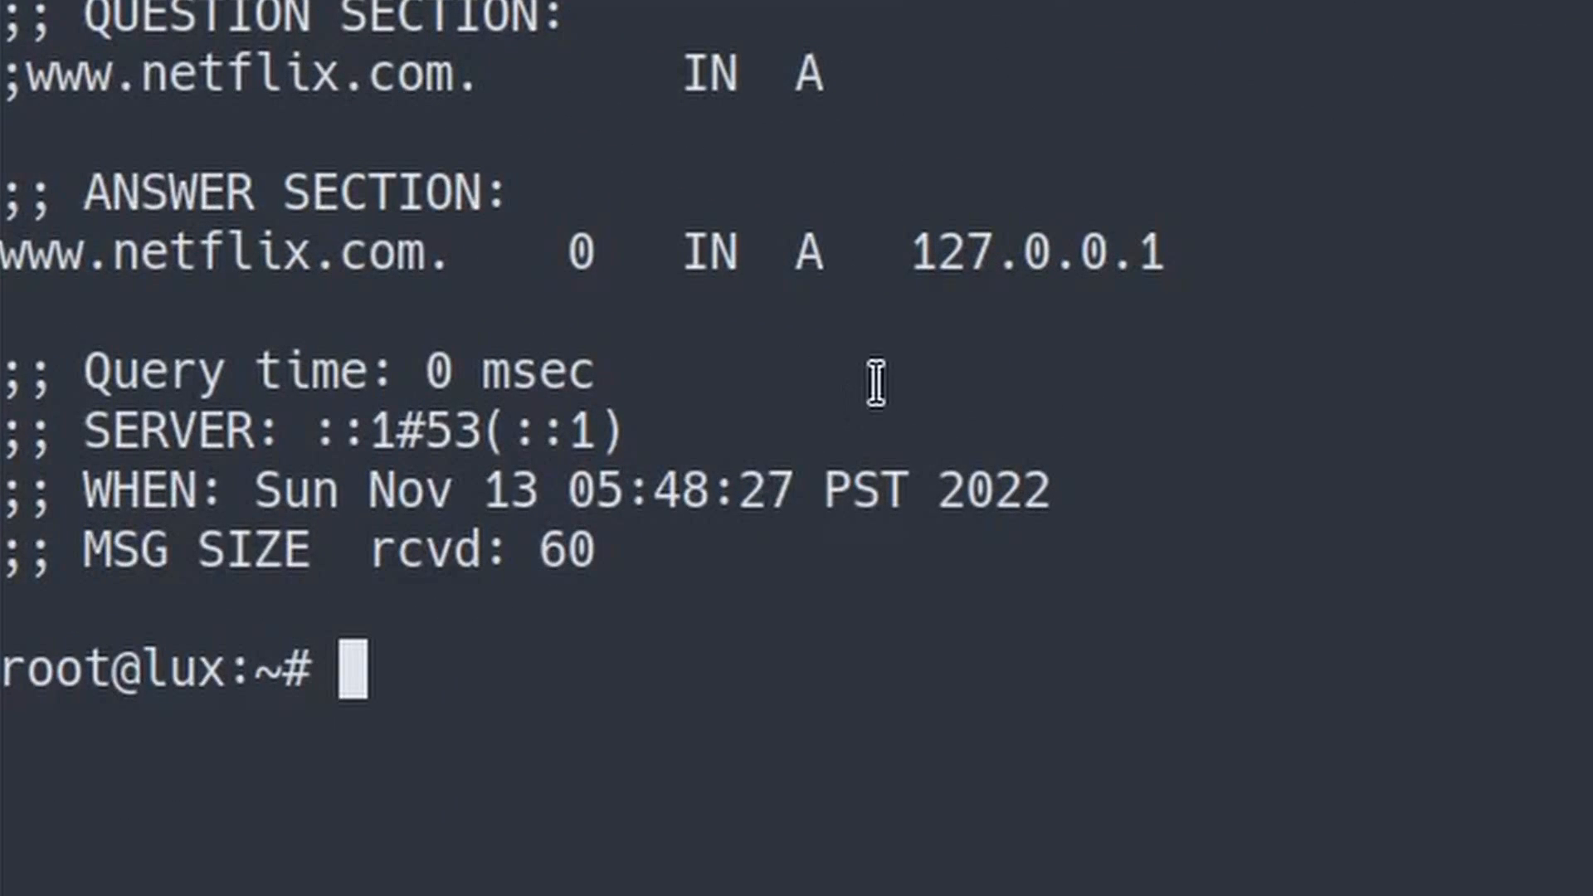
pyautogui.doubleClick(1026, 252)
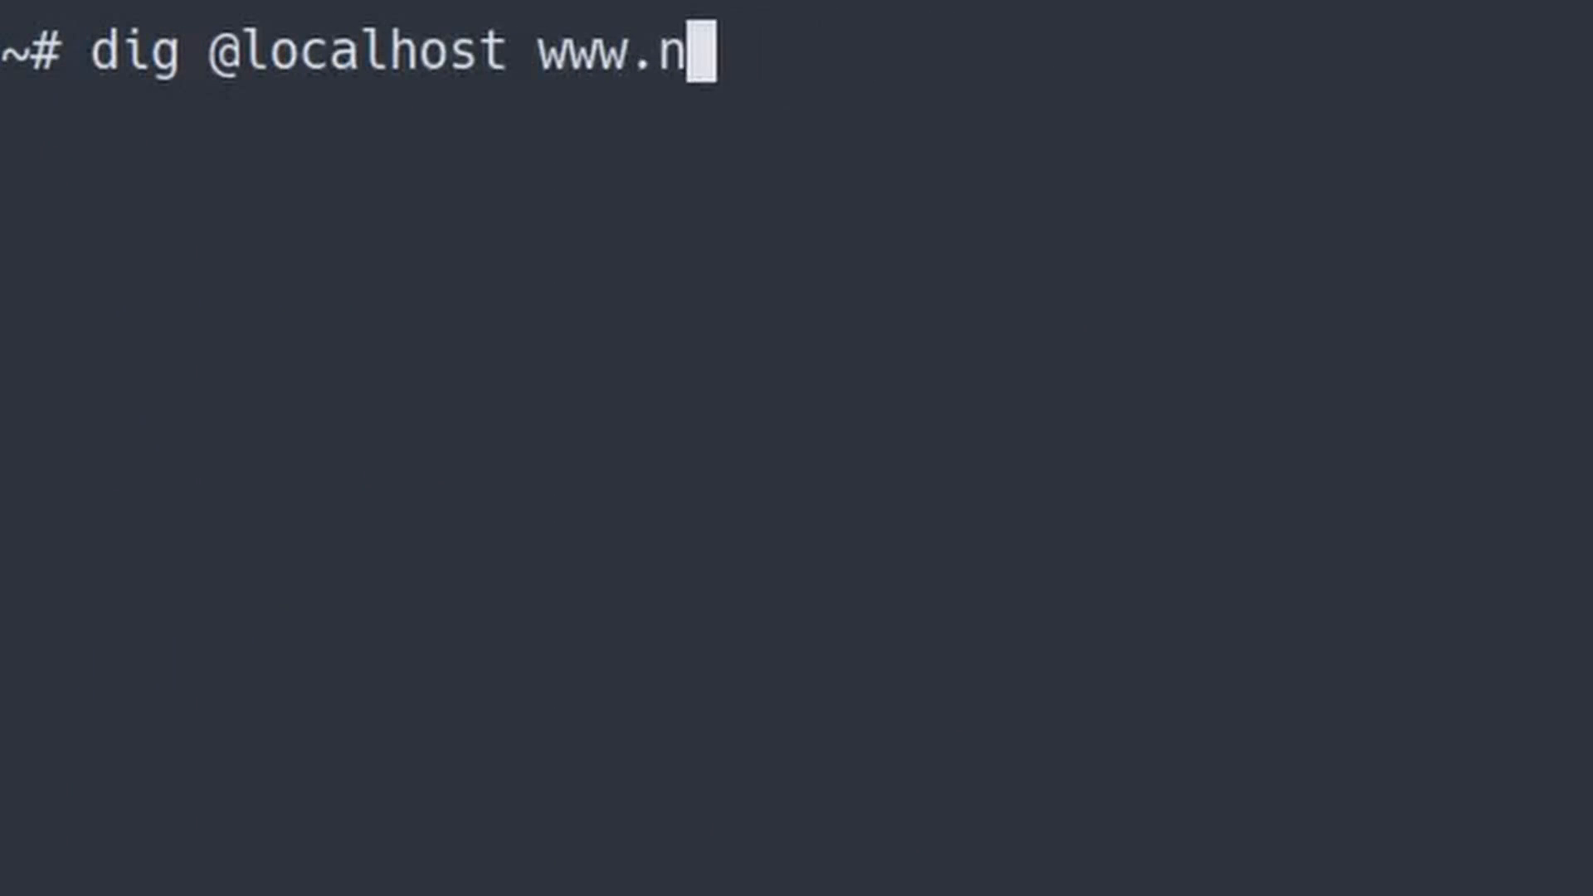
# Step: Dig a made-up 3294029403490.netflix.com subdomain, then scroll the guide to Using Dnsmasq
pyautogui.write('3294029403490')
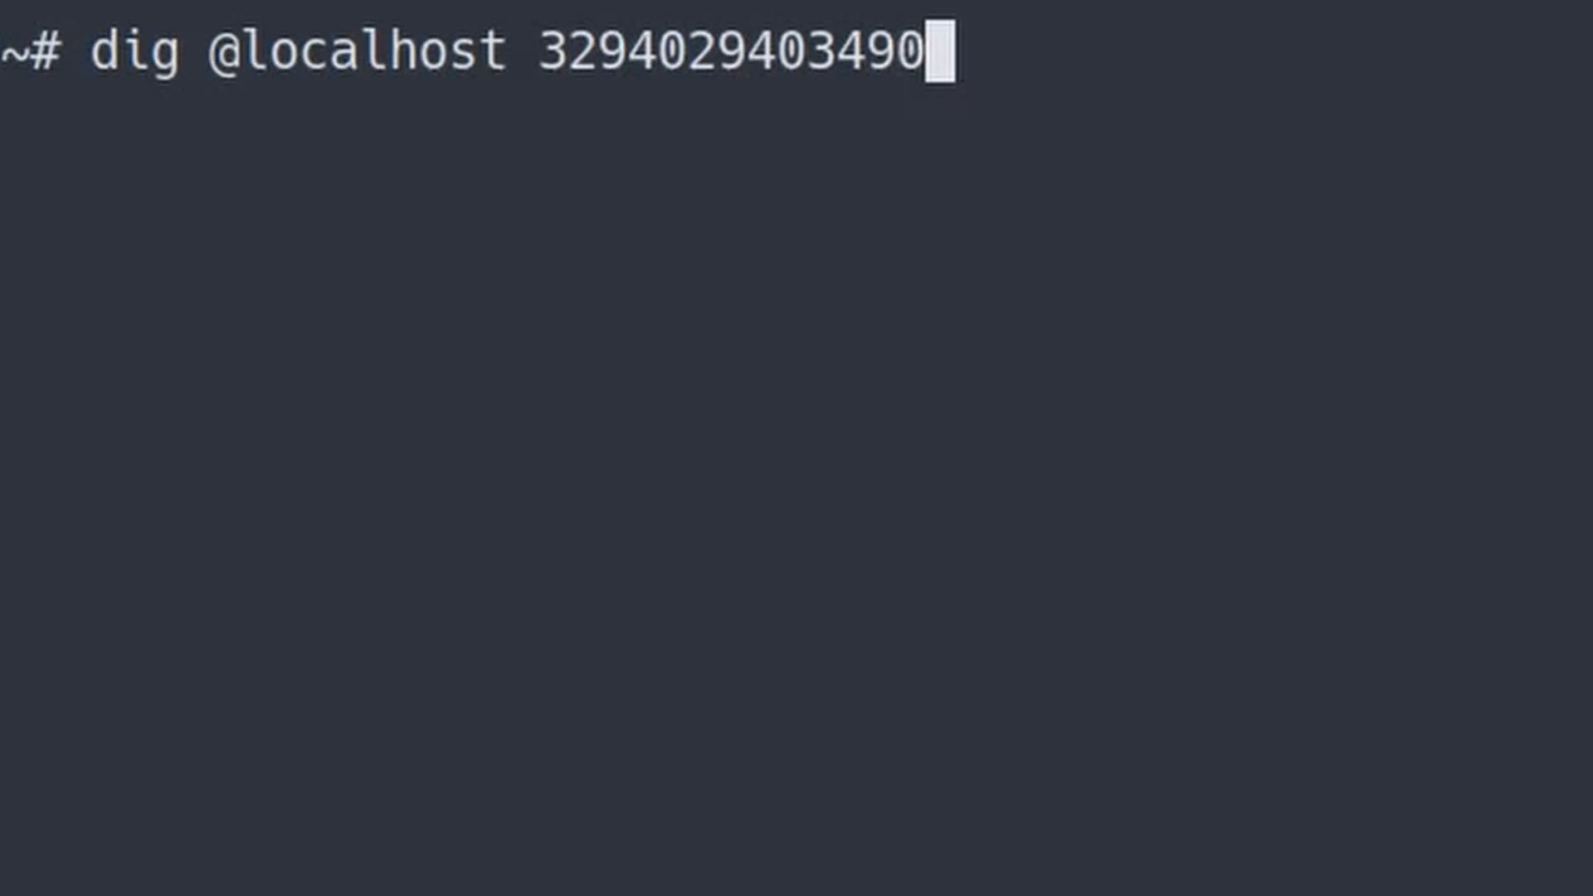
pyautogui.write('.netflix.com')
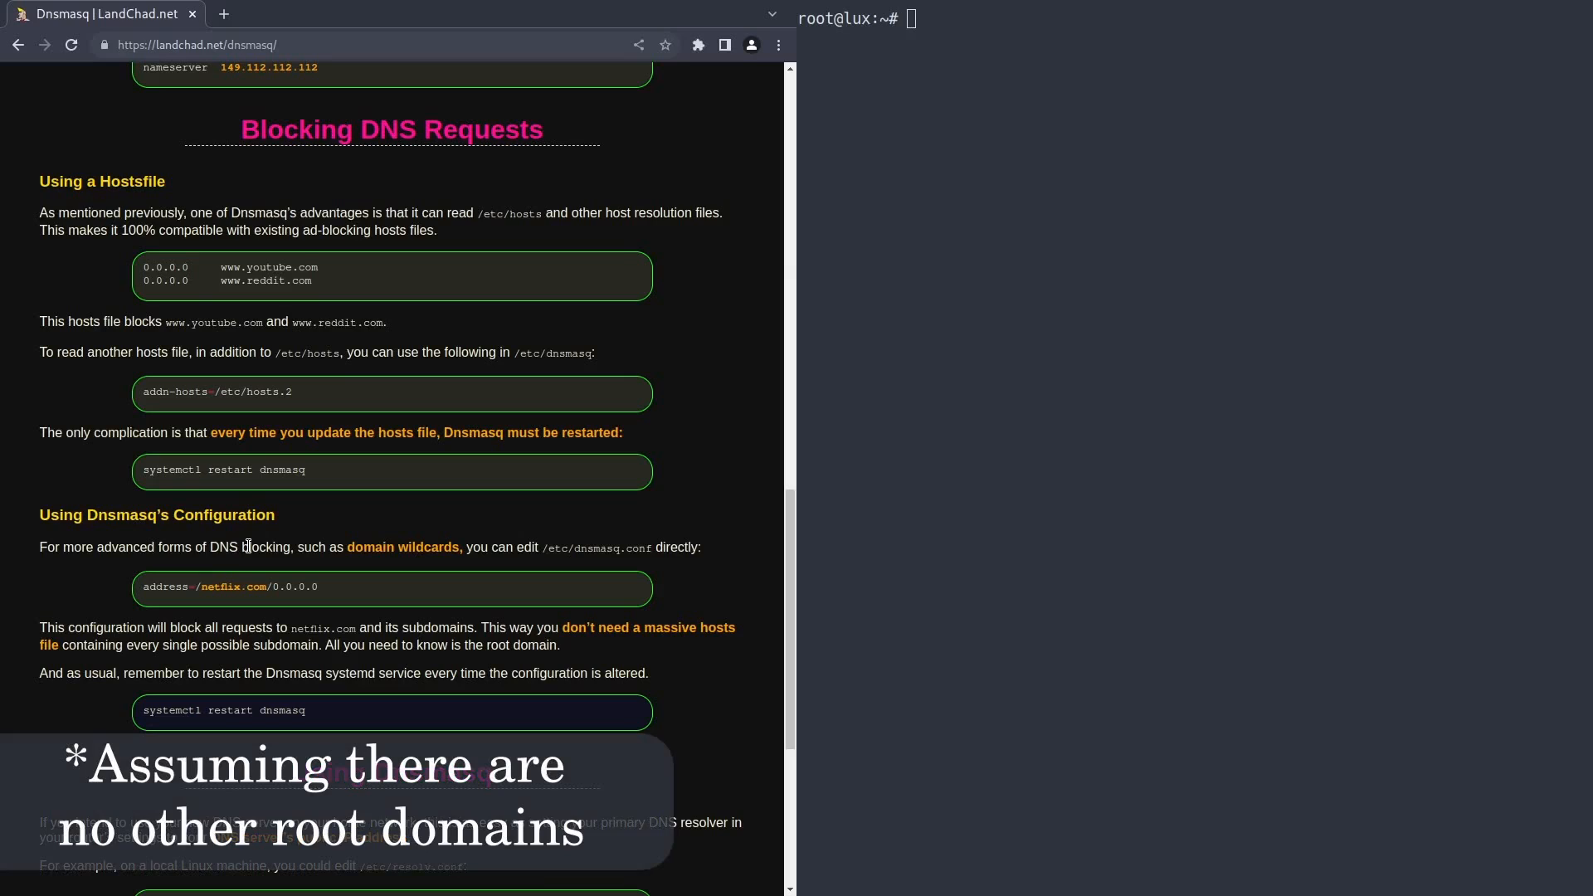
pyautogui.scroll(-3)
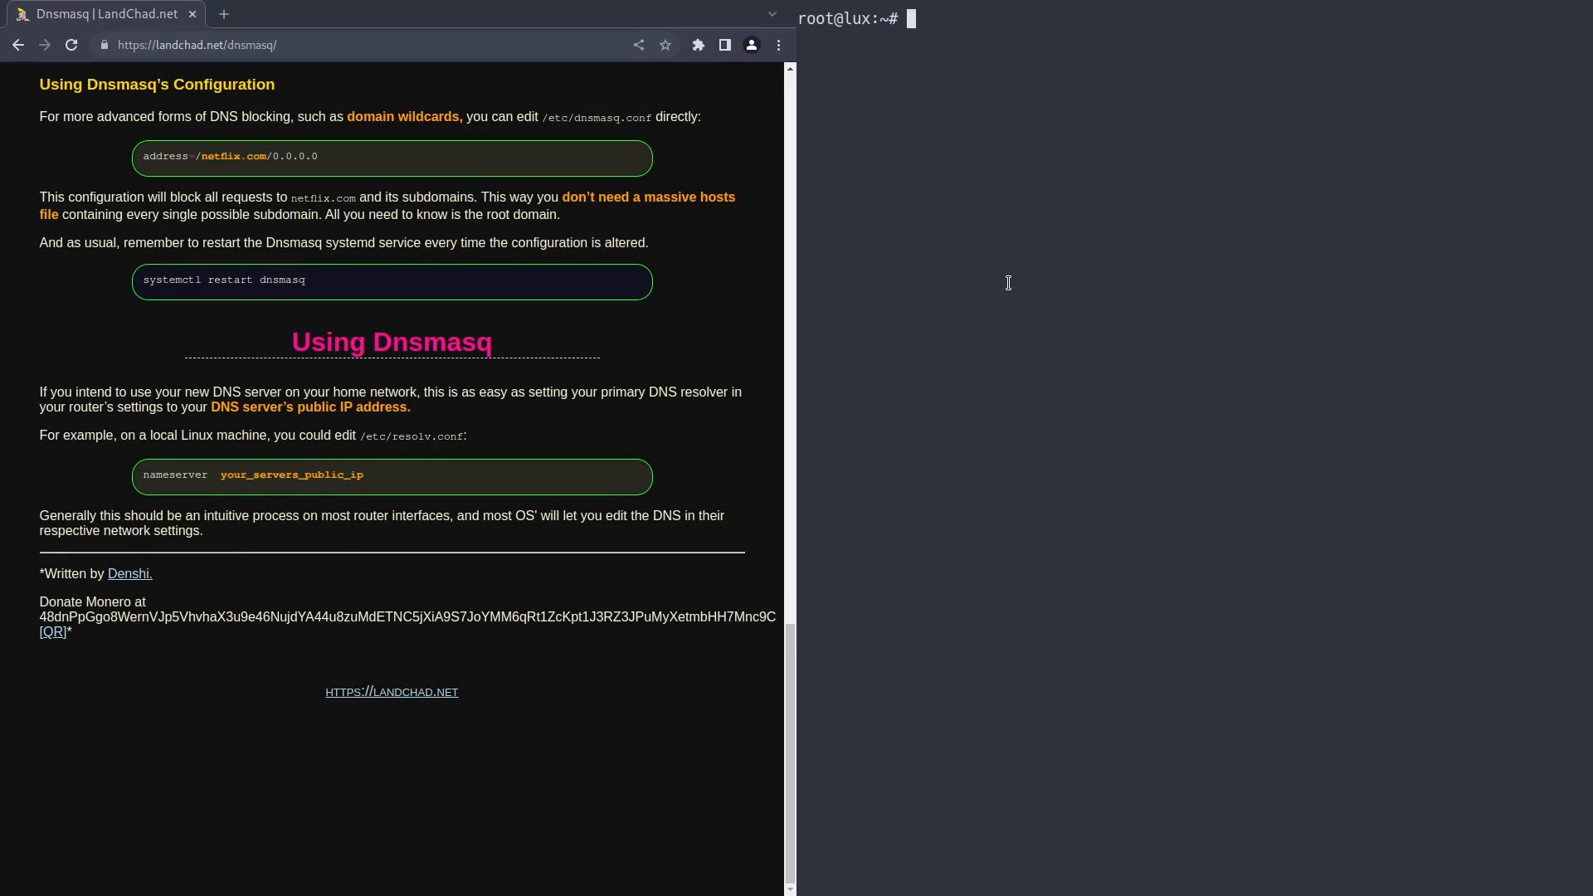
pyautogui.moveTo(998, 327)
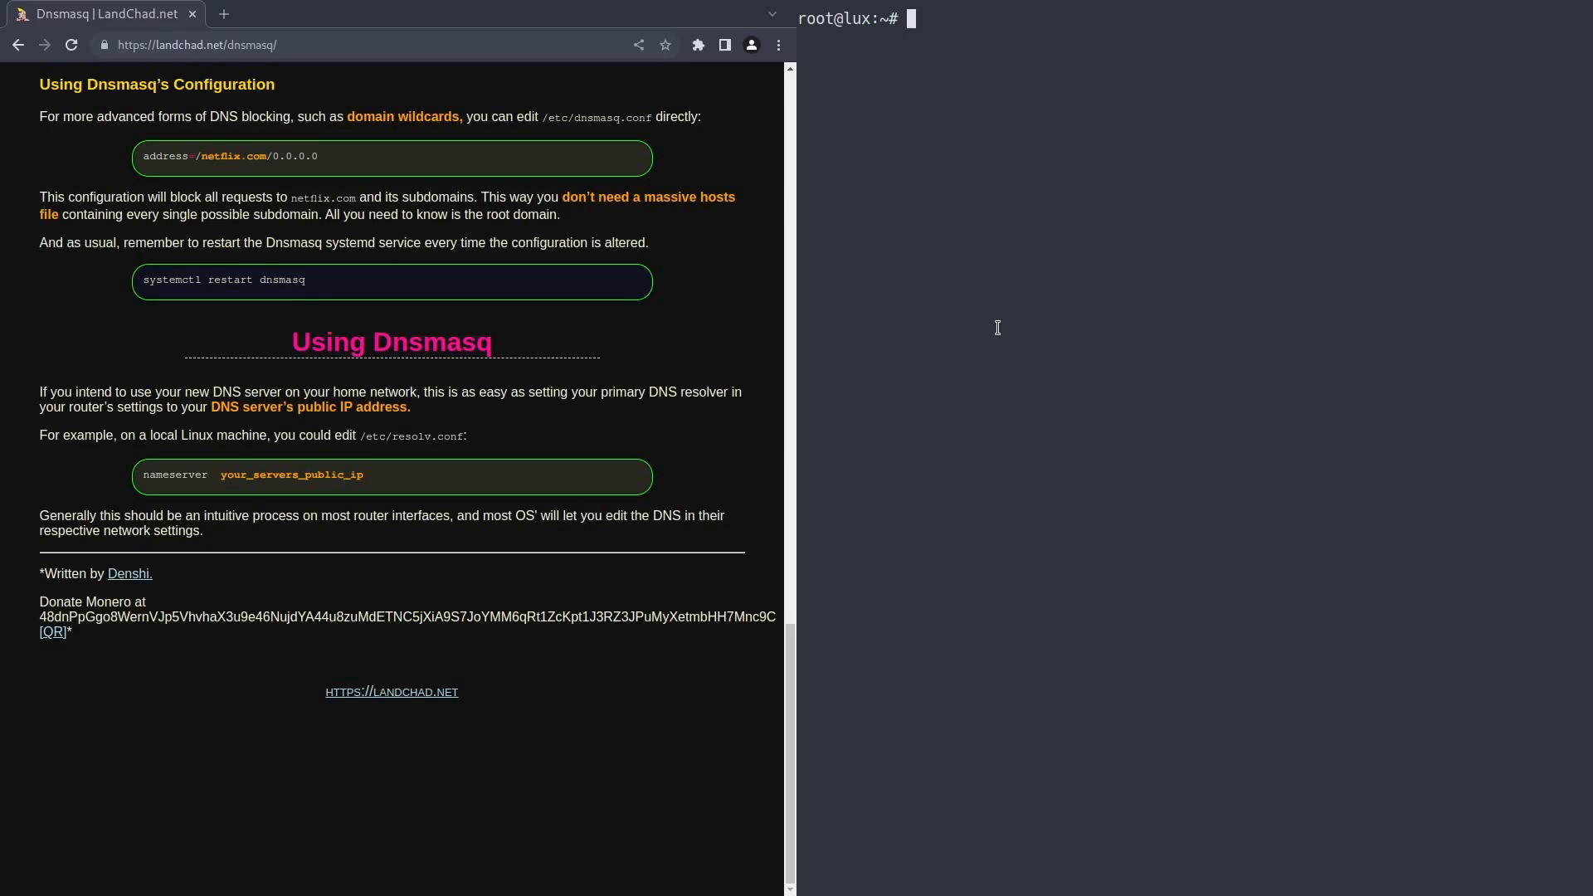
# Step: Dig denshi.org against localhost to confirm an unblocked domain still resolves normally
pyautogui.write('dig @local')
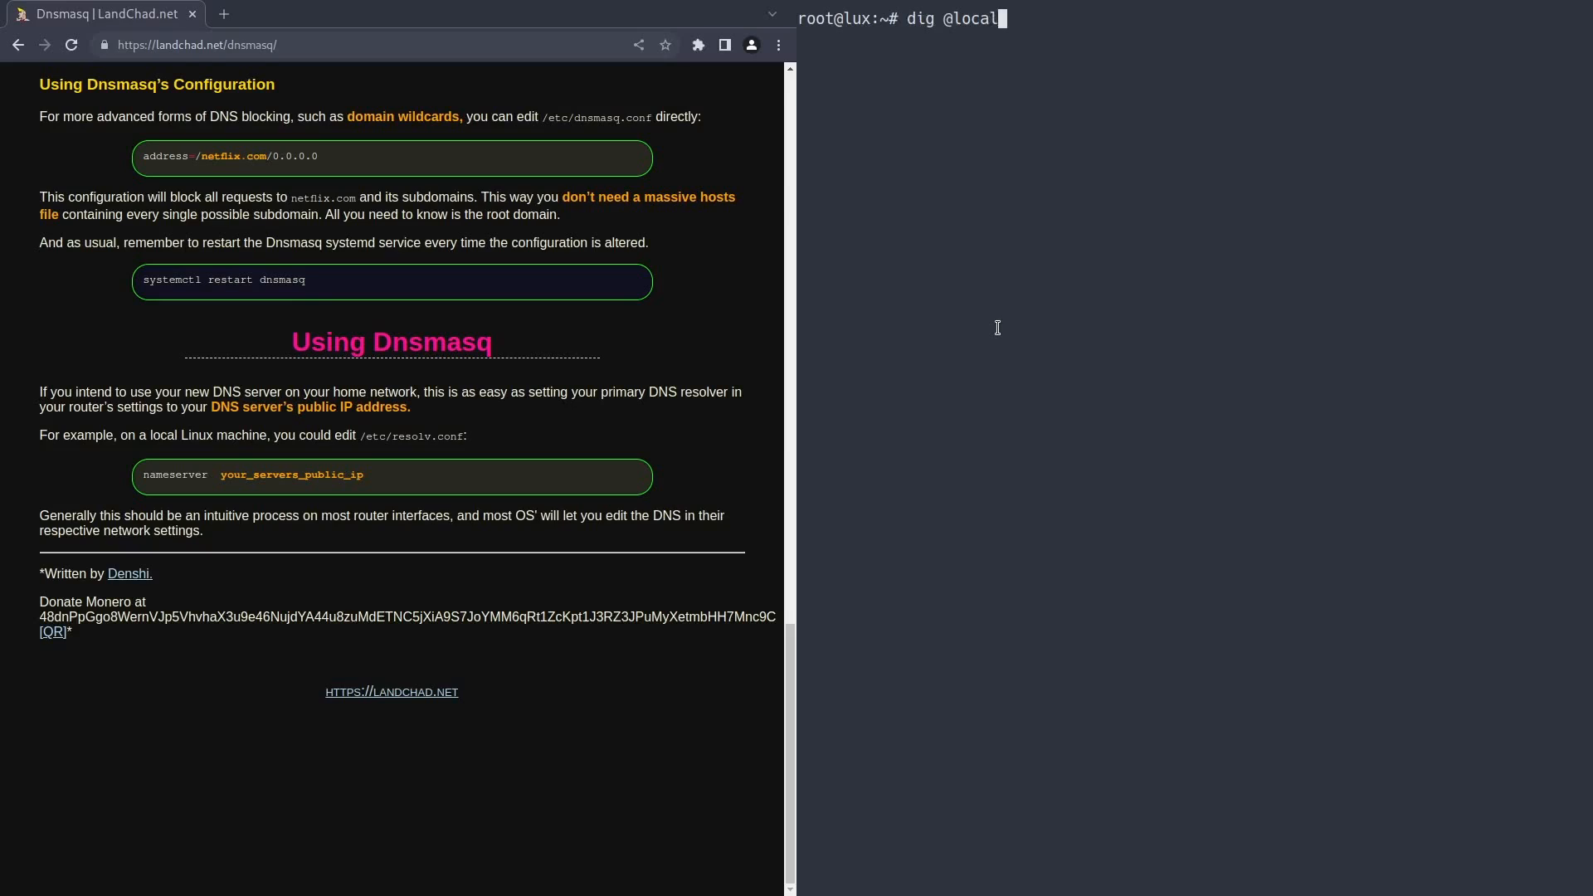
pyautogui.write('host')
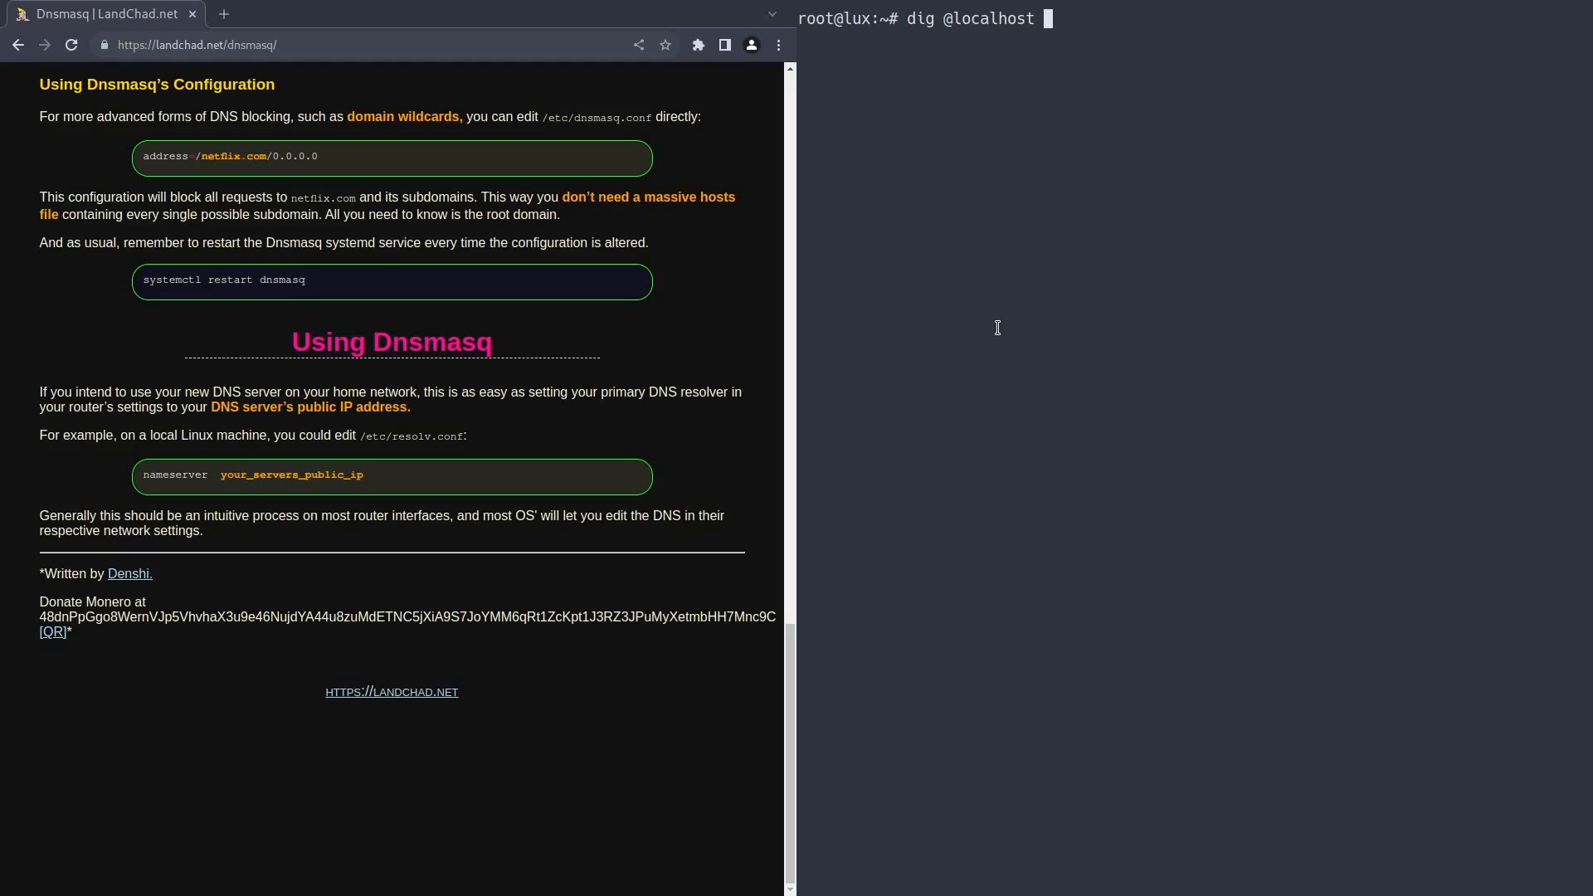
pyautogui.write('denshi.org')
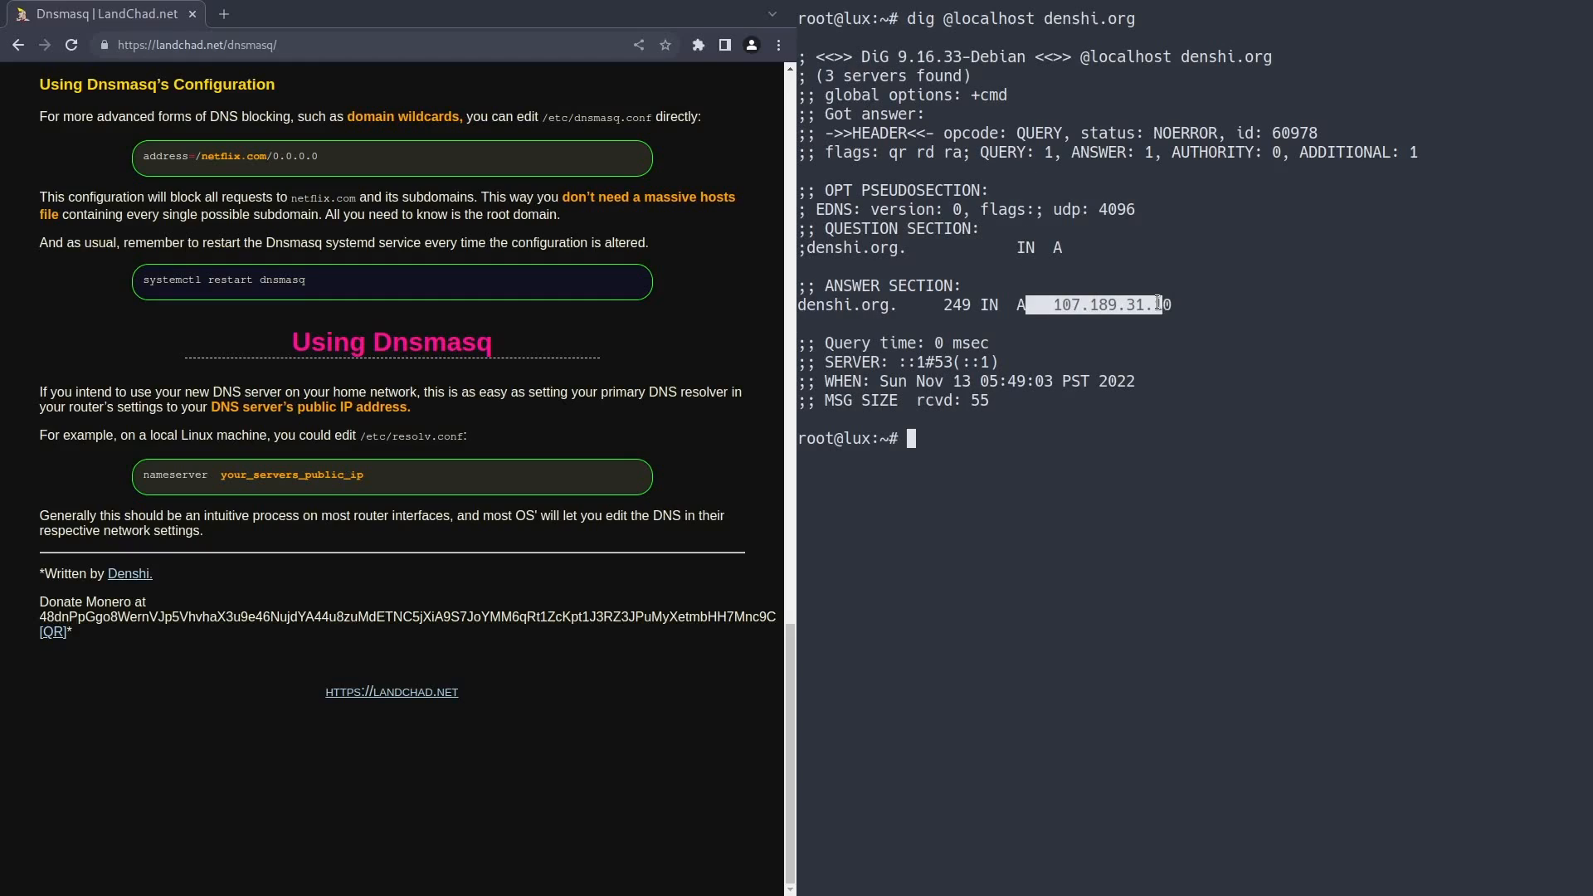
# Step: Enter nameserver 9.9.9.9 in /etc/resolv.conf using vim
pyautogui.write('vim /etc/resolvs')
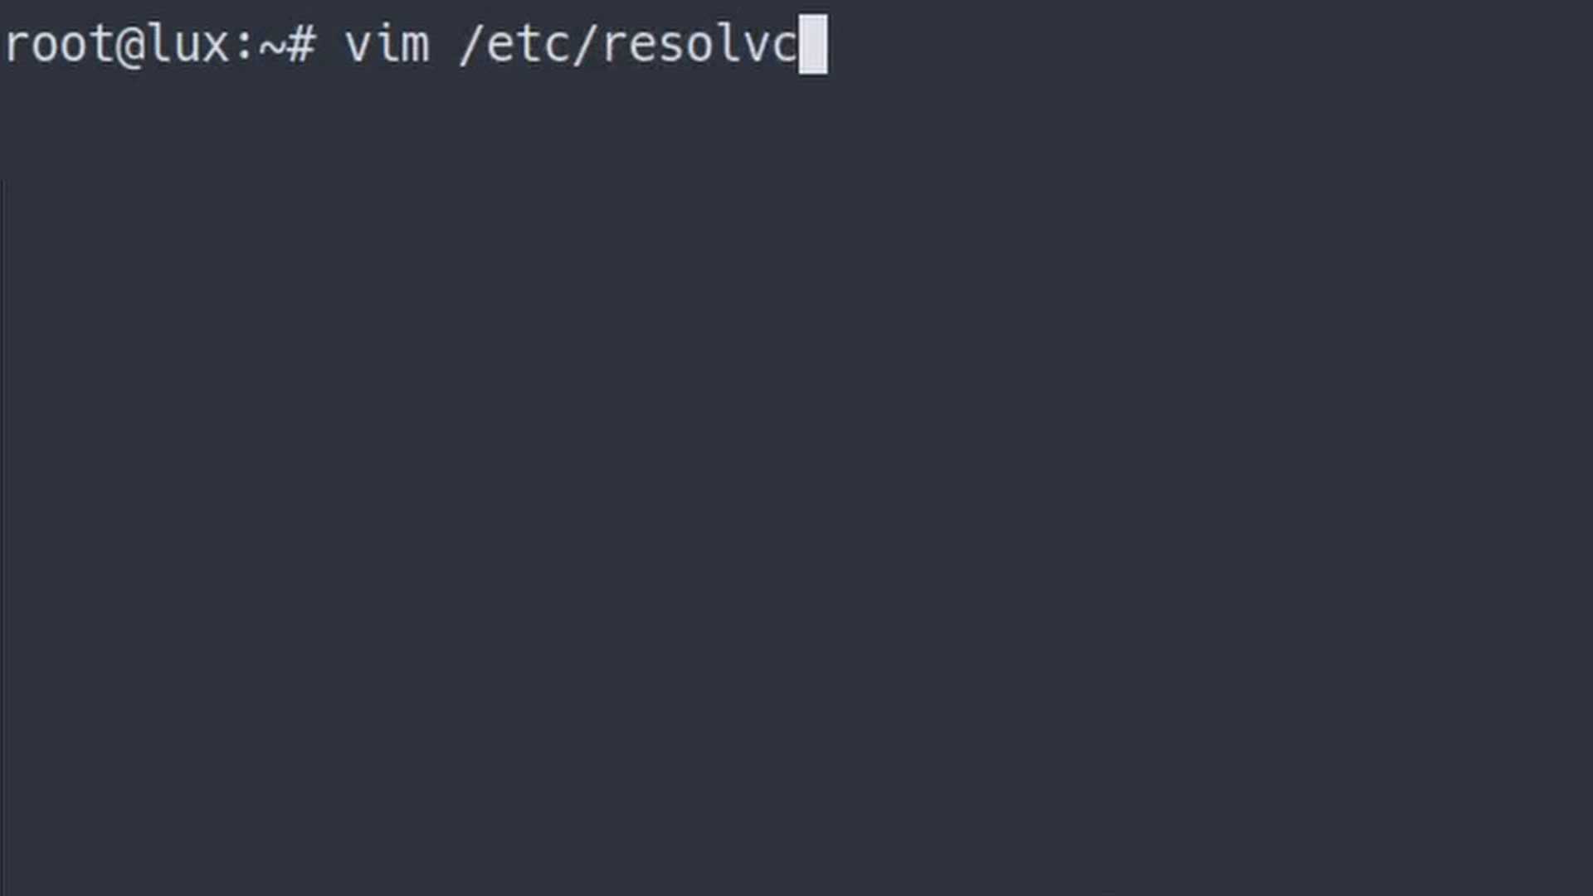
pyautogui.write('.conf')
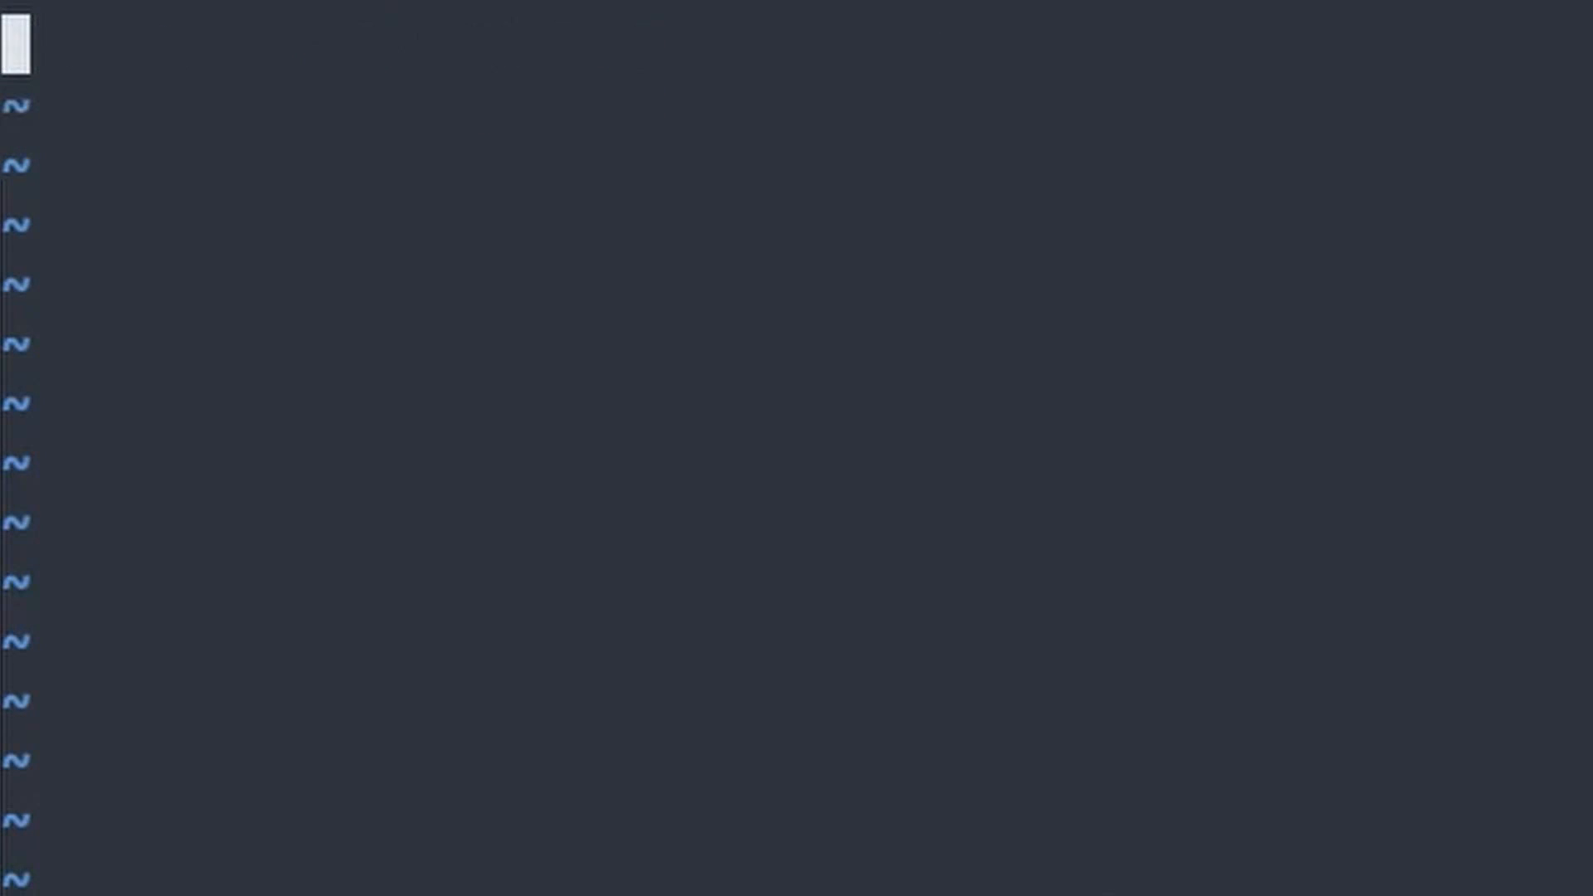
pyautogui.write('nameserve')
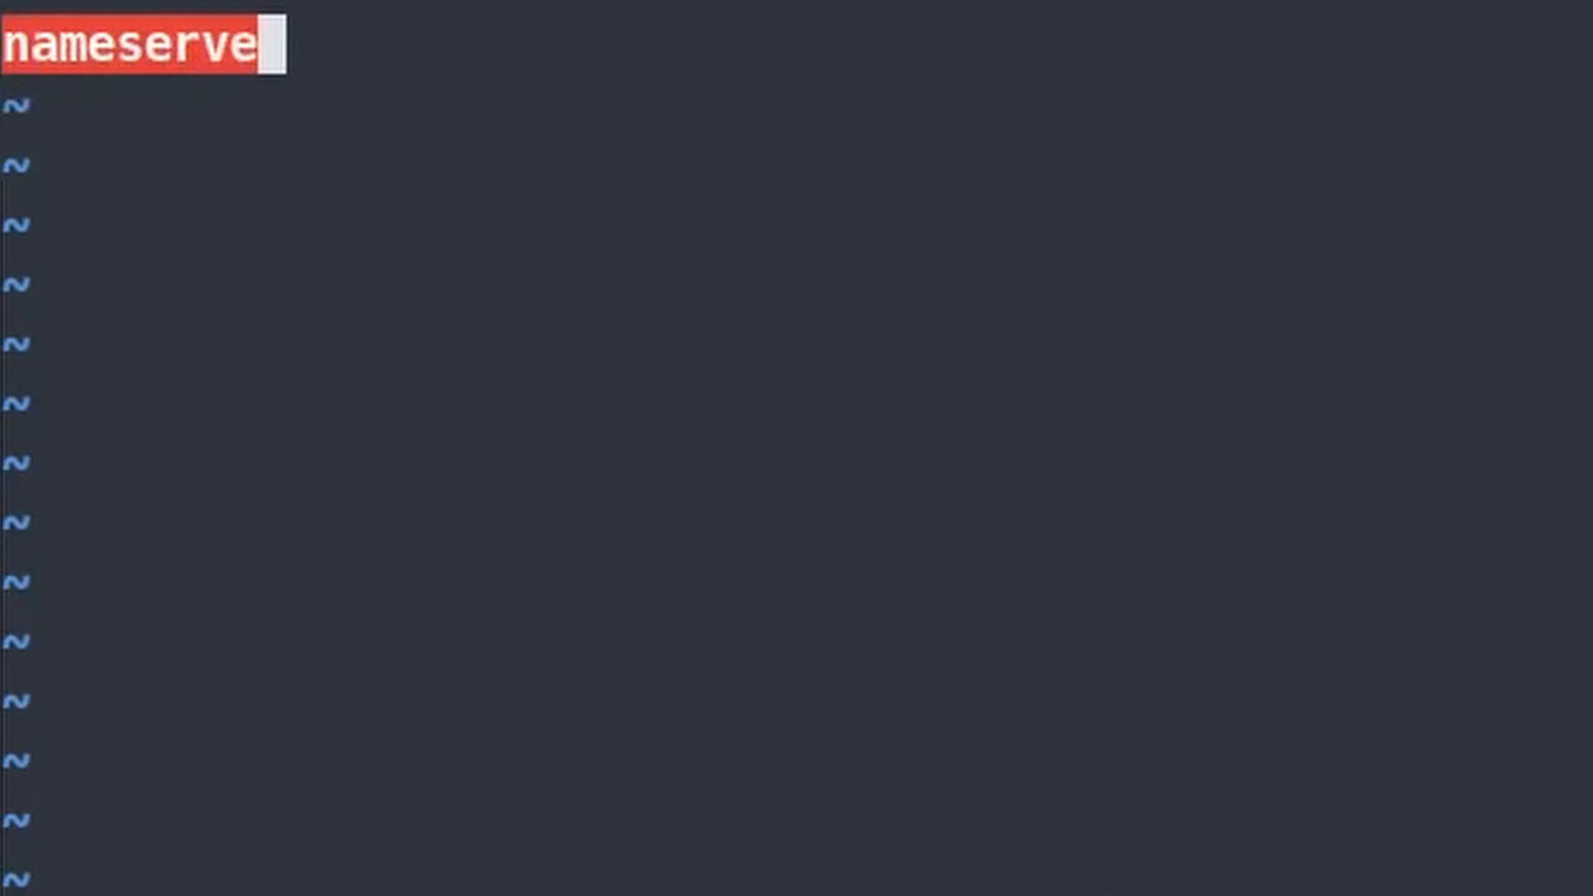
pyautogui.write('r 9.9.9.9')
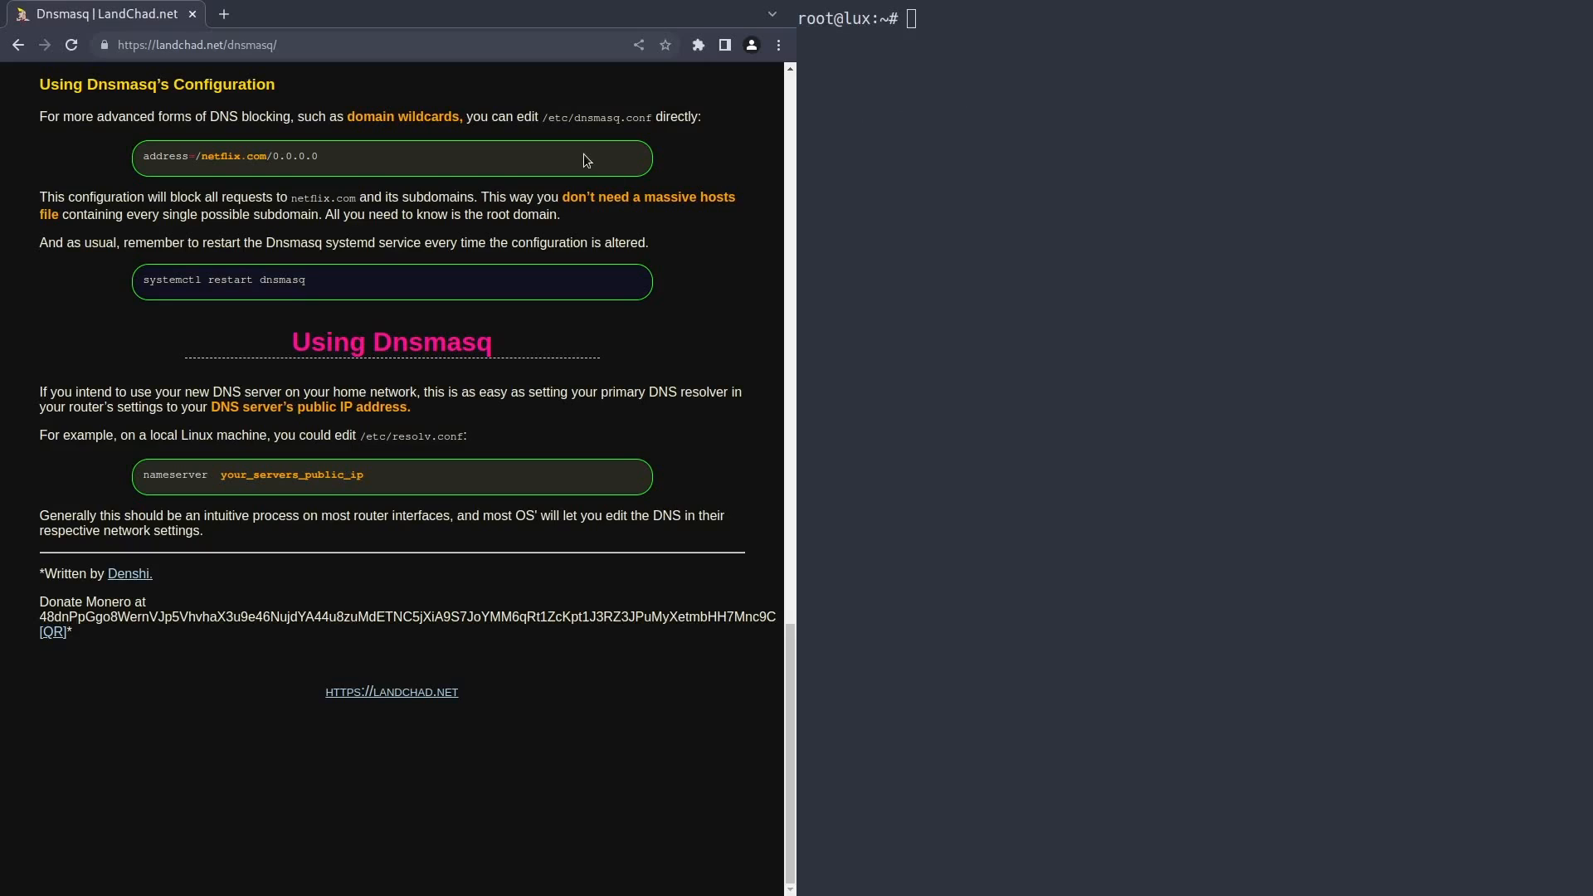
pyautogui.scroll(3)
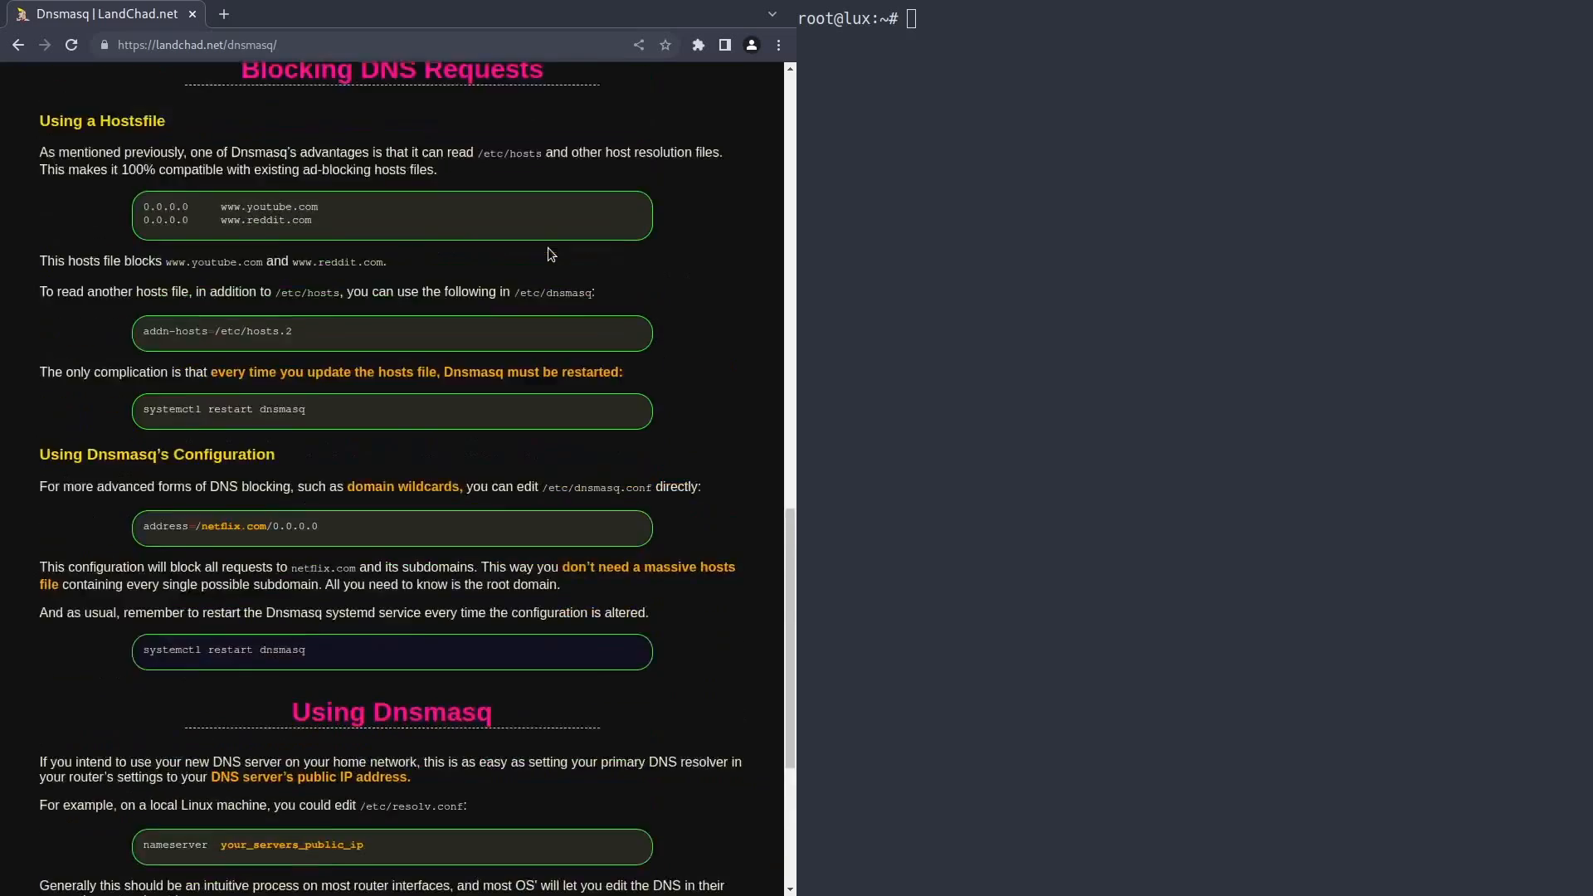
# Step: Edit /etc/resolv.conf with sudo vim and clear the old 192.168.70.1 nameserver address
pyautogui.scroll(3)
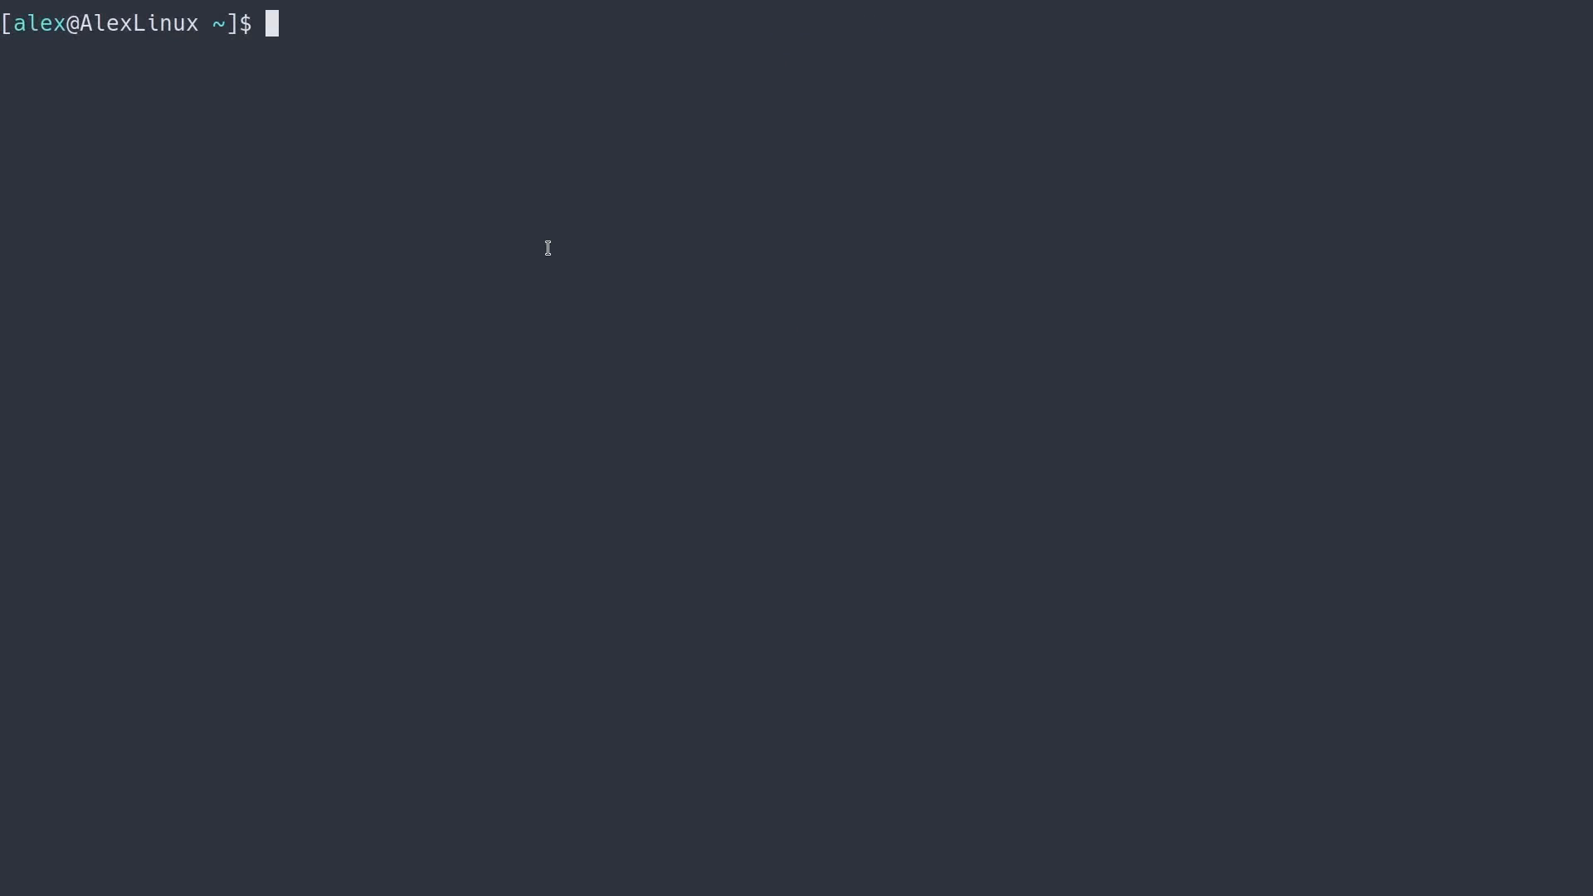
pyautogui.write('s')
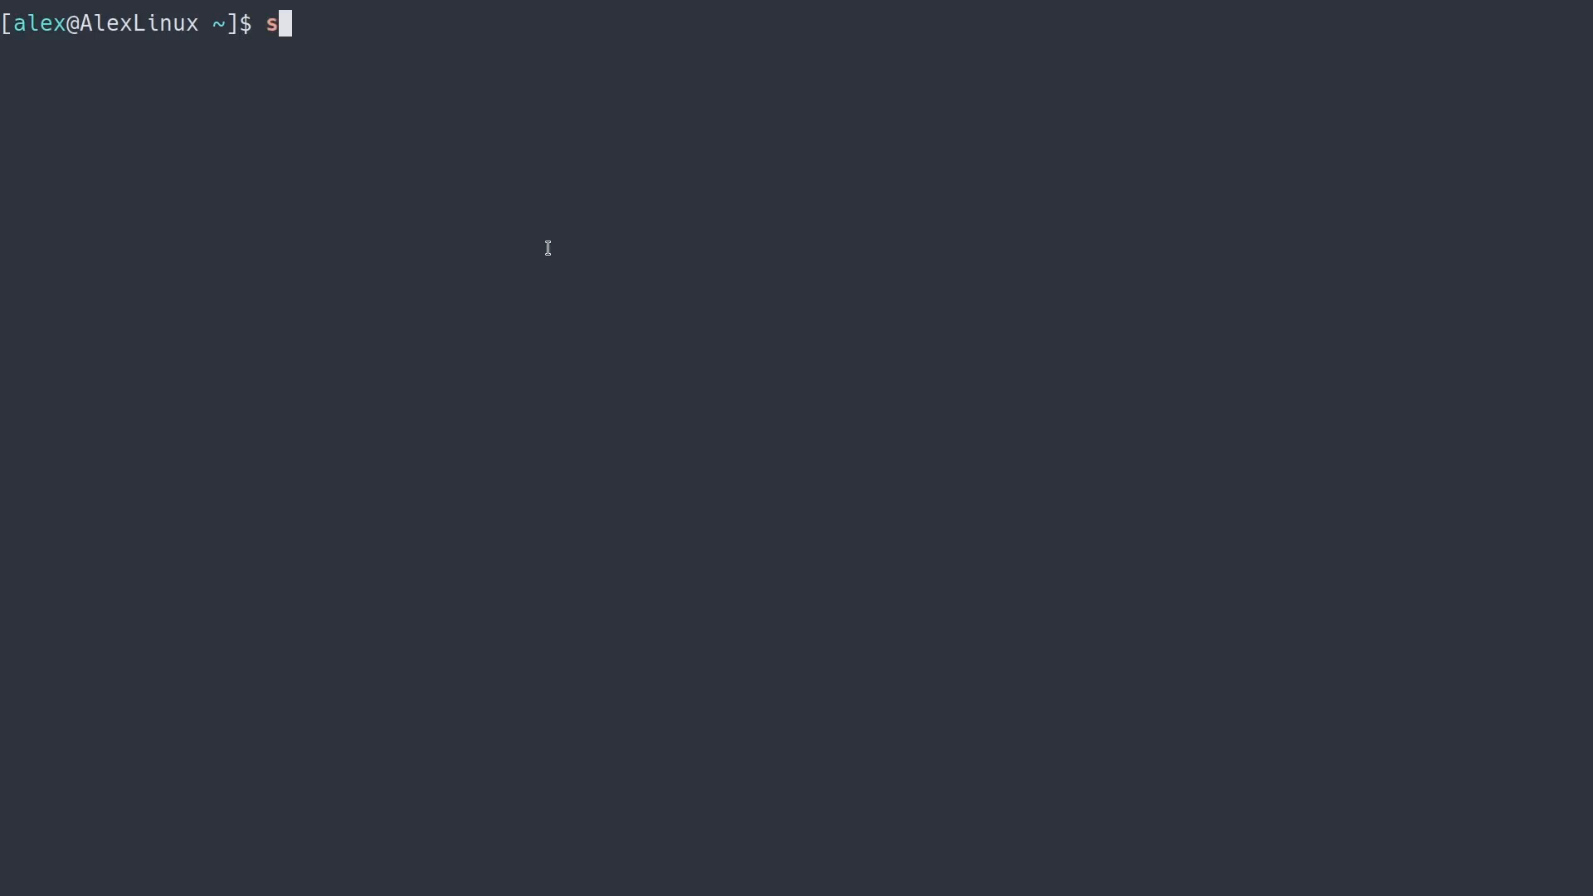
pyautogui.write('udo vim /etc/resolv')
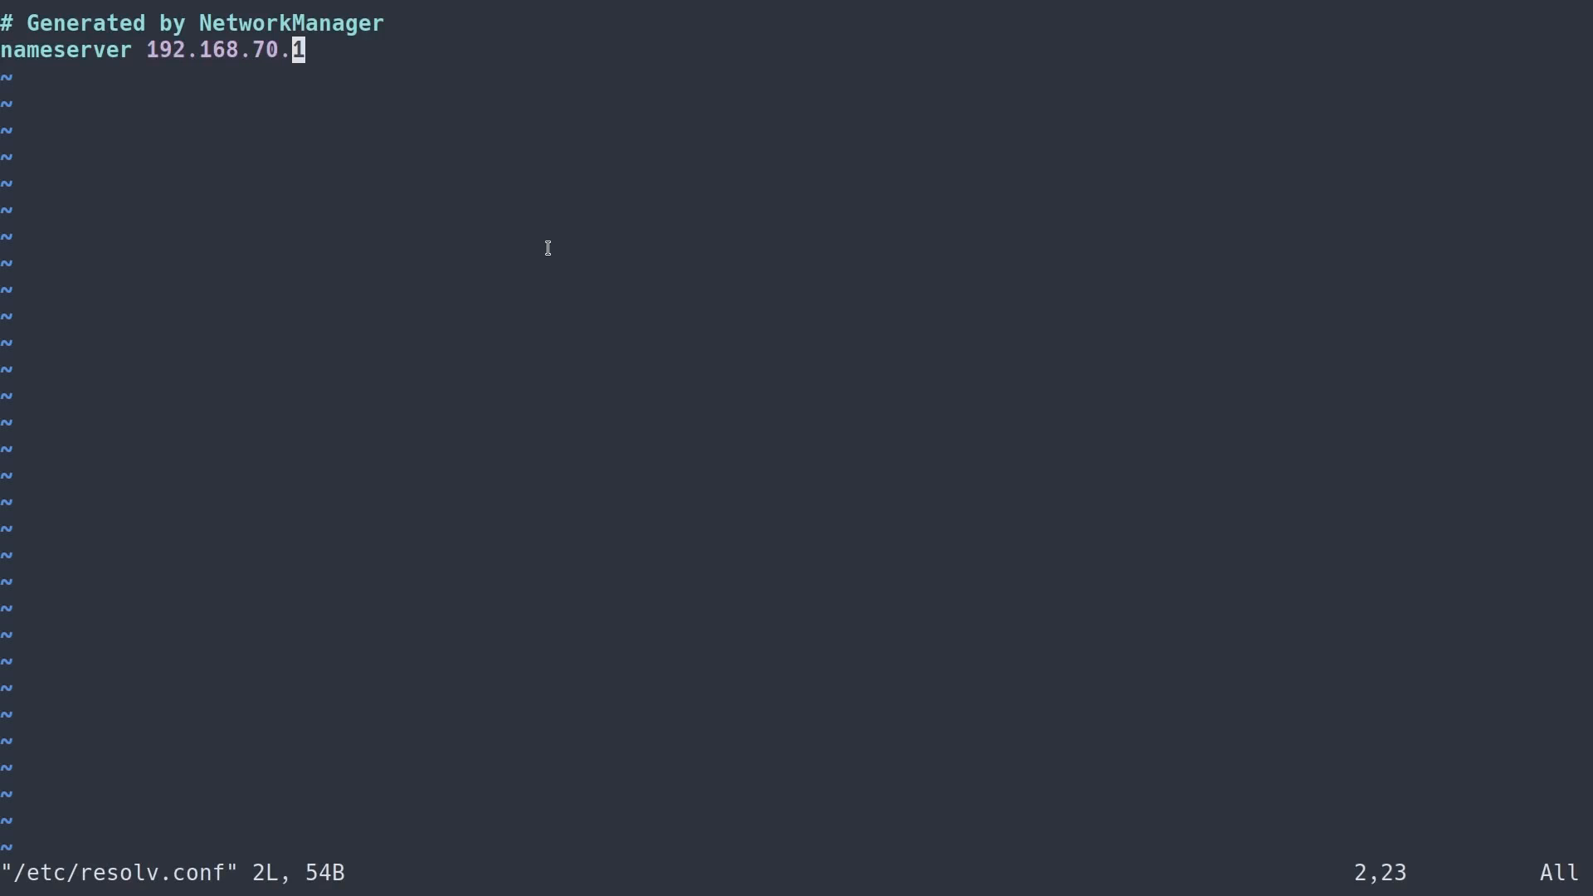
pyautogui.press('C')
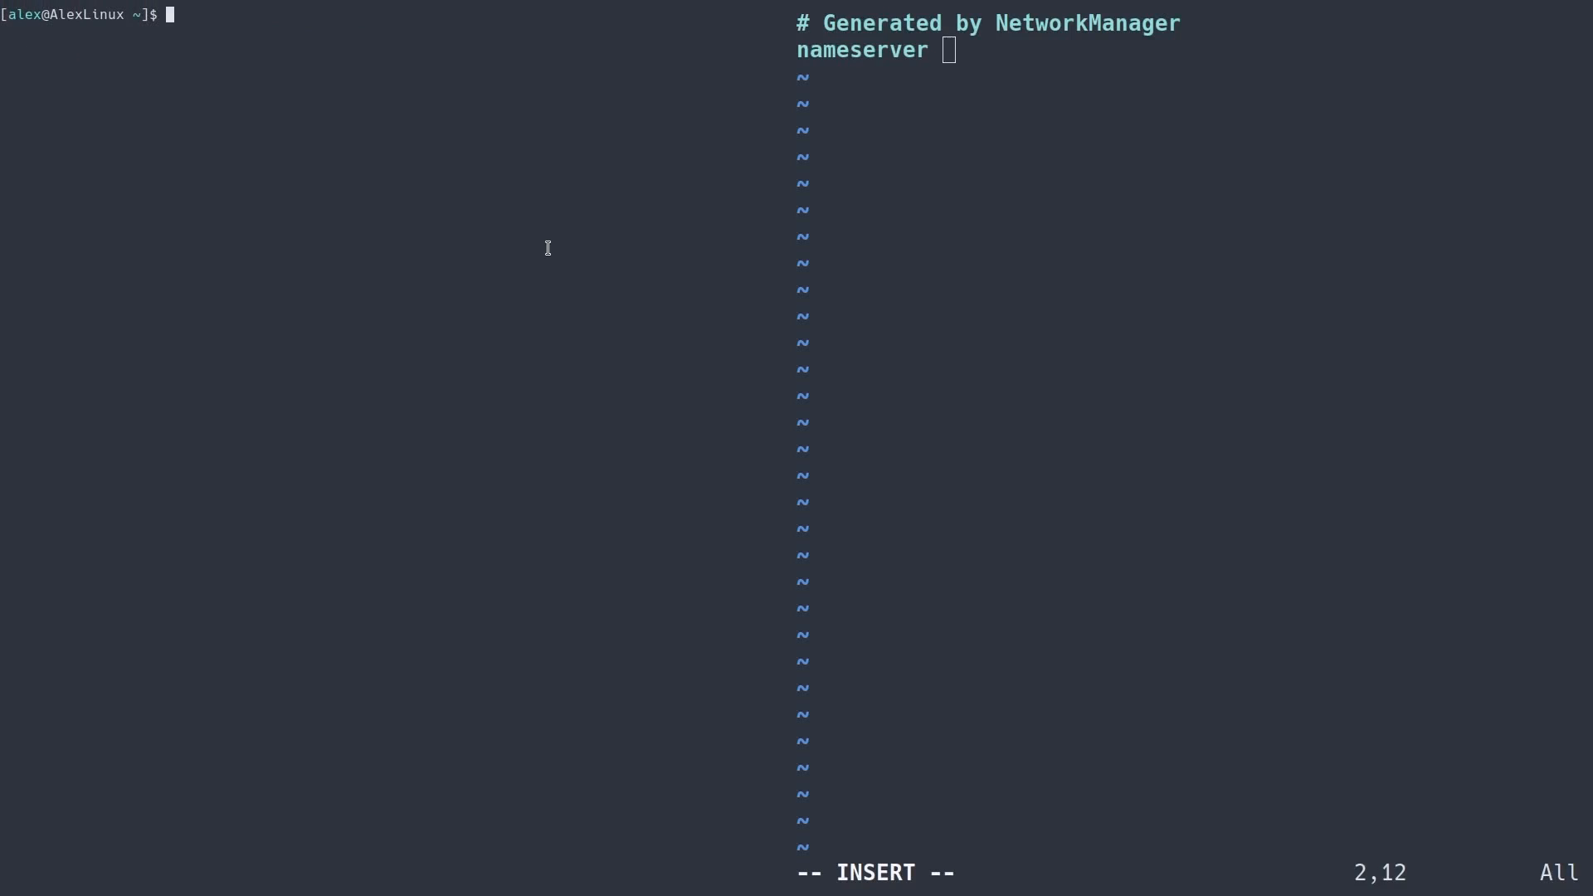
# Step: Set the nameserver to 107.189.31.10 from ping denshi.org, then ping a netflix subdomain
pyautogui.write('ping denshi.org')
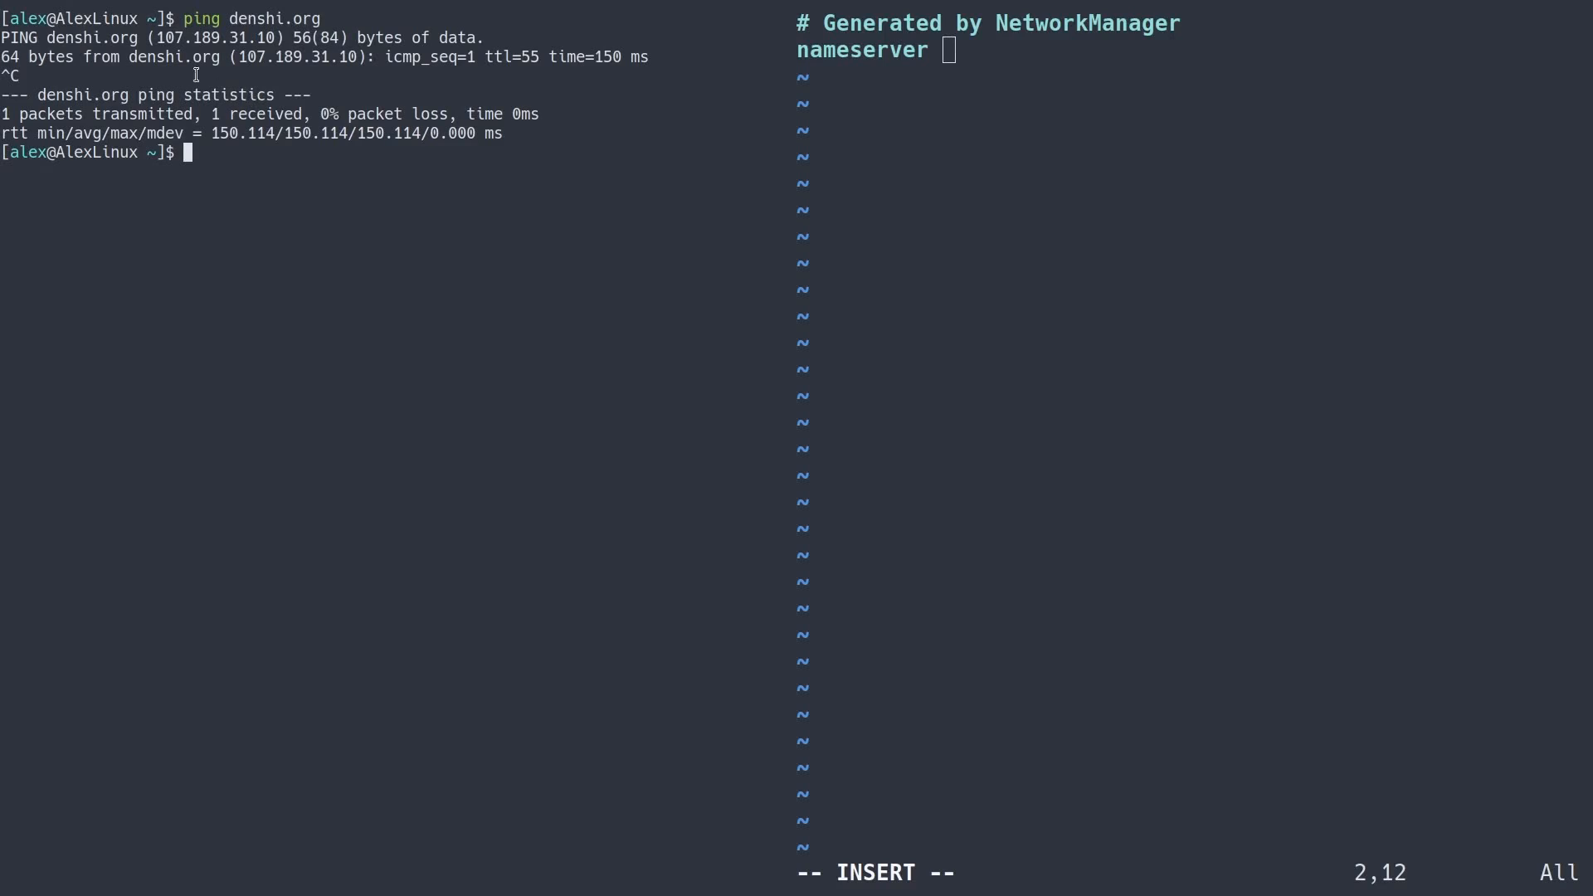
pyautogui.doubleClick(214, 39)
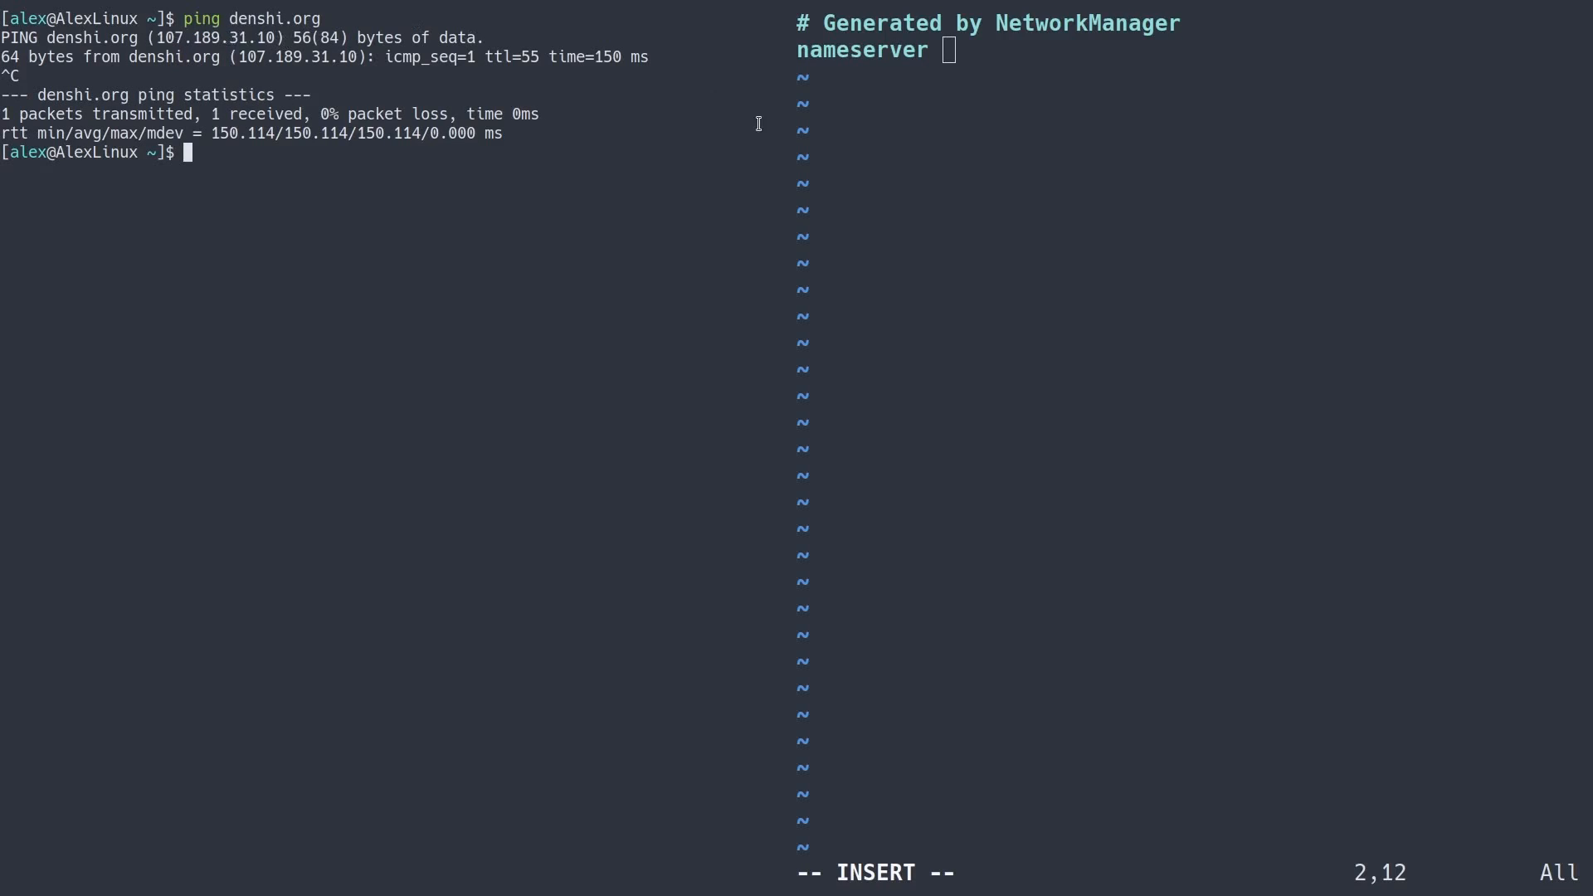
pyautogui.write('107.189.31.10')
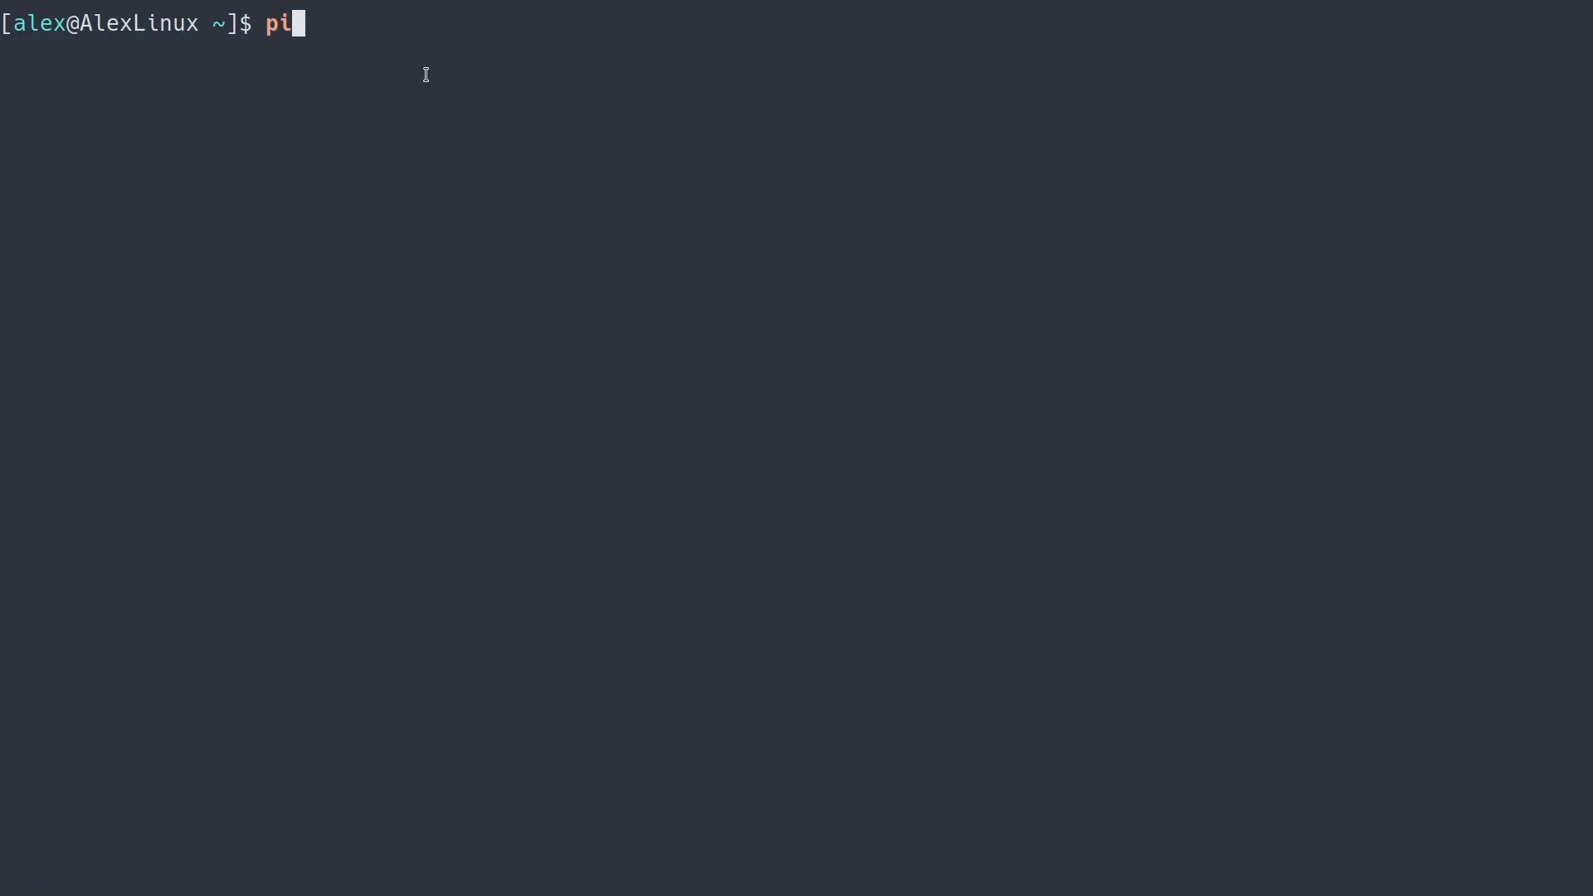
pyautogui.write('ng 1920129302193.net')
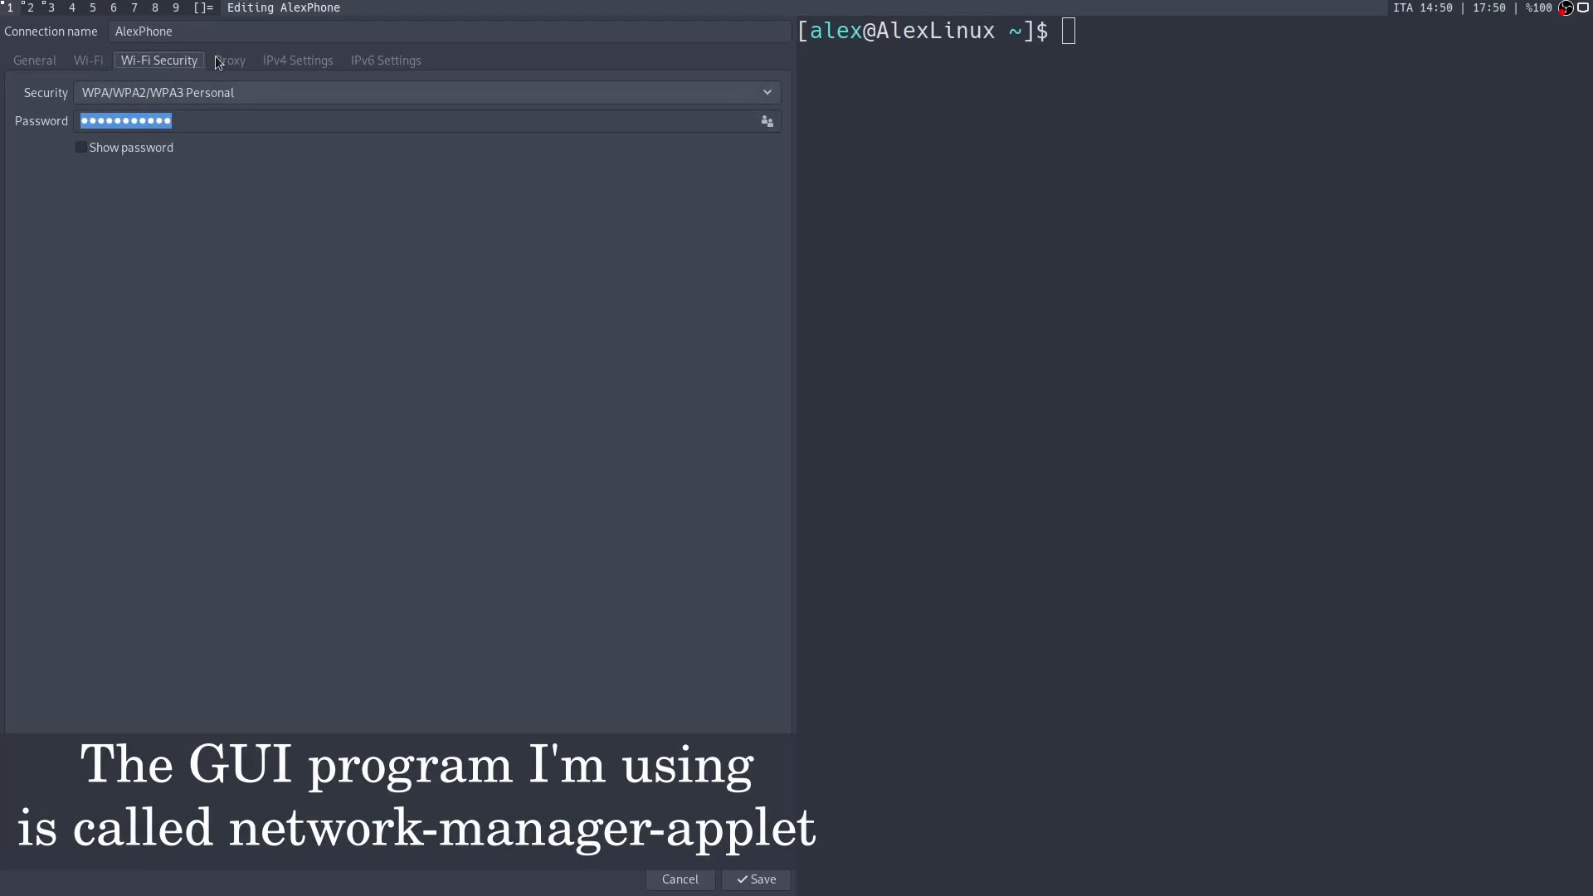
# Step: In IPv4 Settings try Automatic (DHCP) addresses only with DNS 107.3, then revert to Automatic (DHCP)
pyautogui.click(297, 60)
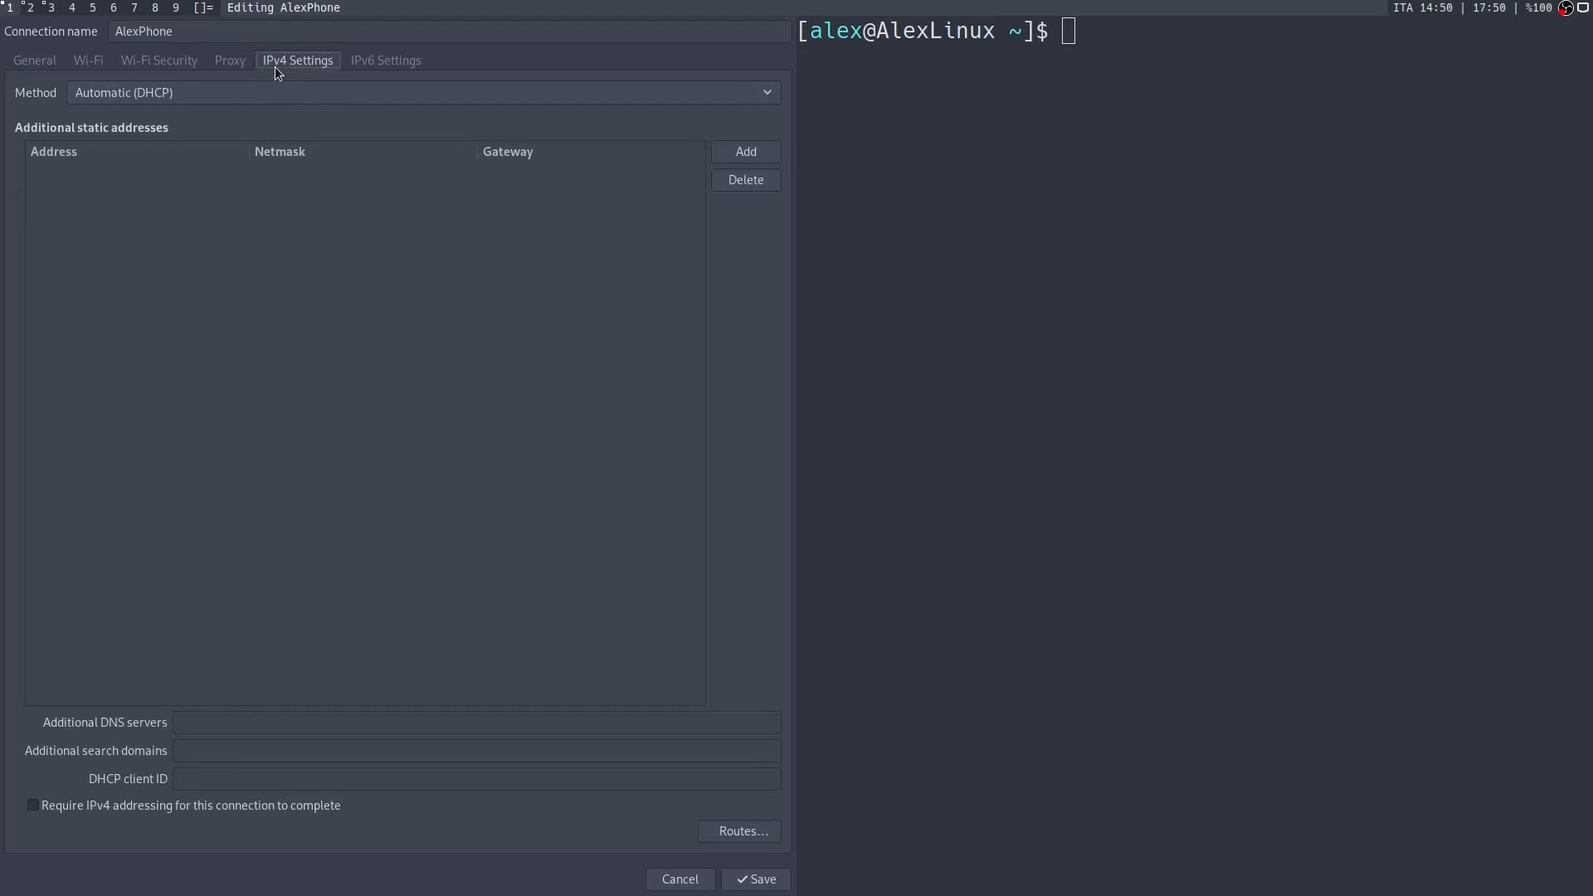
pyautogui.click(421, 93)
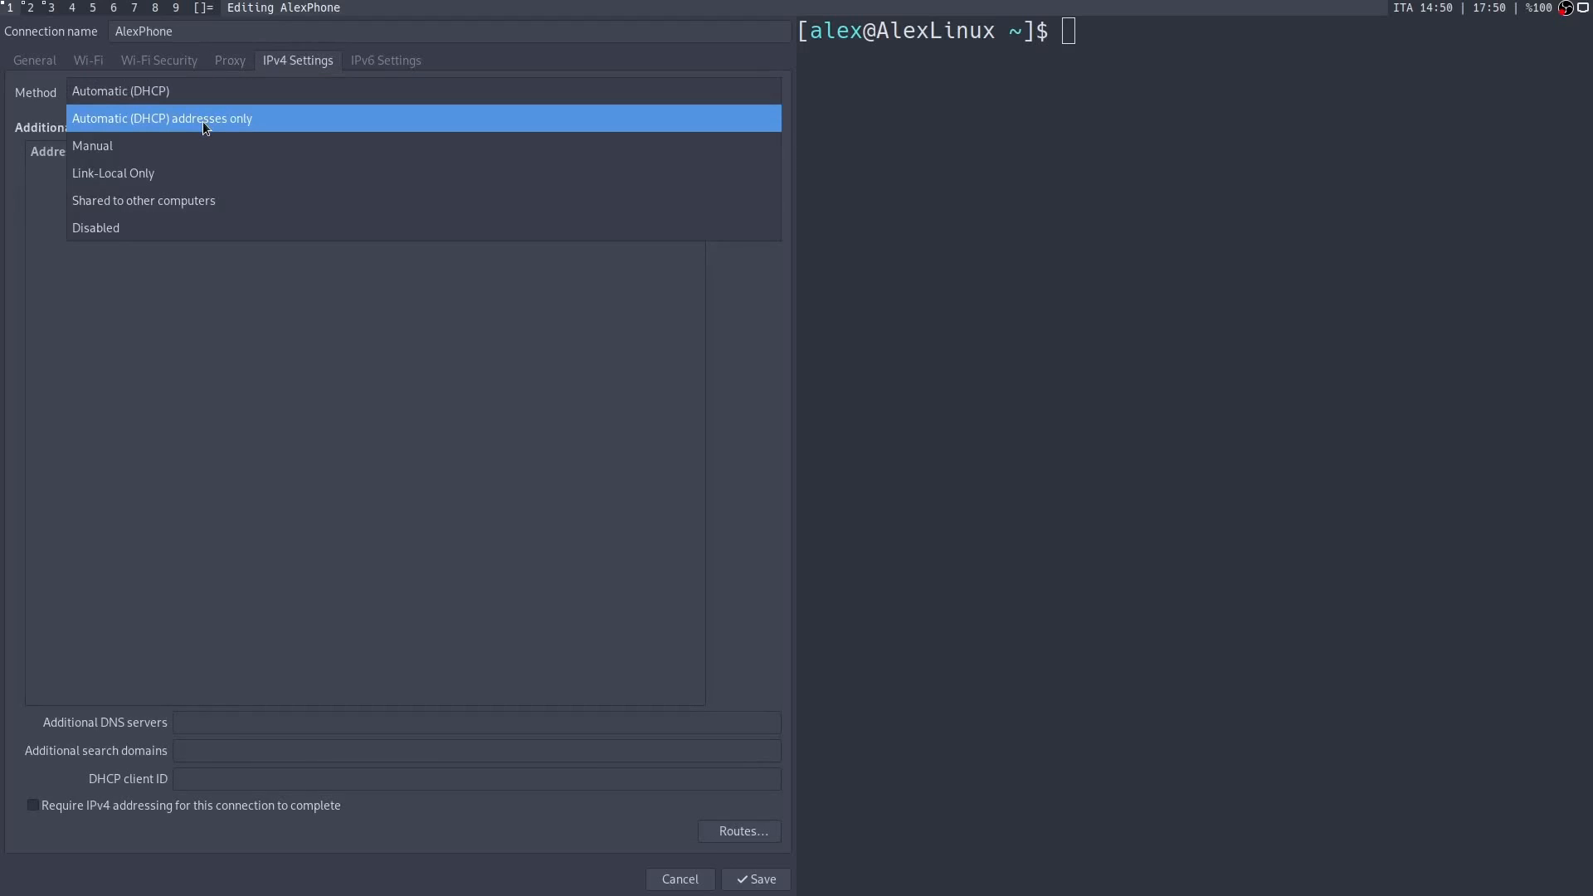
pyautogui.click(161, 117)
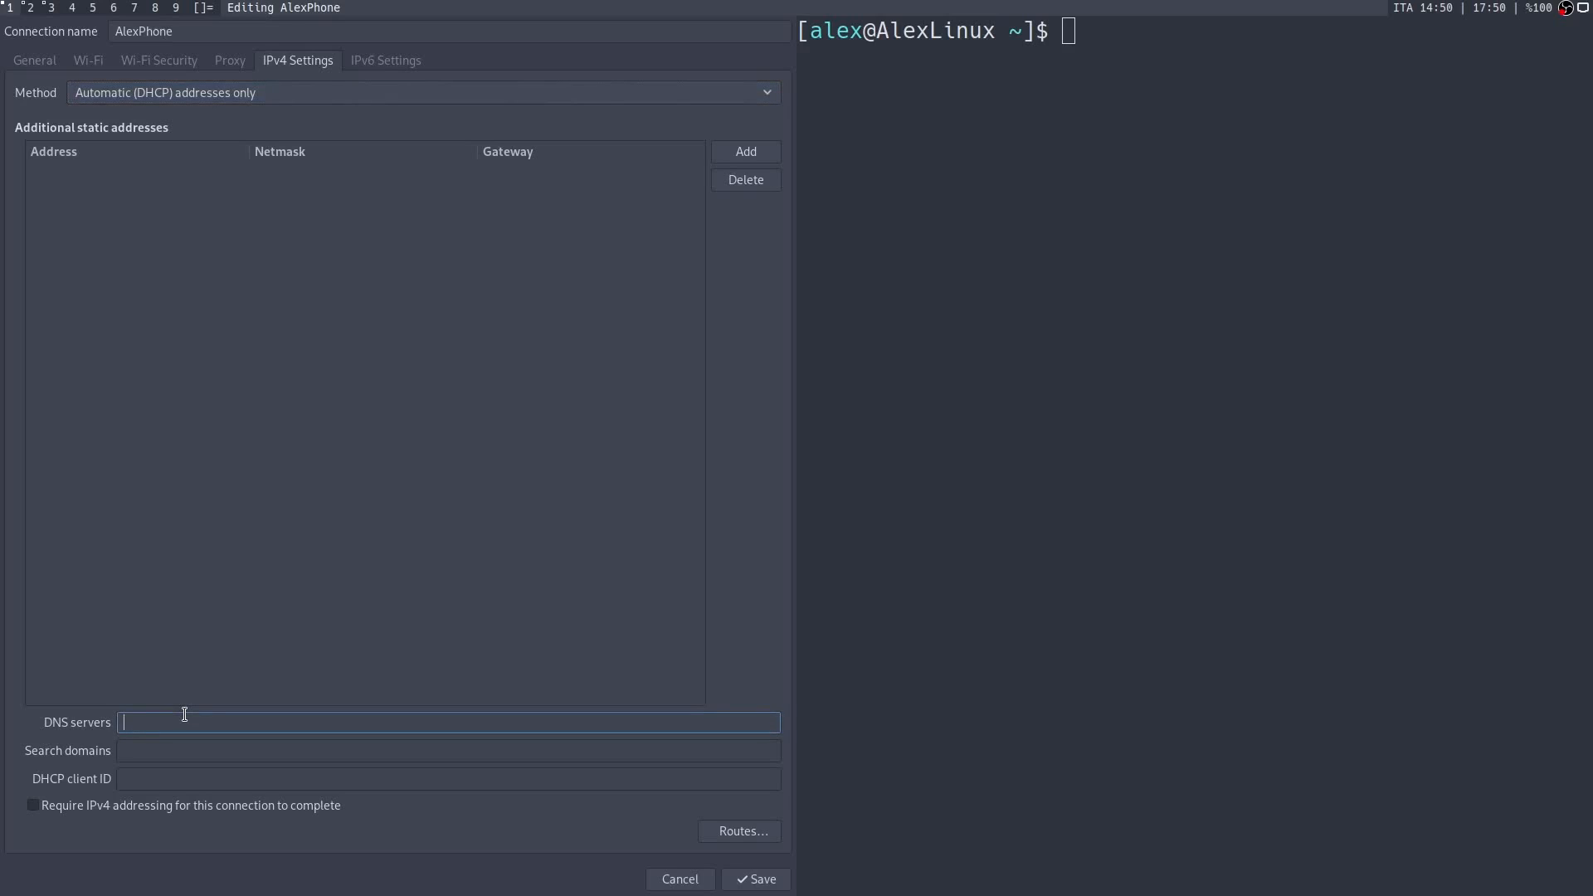
pyautogui.write('107.3')
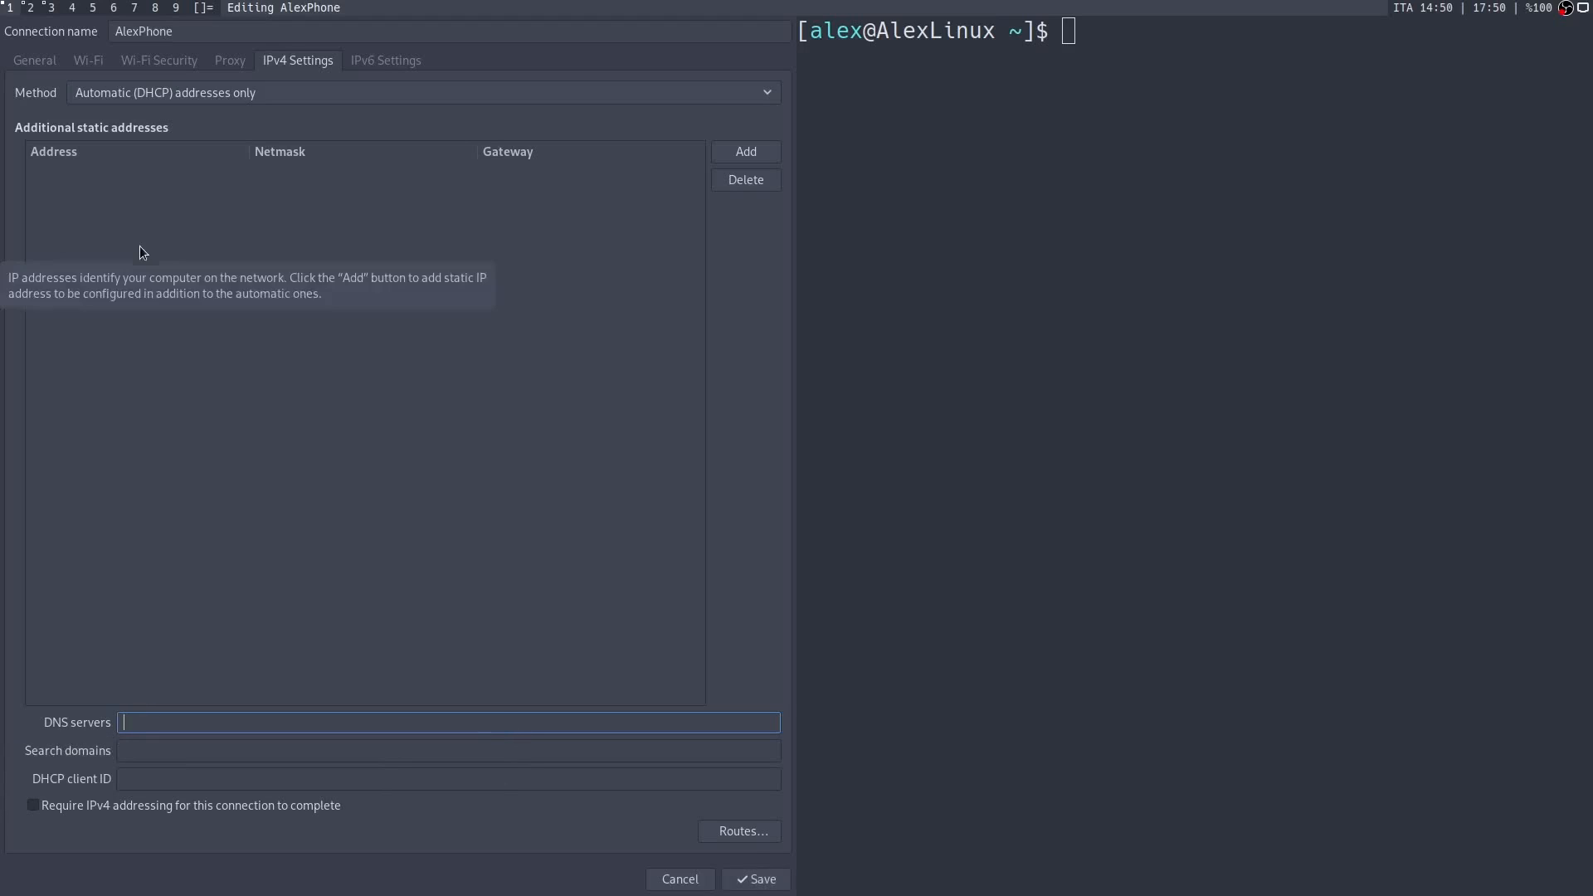
pyautogui.click(420, 93)
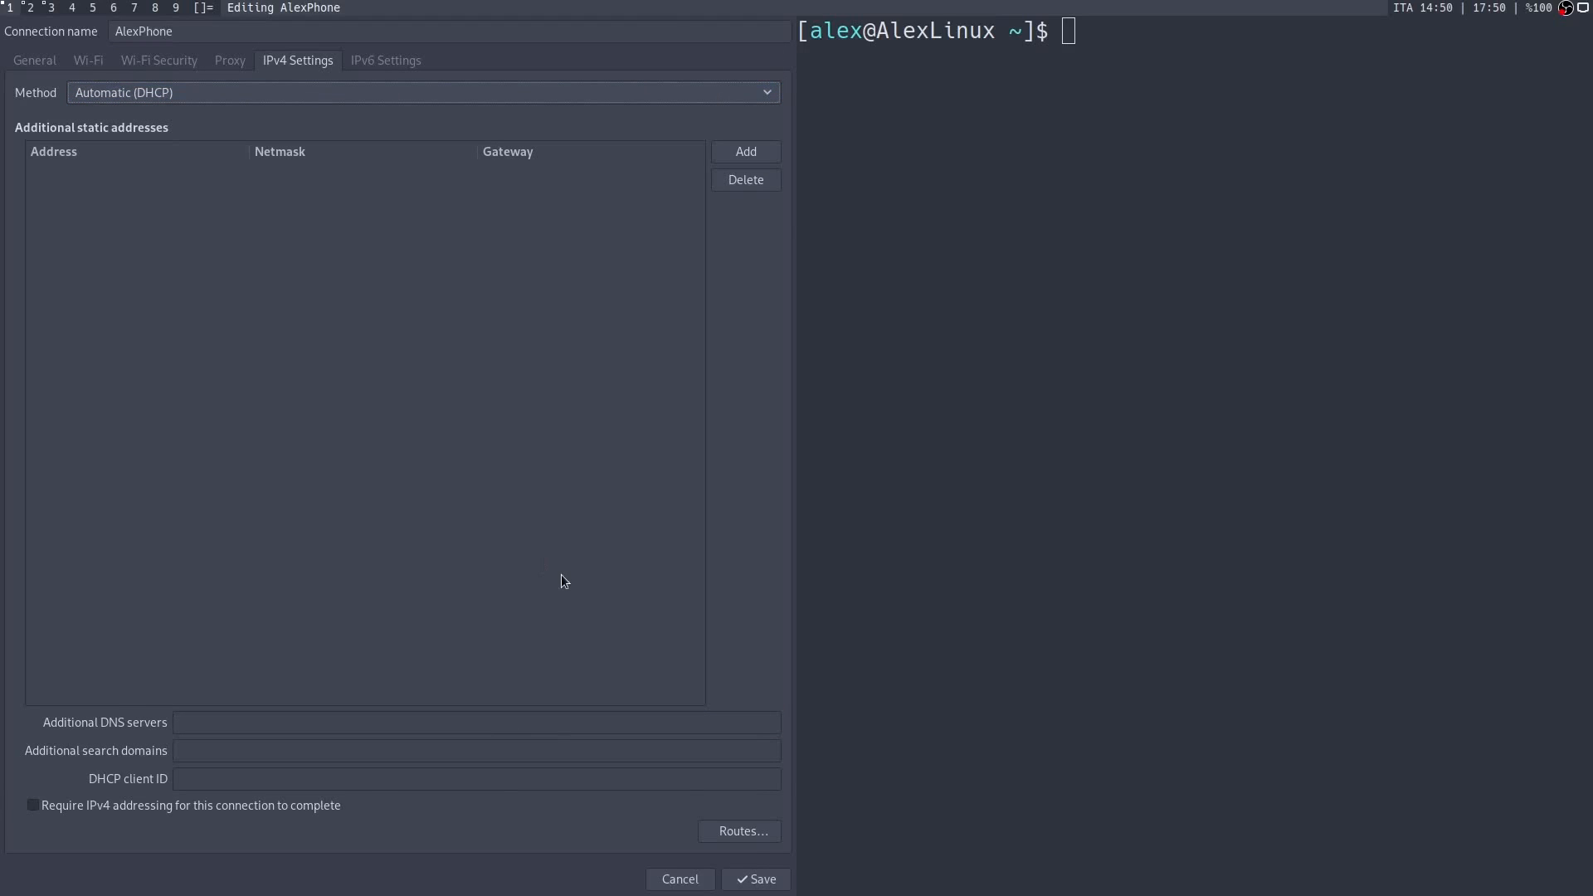